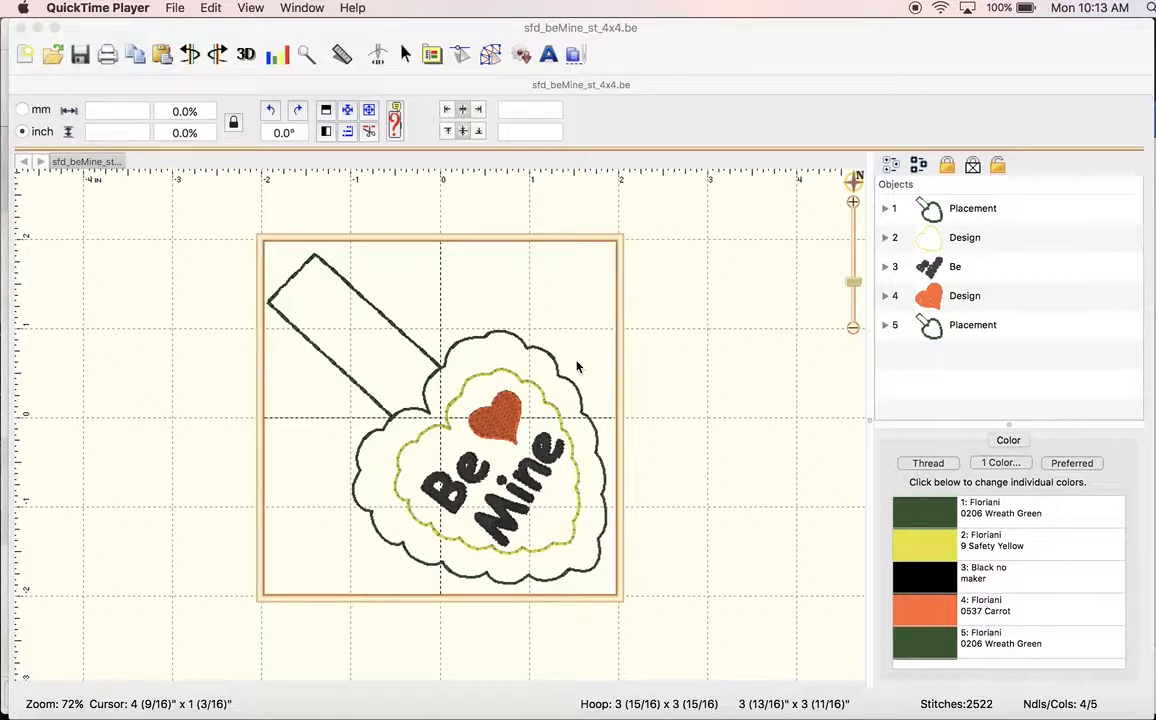
mouse_move(960, 224)
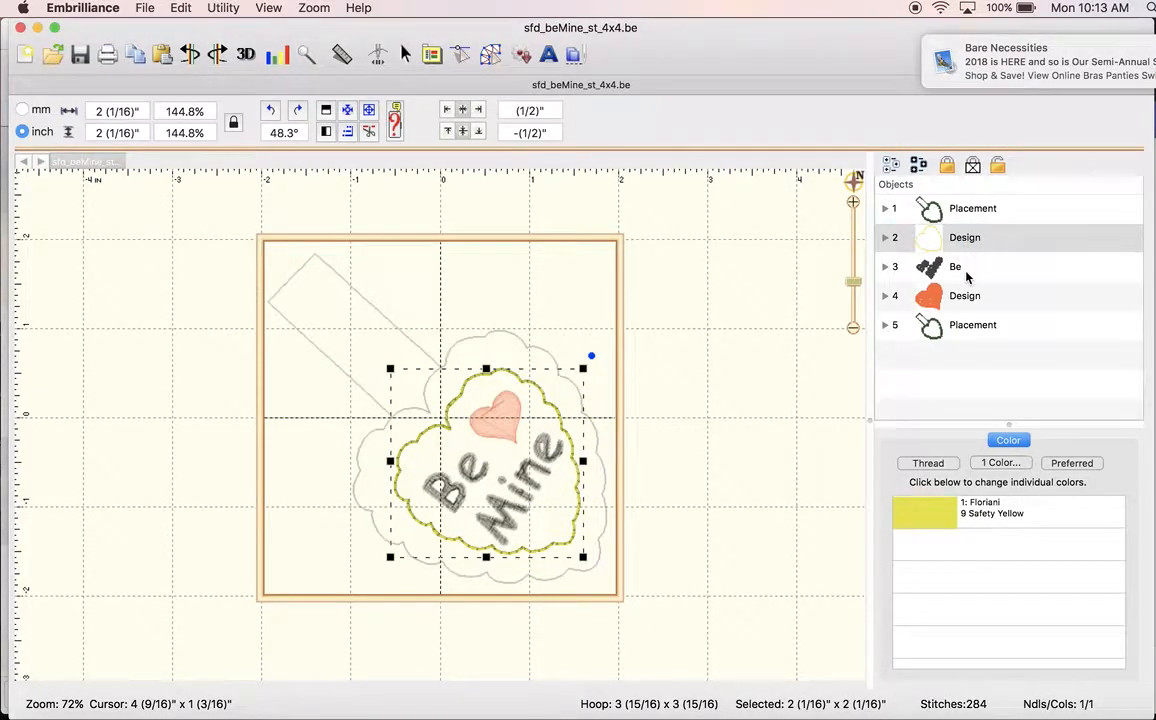
Select the Be Mine placement objects and check the placement's thread color.
click(964, 296)
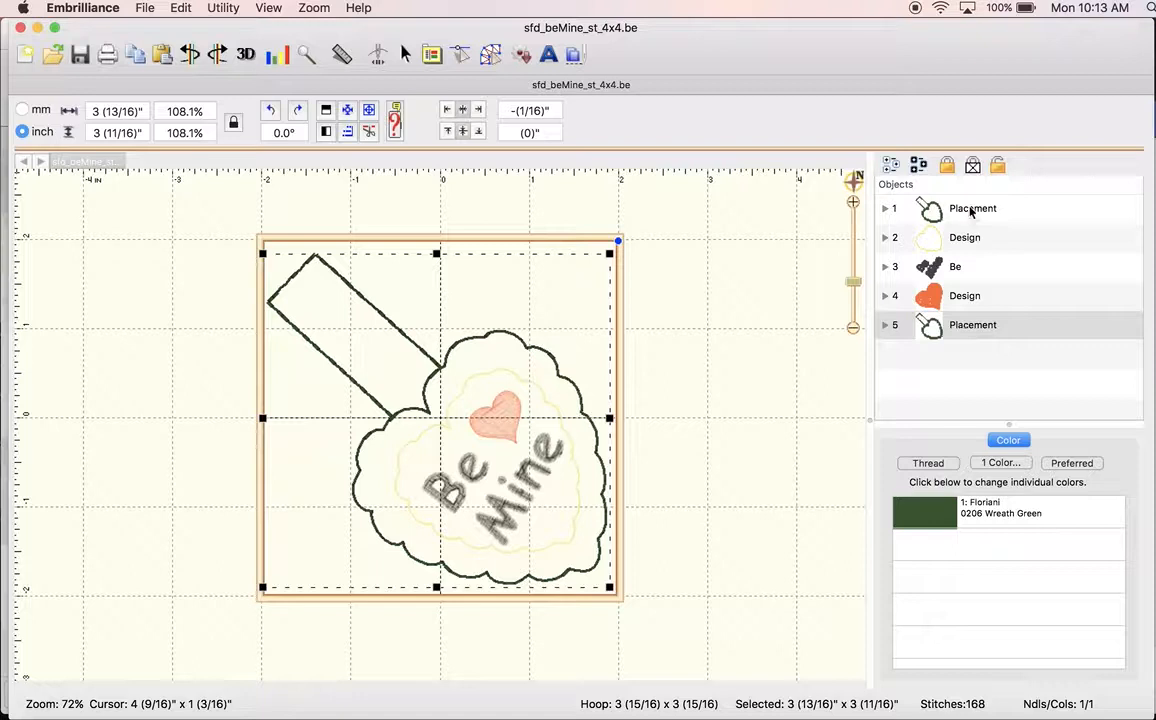
click(972, 208)
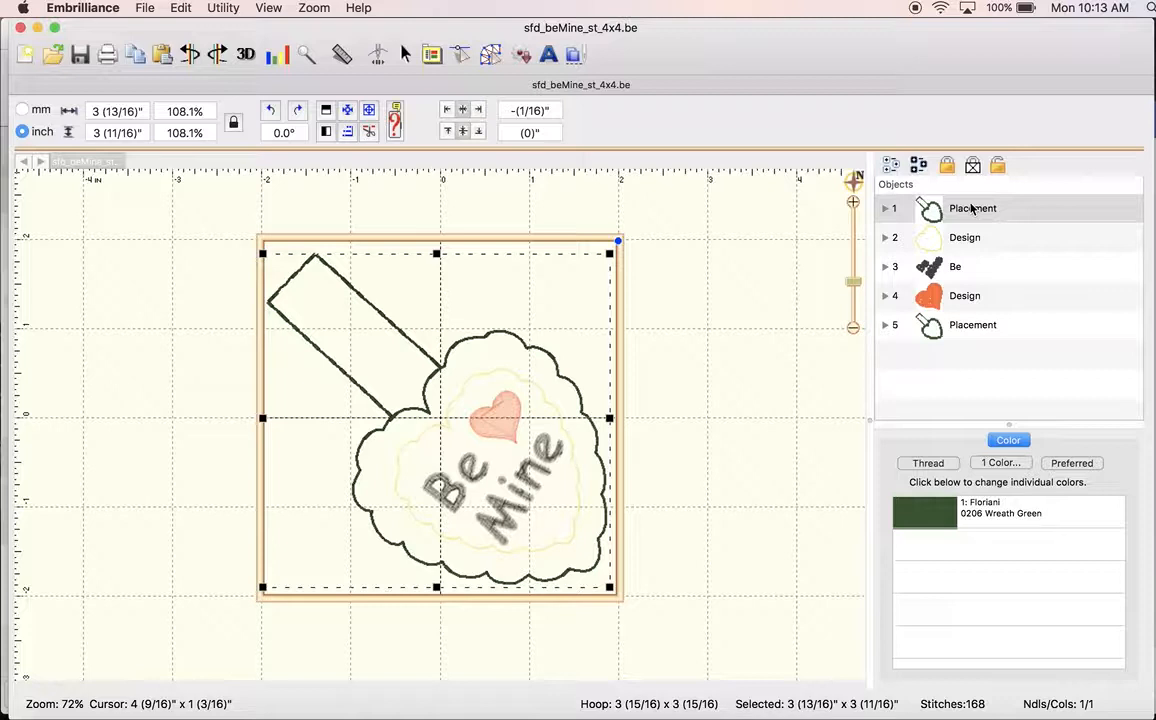
click(972, 208)
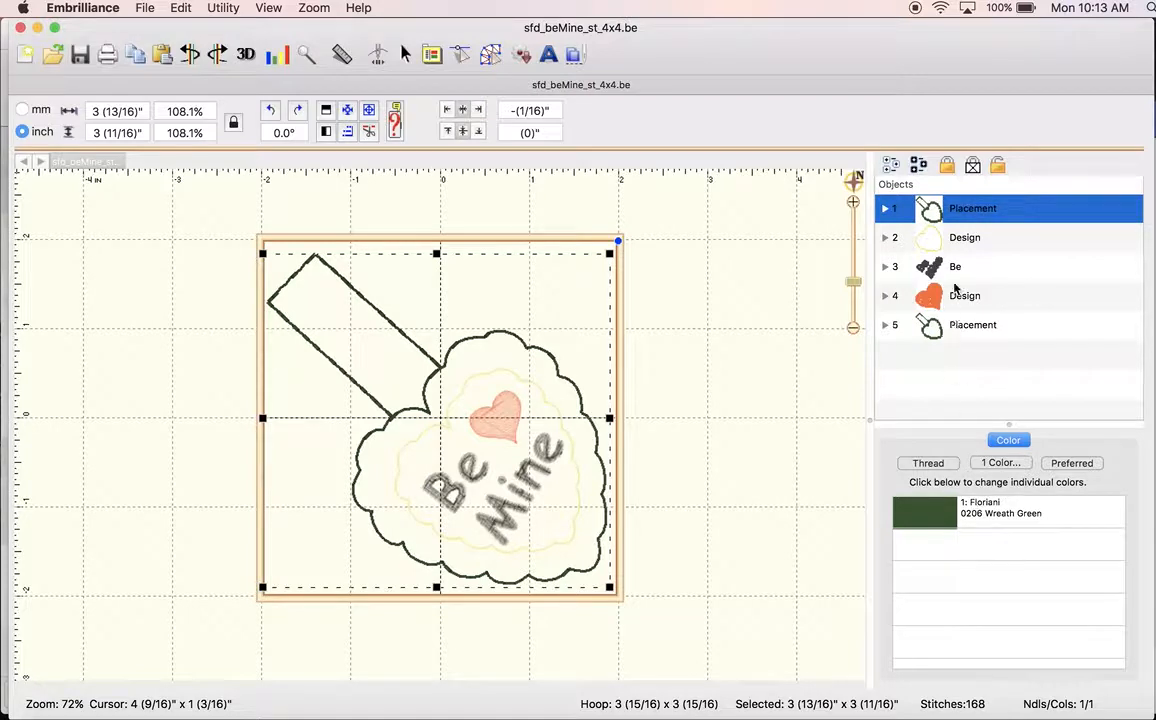
click(954, 266)
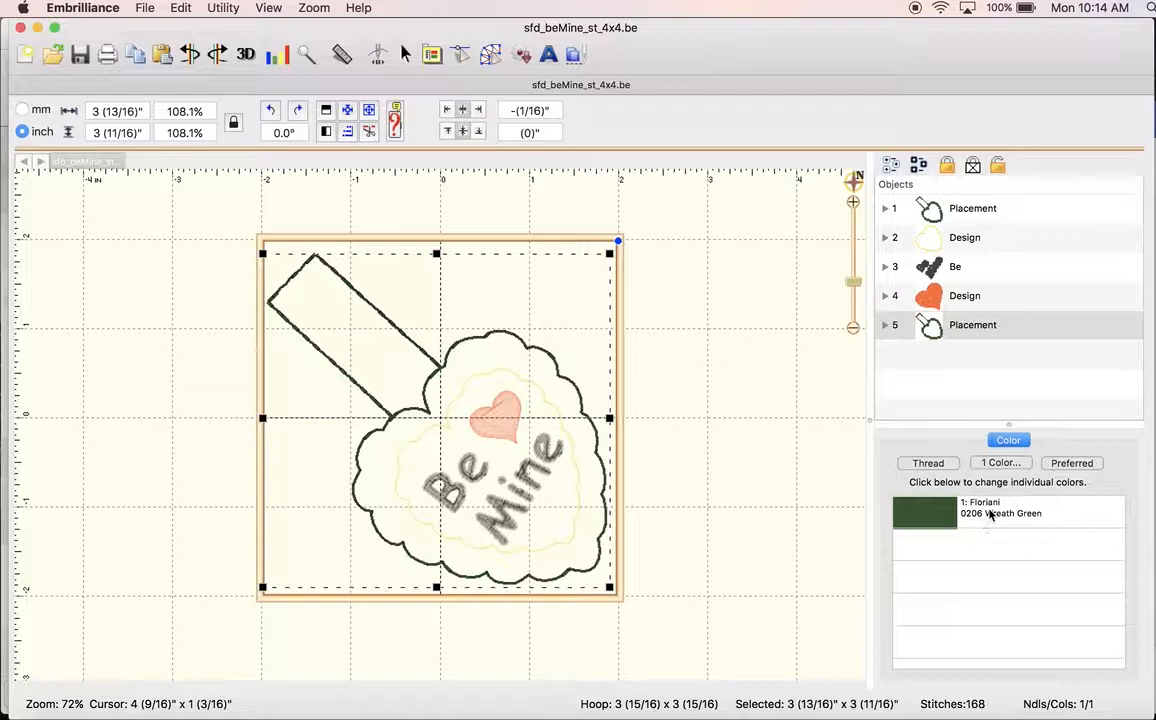
click(972, 324)
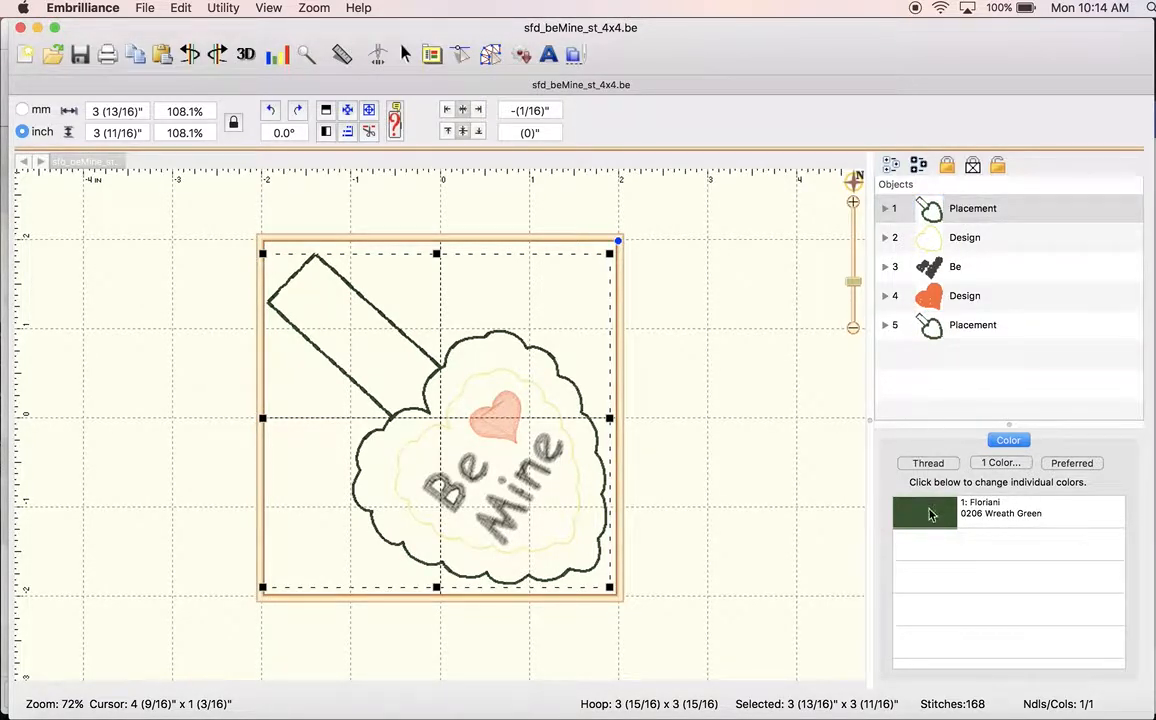
Recolor the placement to Floriani 0653 Spring Beauty pink and save the design.
click(926, 514)
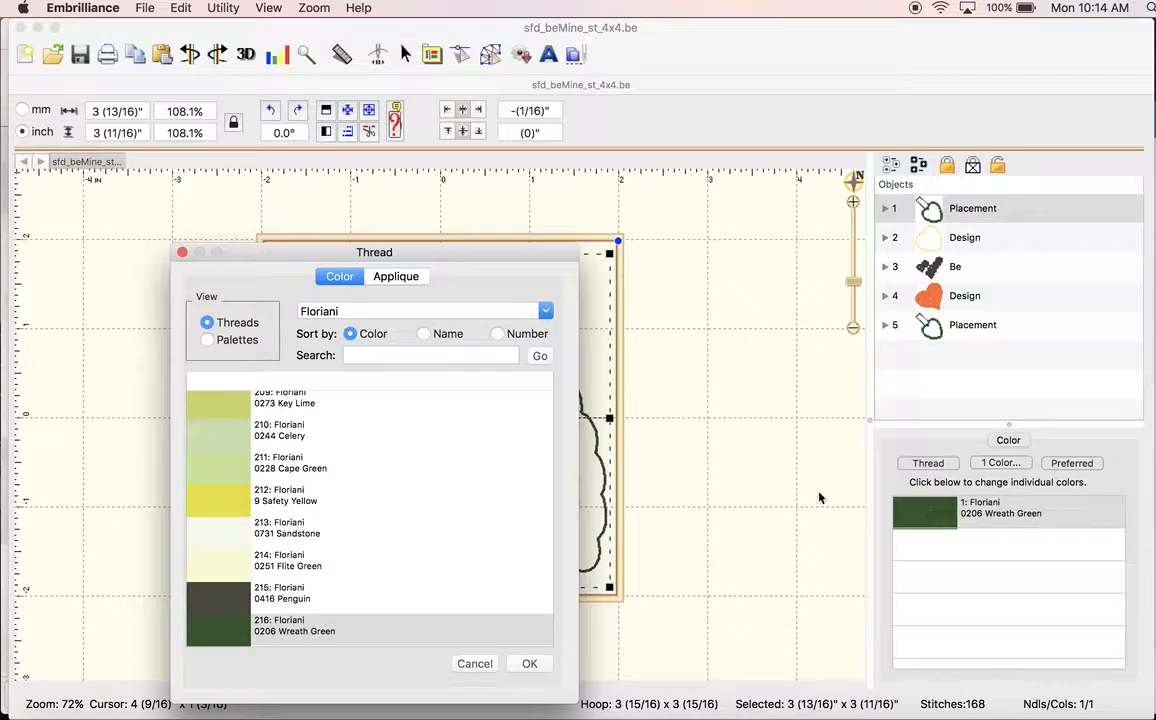
mouse_move(238, 504)
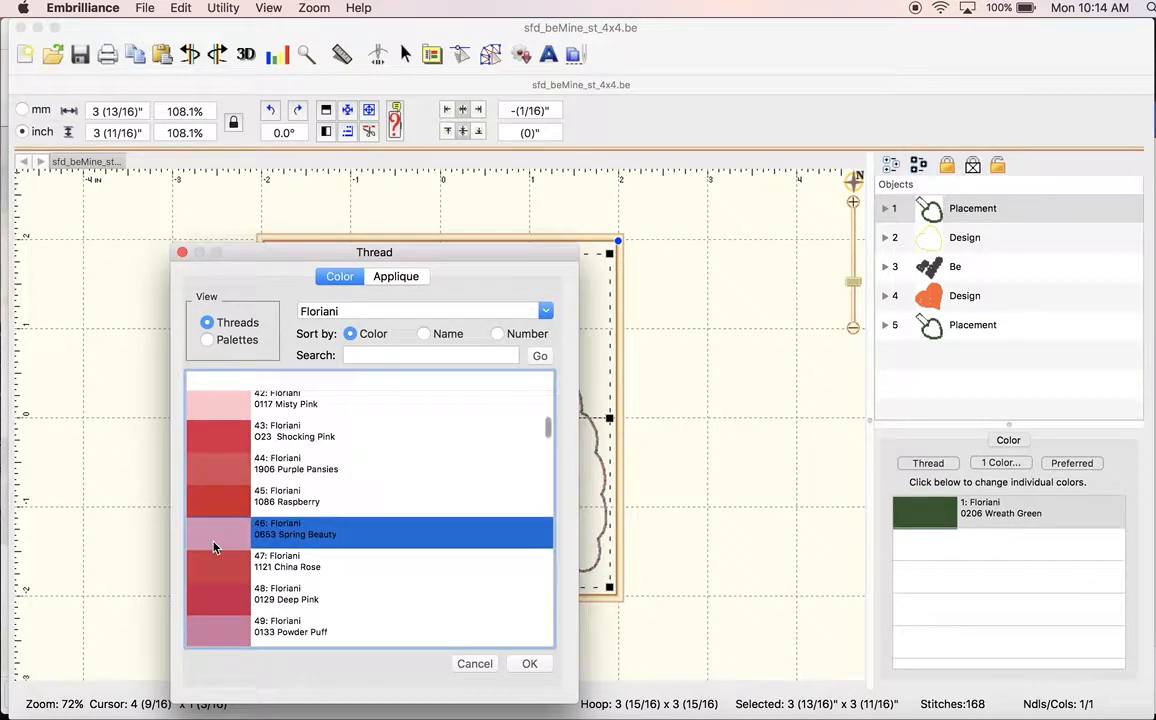
click(528, 664)
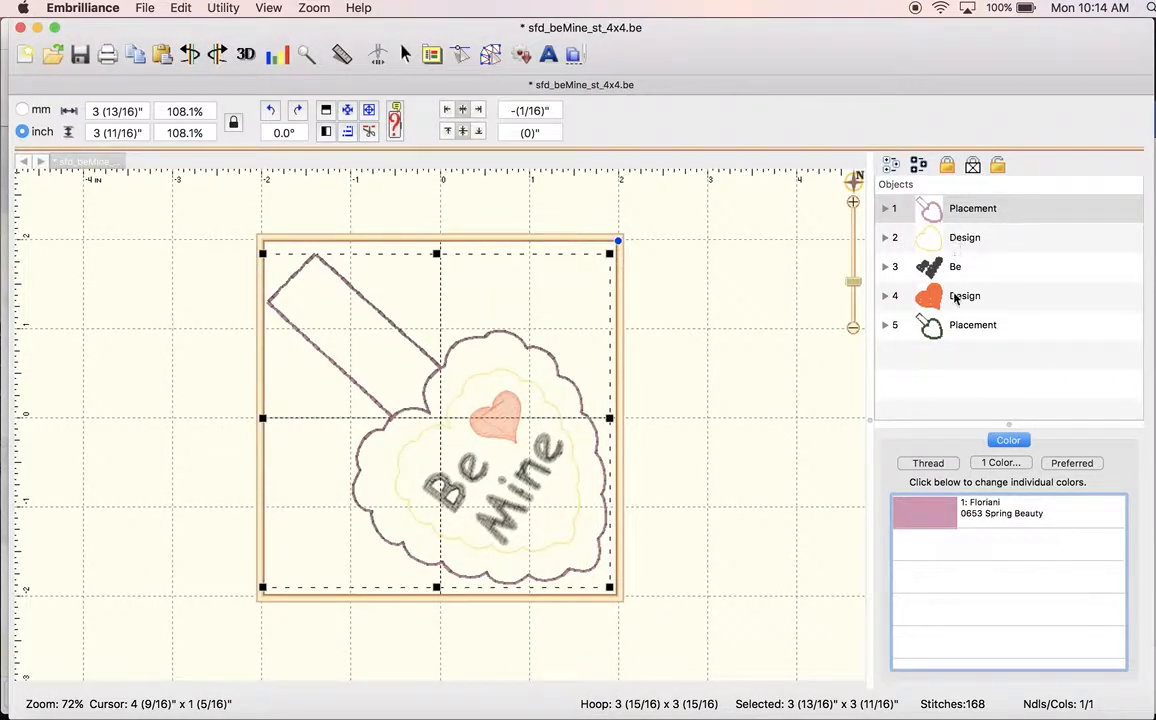
mouse_move(770, 320)
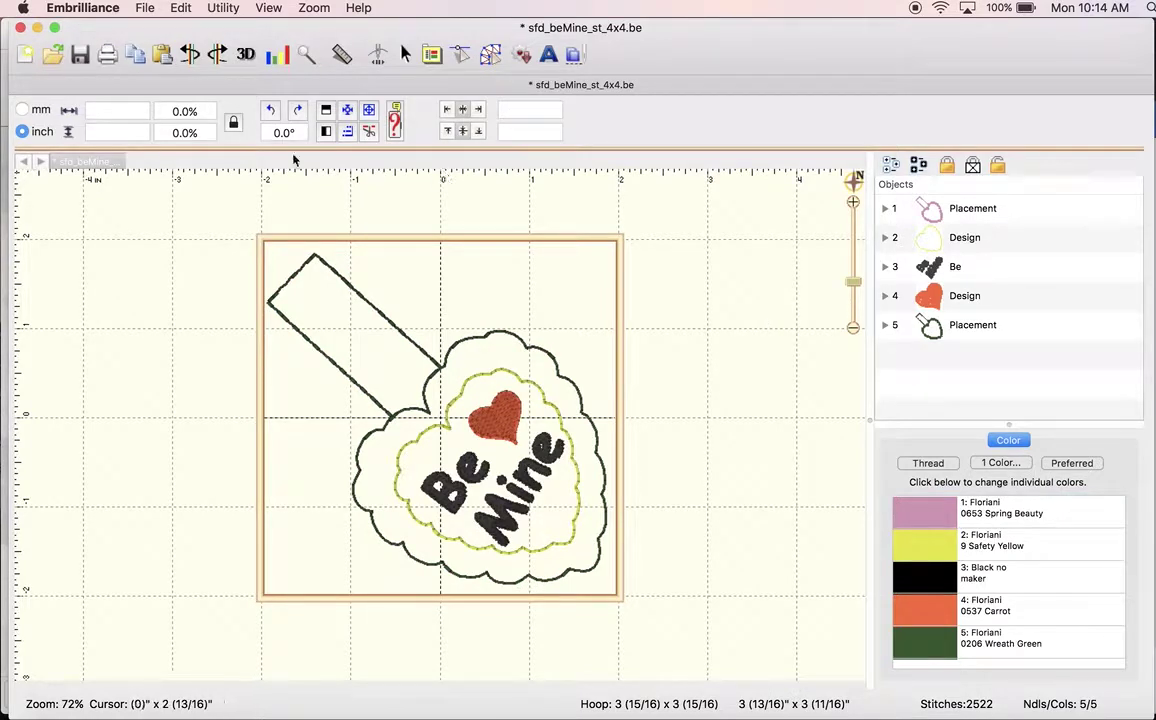
click(80, 56)
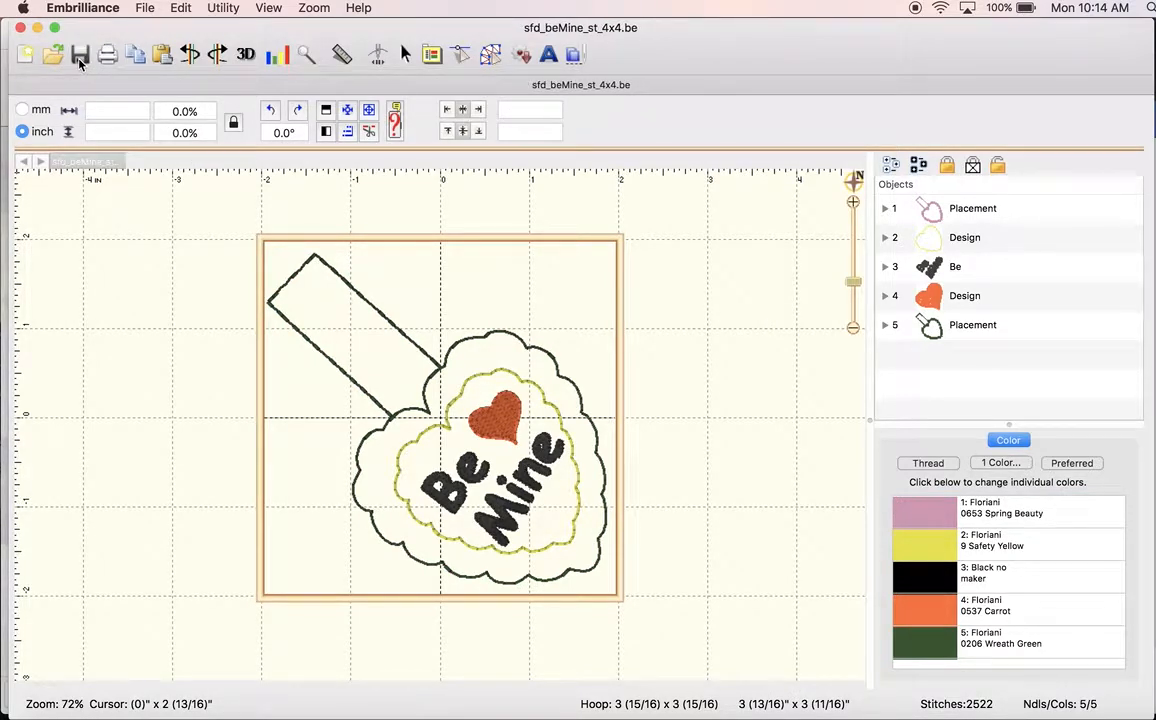
mouse_move(168, 260)
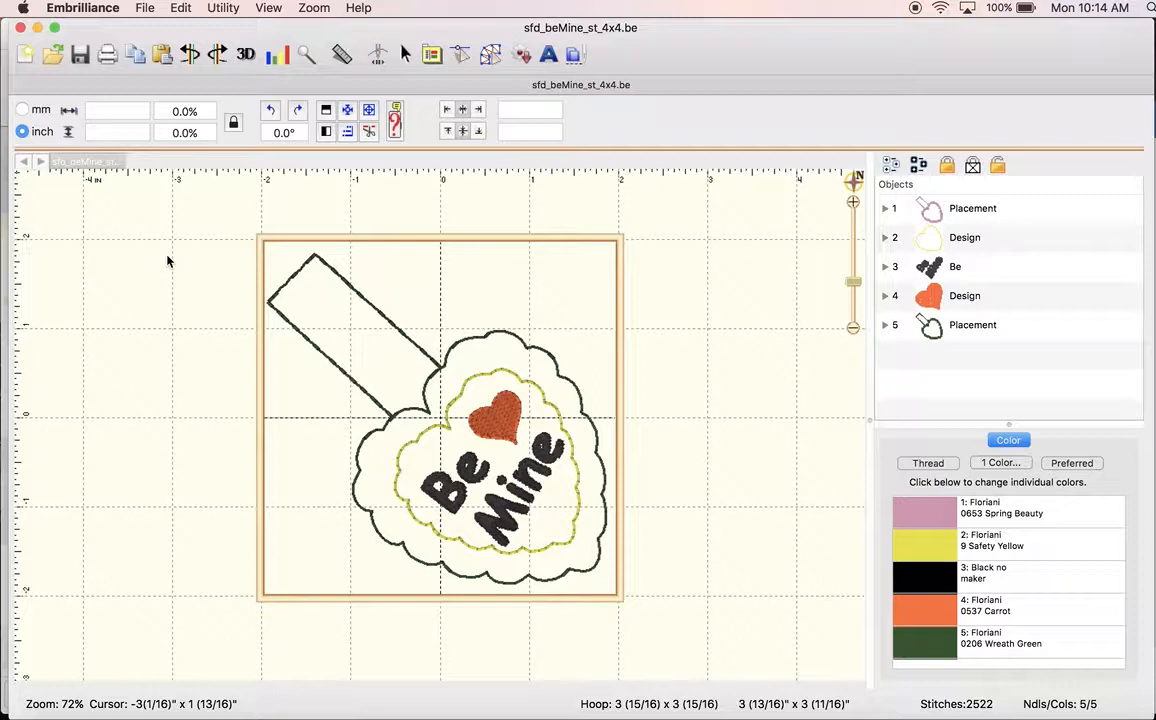
click(28, 54)
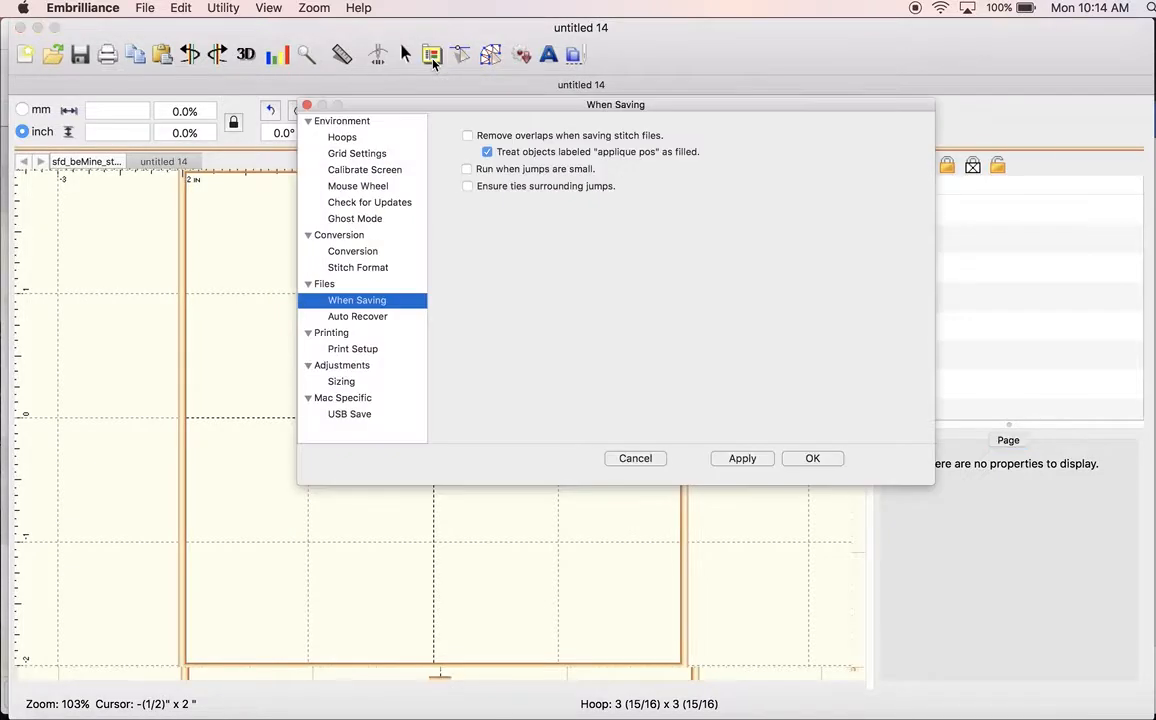
Set the new design's hoop to 130 x 180 mm (5 x 7 in) and zoom out to see it whole.
click(342, 136)
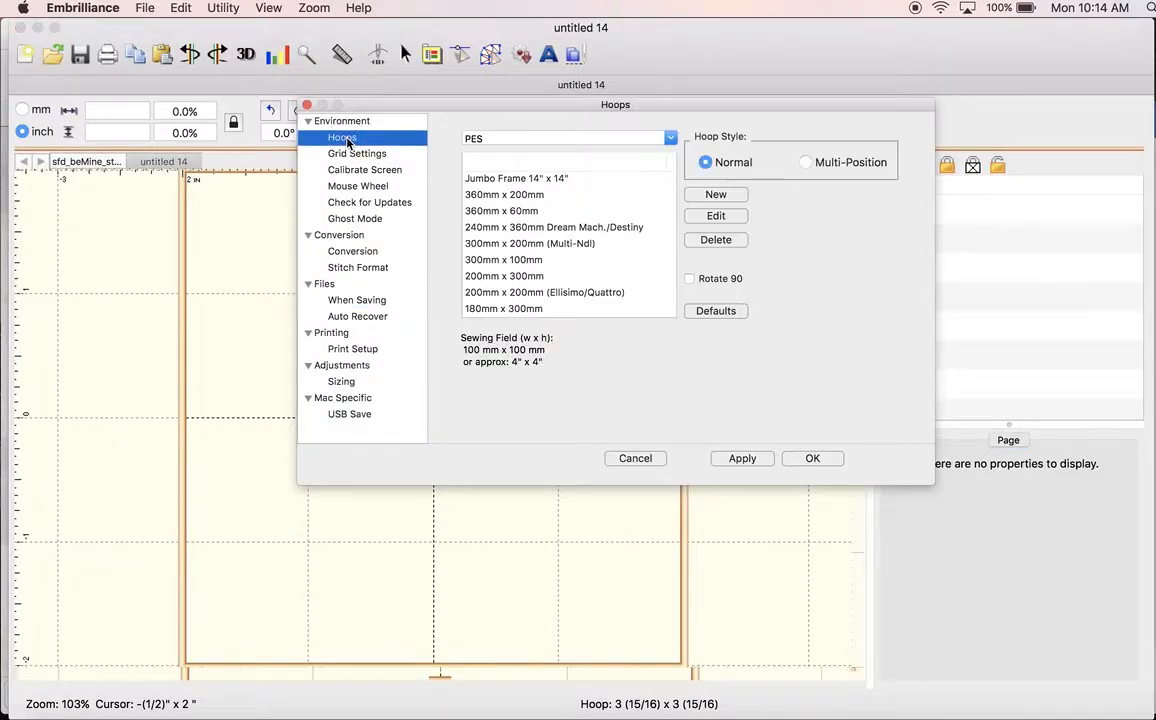
scroll(down, 3)
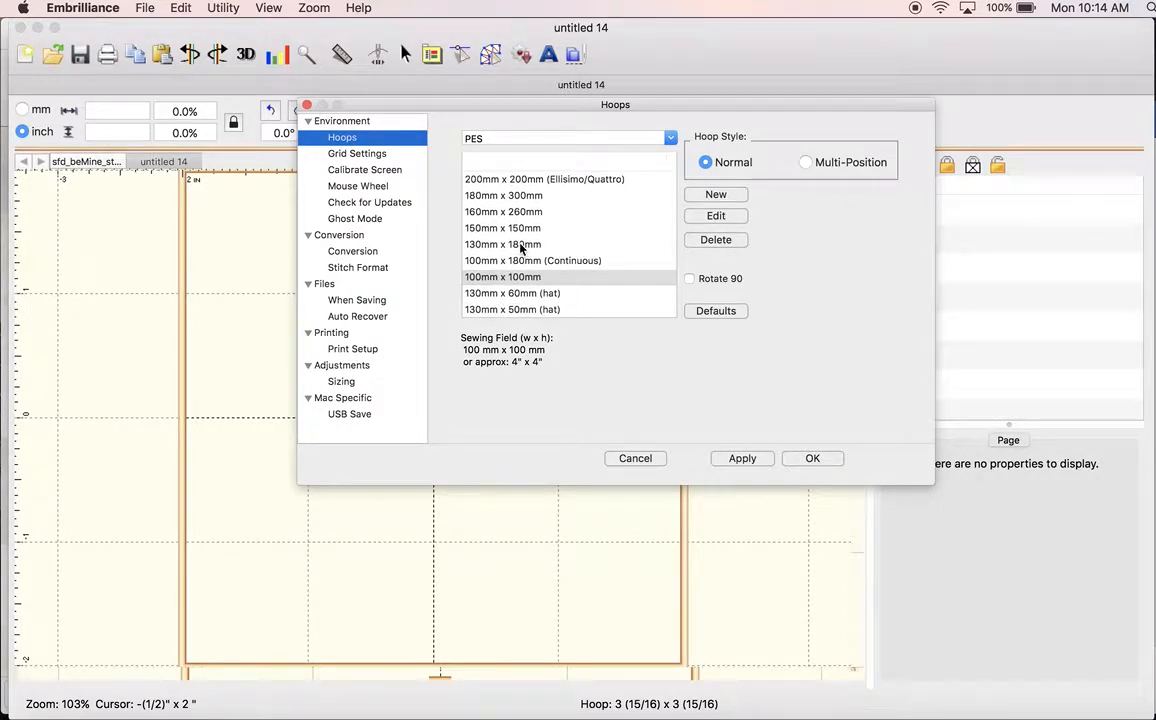
click(504, 244)
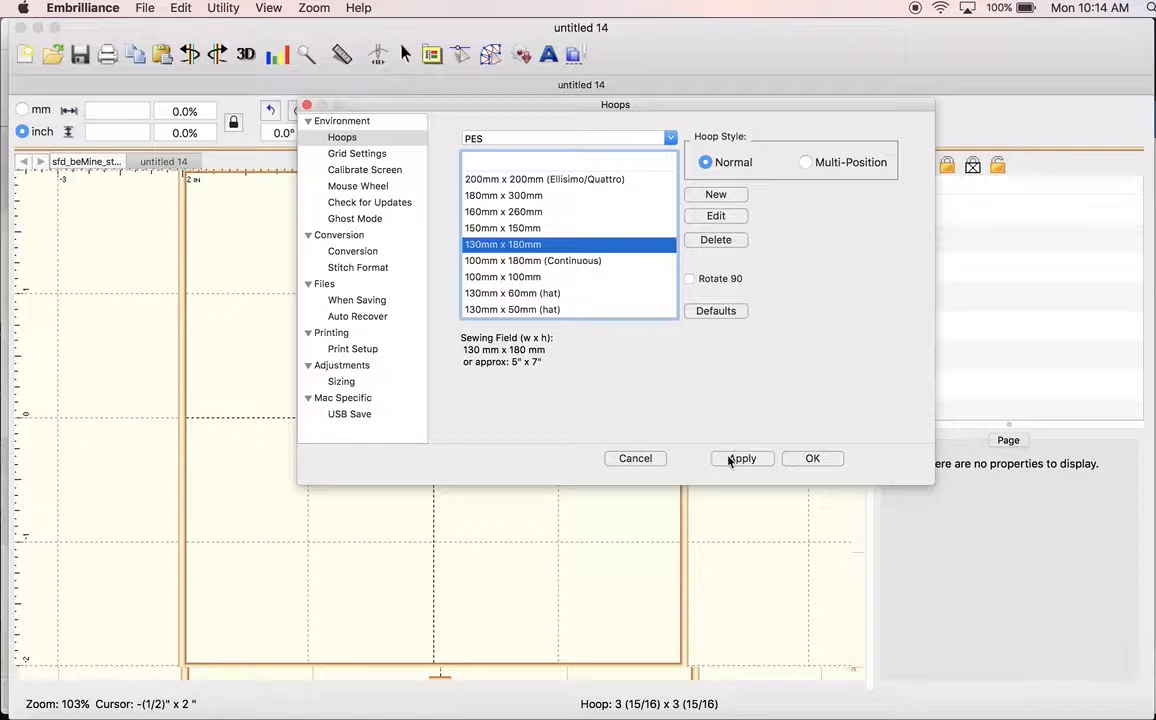
click(742, 458)
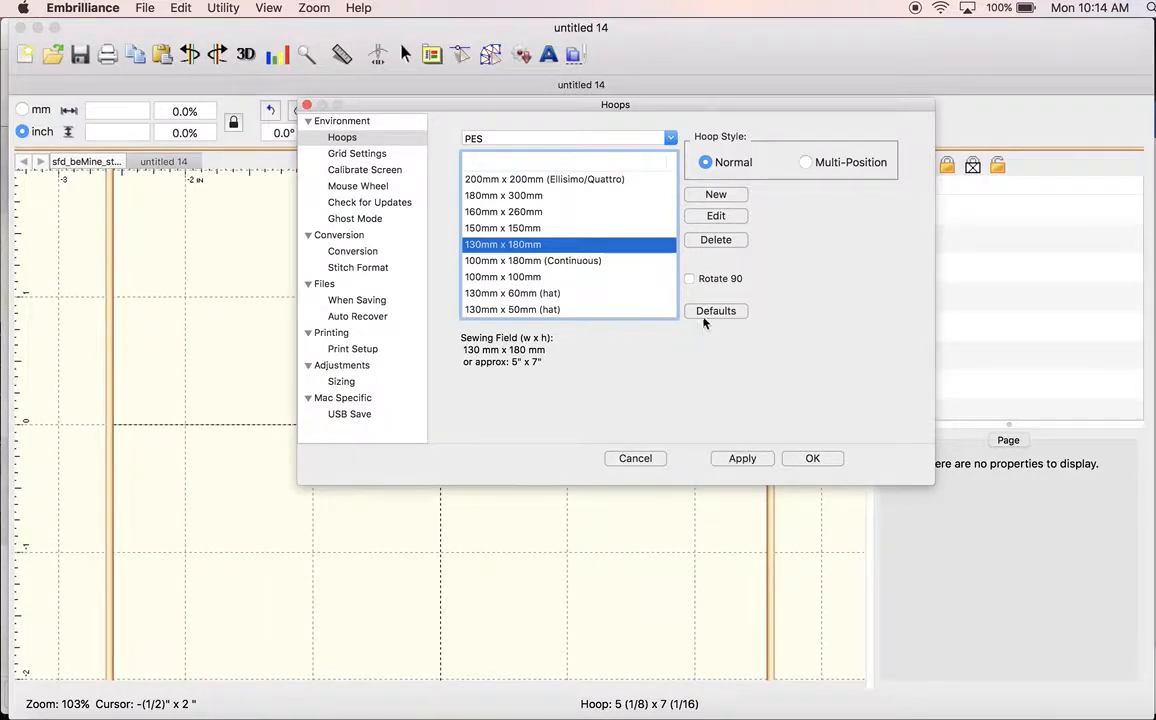
click(690, 278)
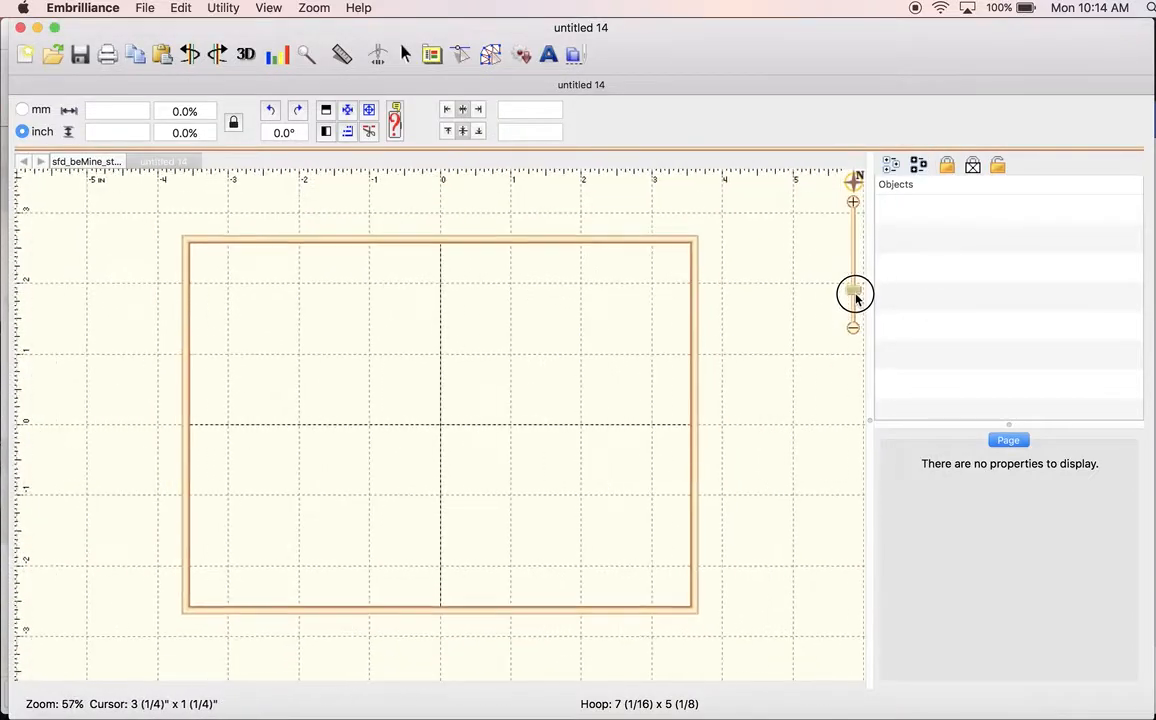
drag(852, 292, 852, 304)
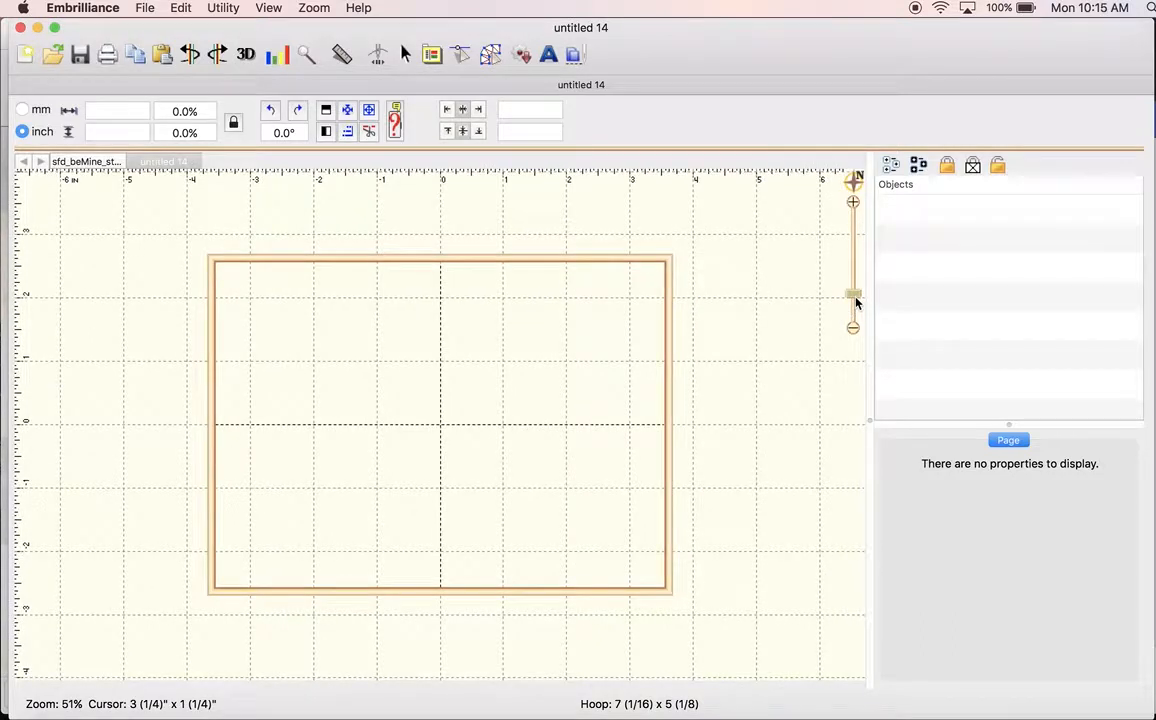
mouse_move(712, 266)
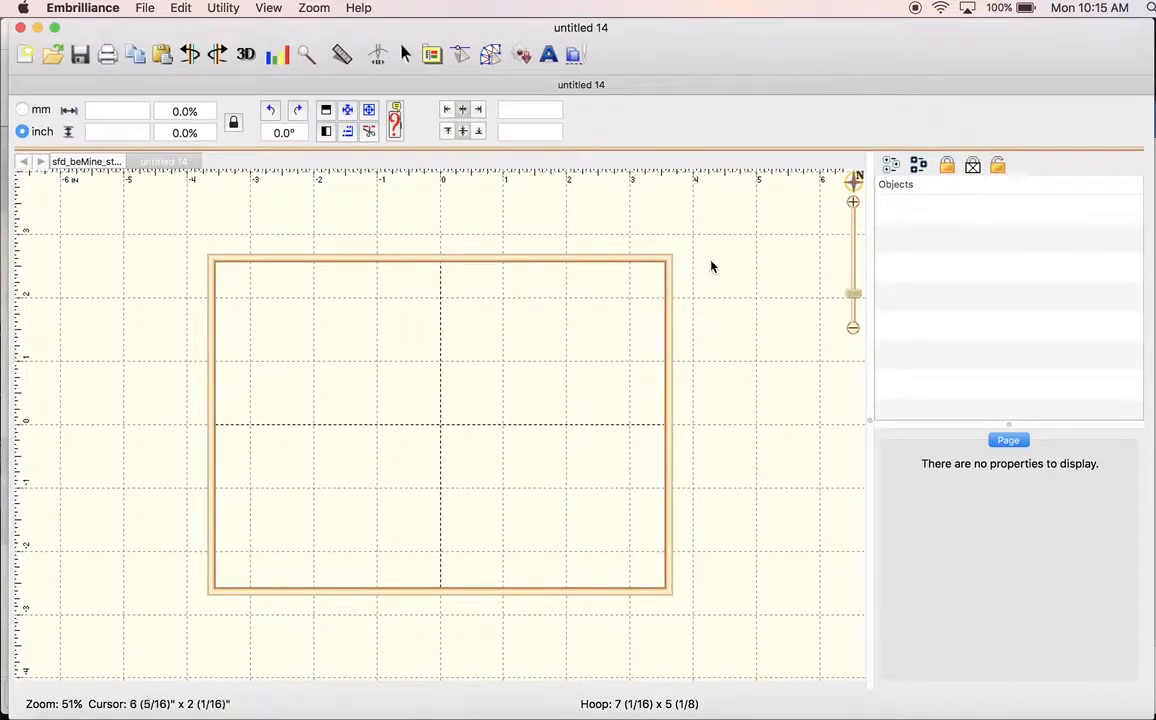
click(90, 160)
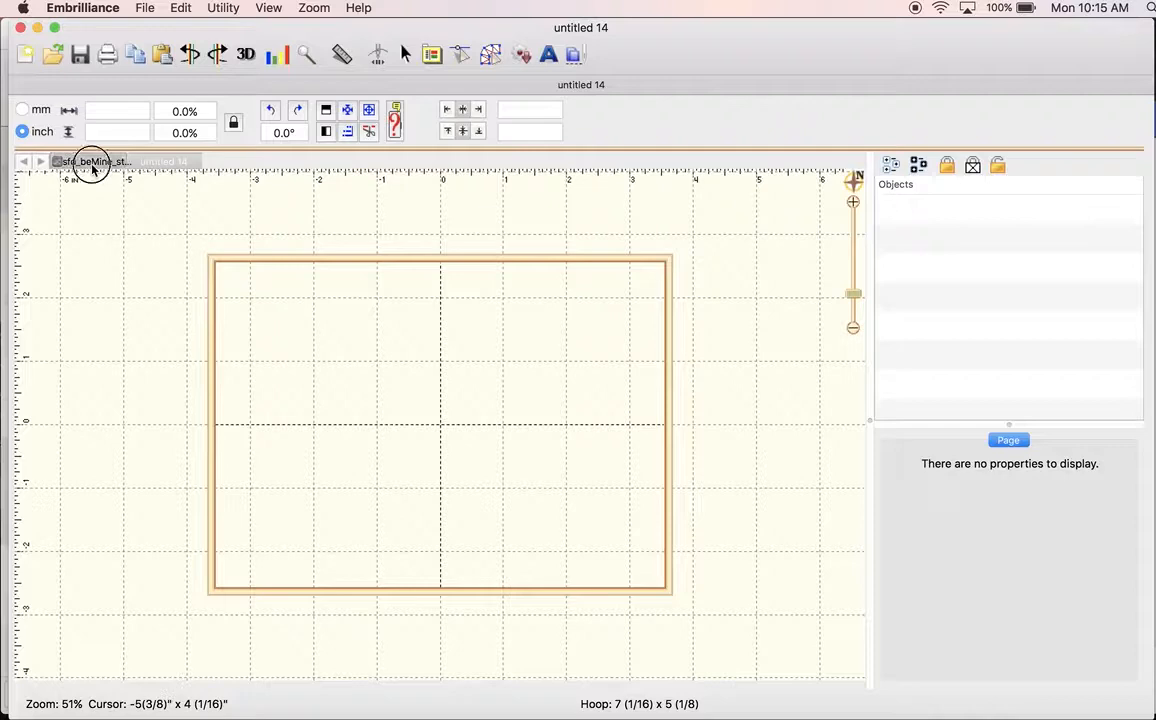
Switch to the sfd_beMine design and copy the whole Be Mine snap tab.
click(92, 160)
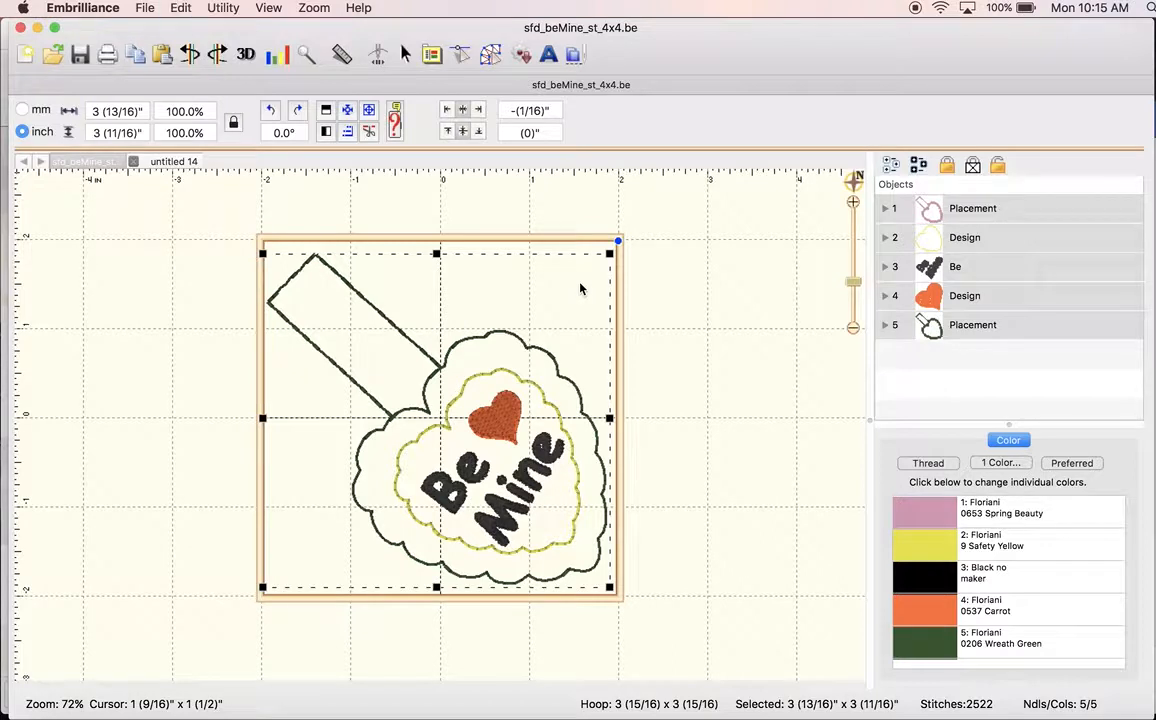
click(172, 160)
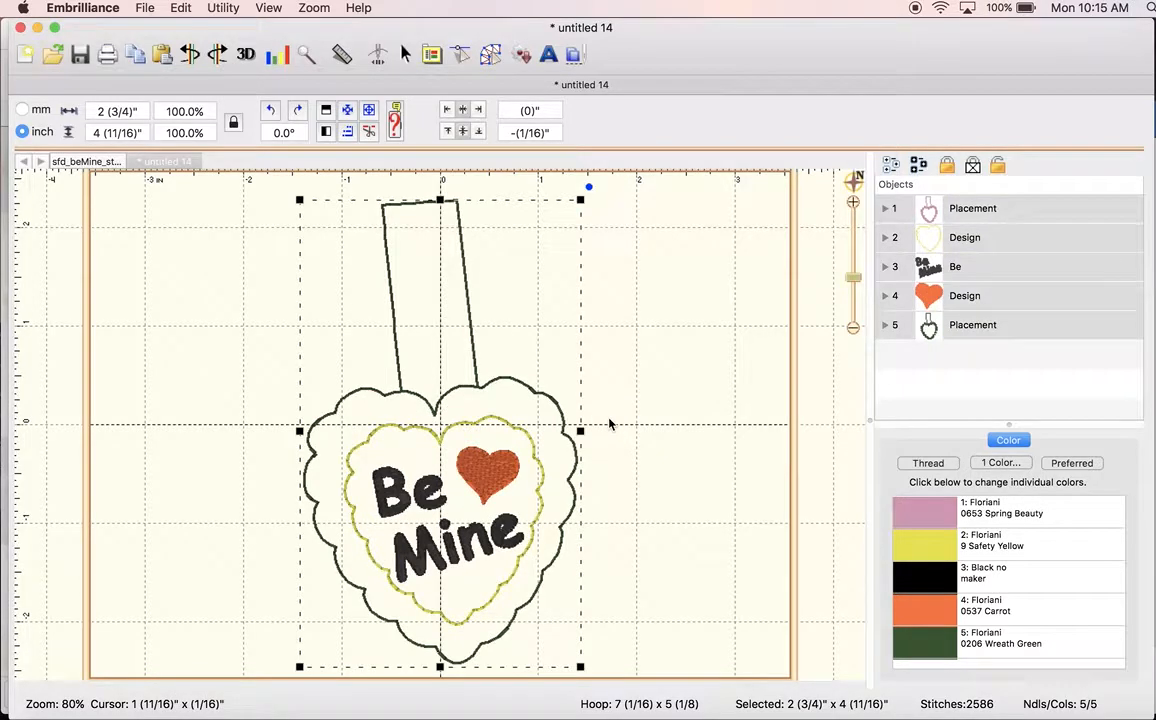
mouse_move(600, 188)
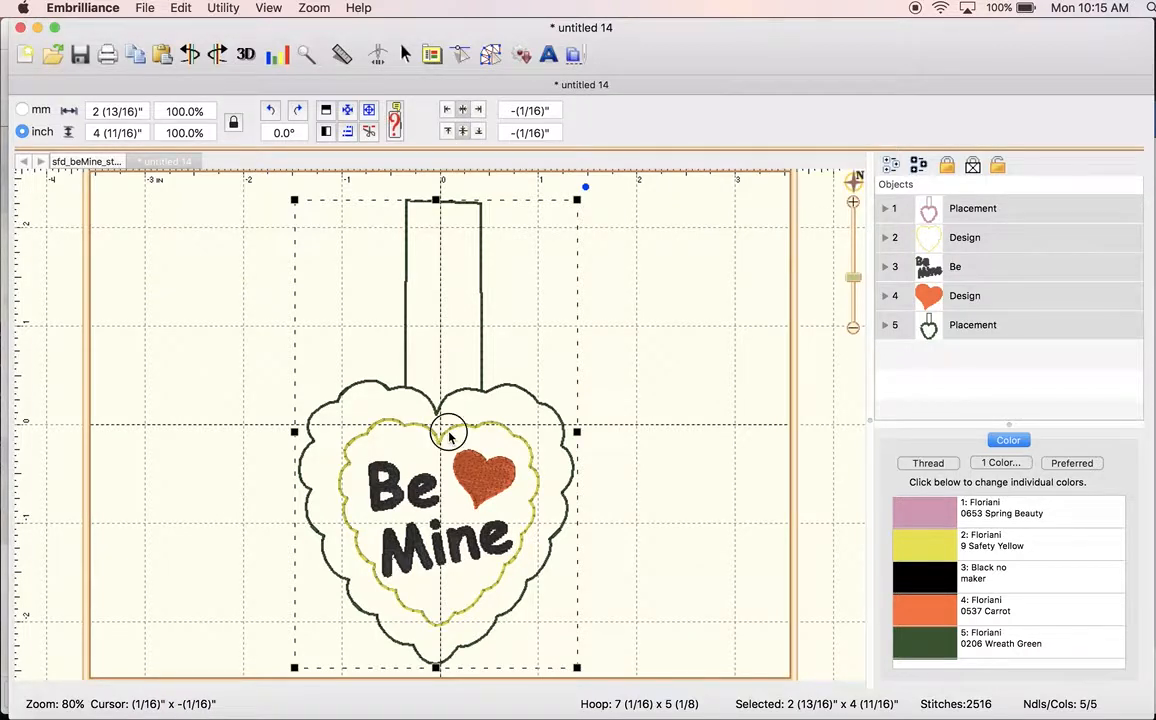
Drag the Be Mine snap tab to the left edge of the 5 x 7 in hoop.
drag(448, 432, 332, 420)
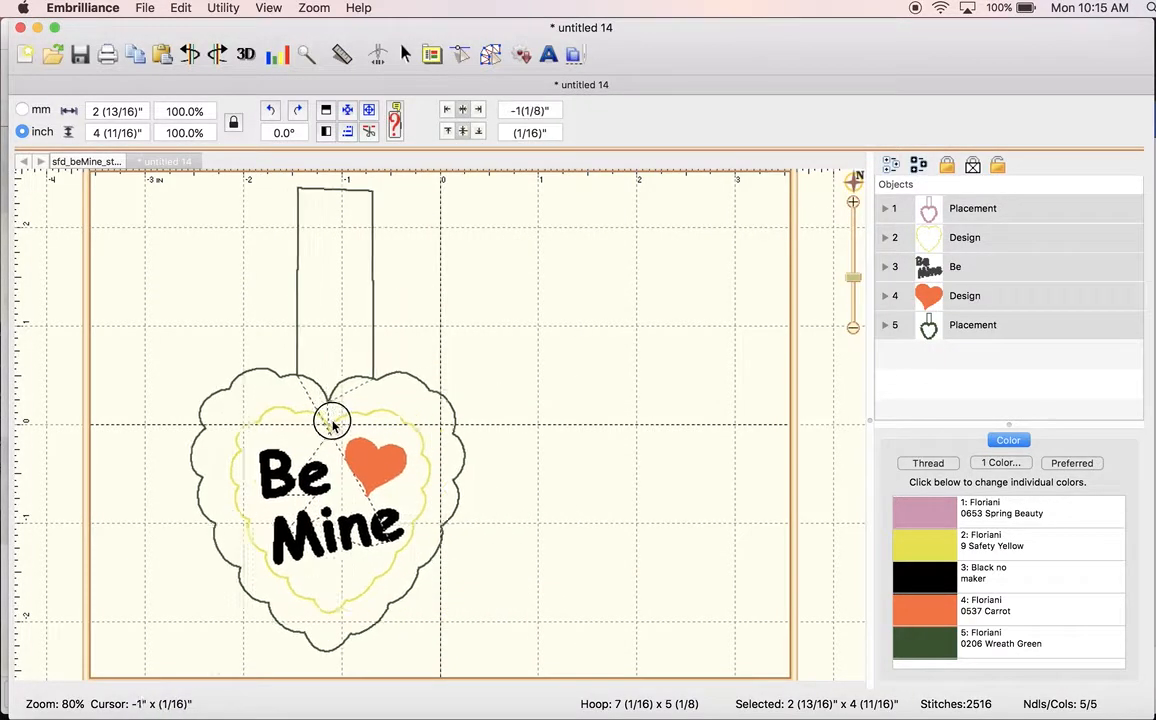
drag(332, 420, 256, 436)
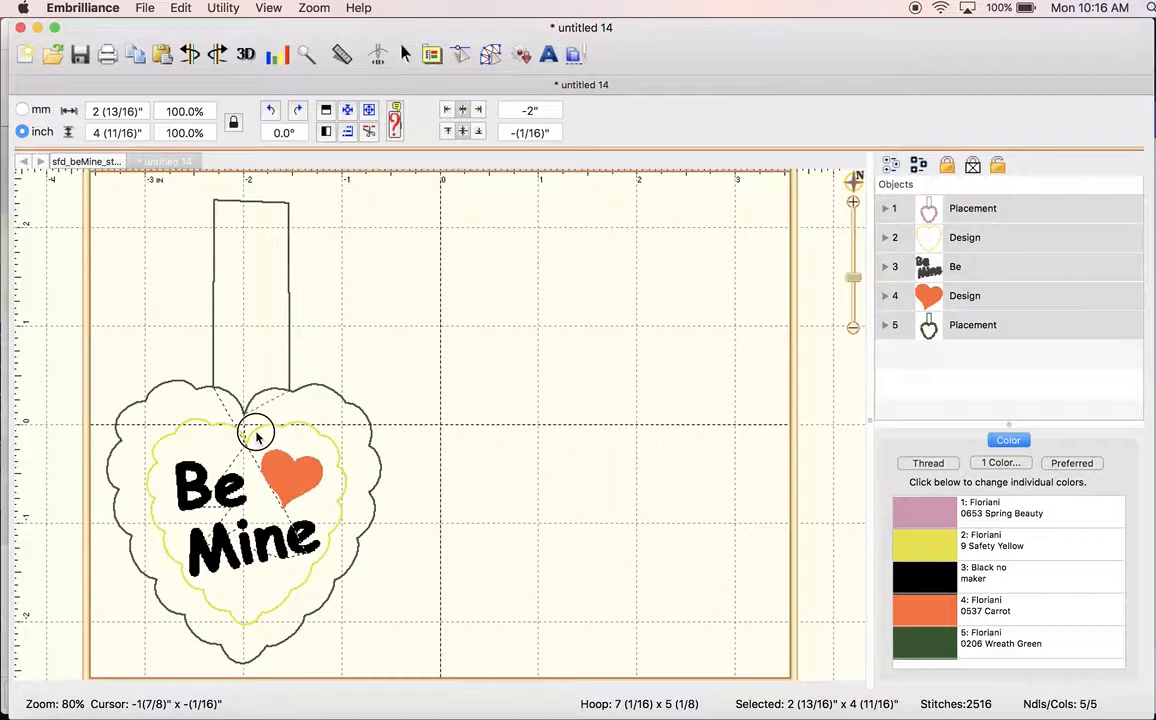
click(256, 436)
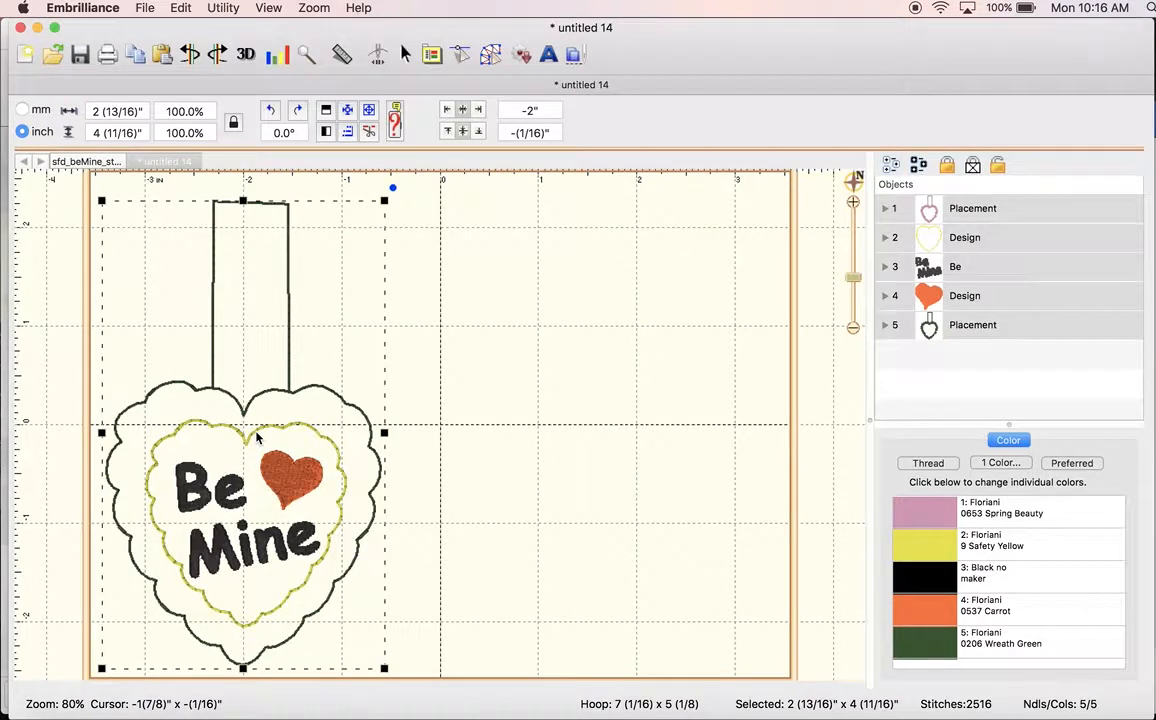
mouse_move(104, 508)
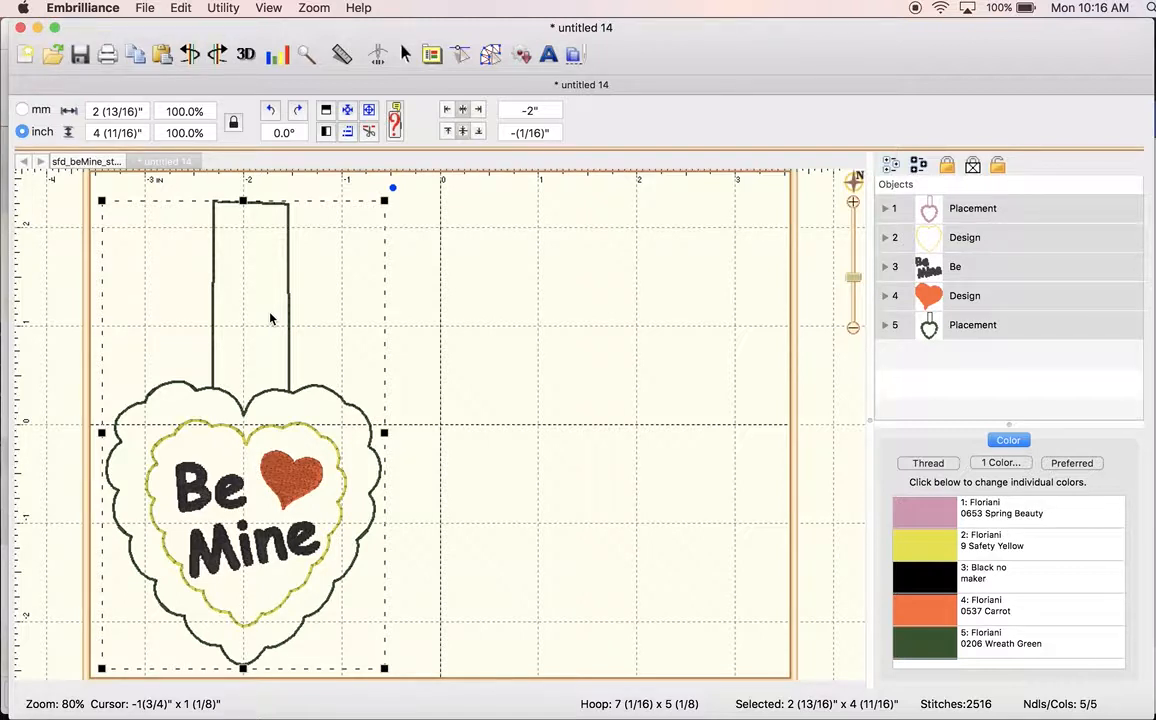
mouse_move(452, 336)
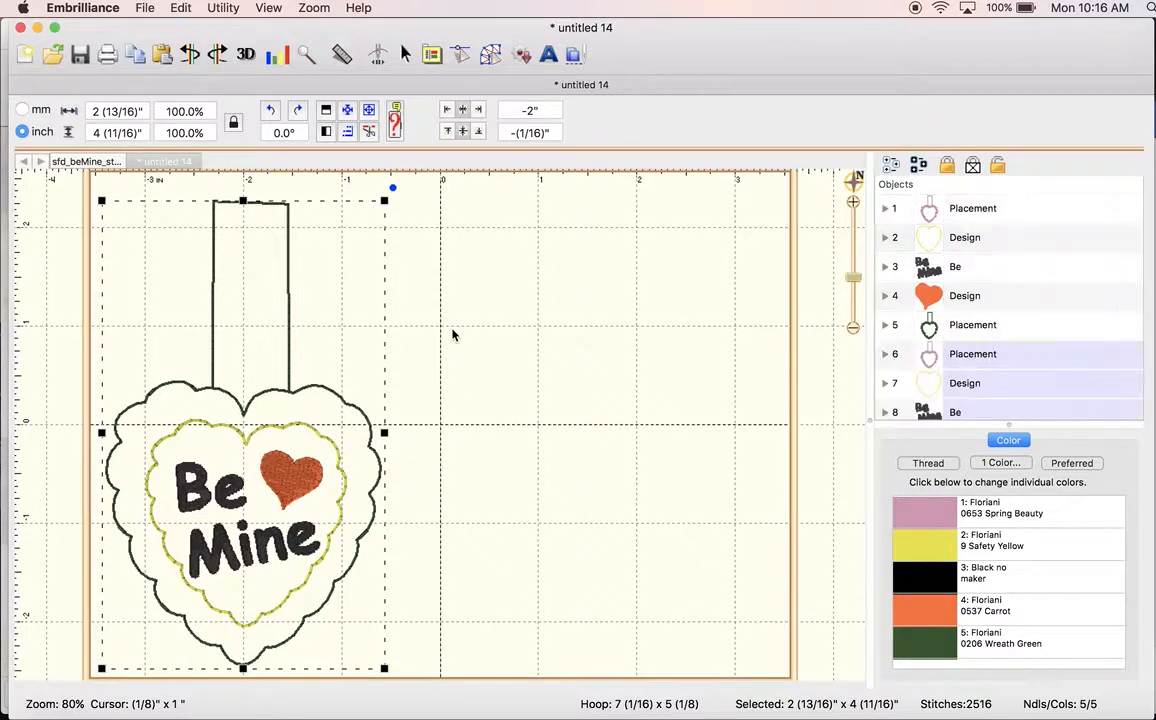
mouse_move(340, 402)
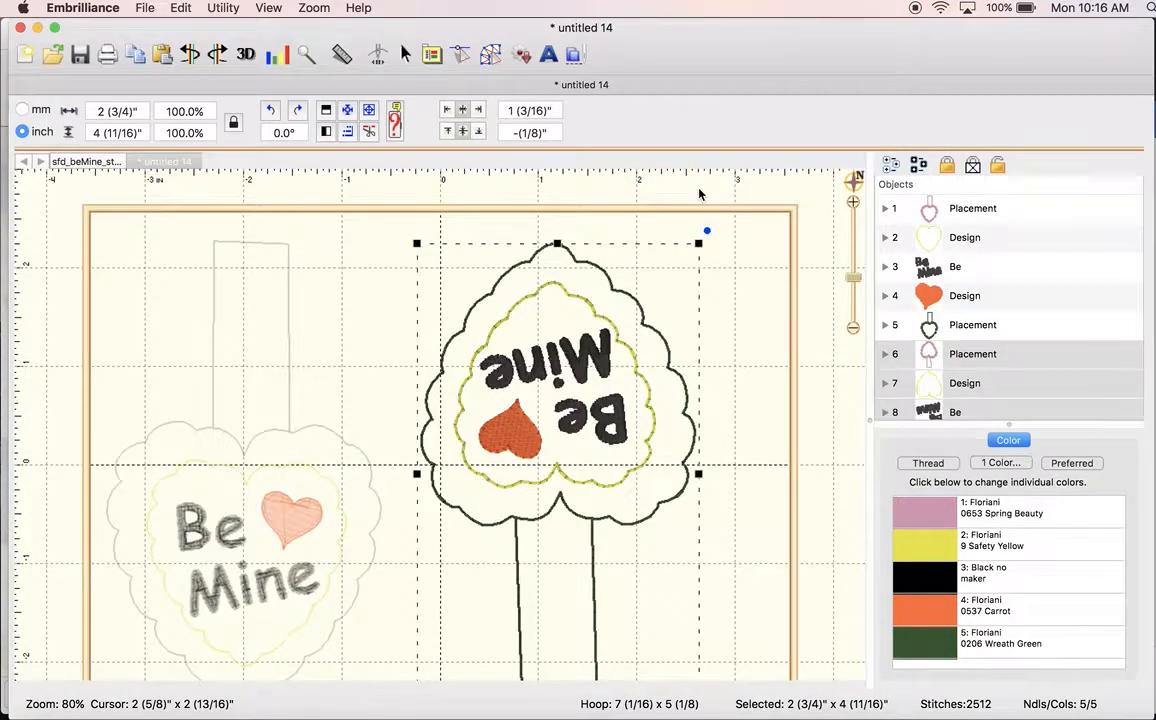
mouse_move(856, 282)
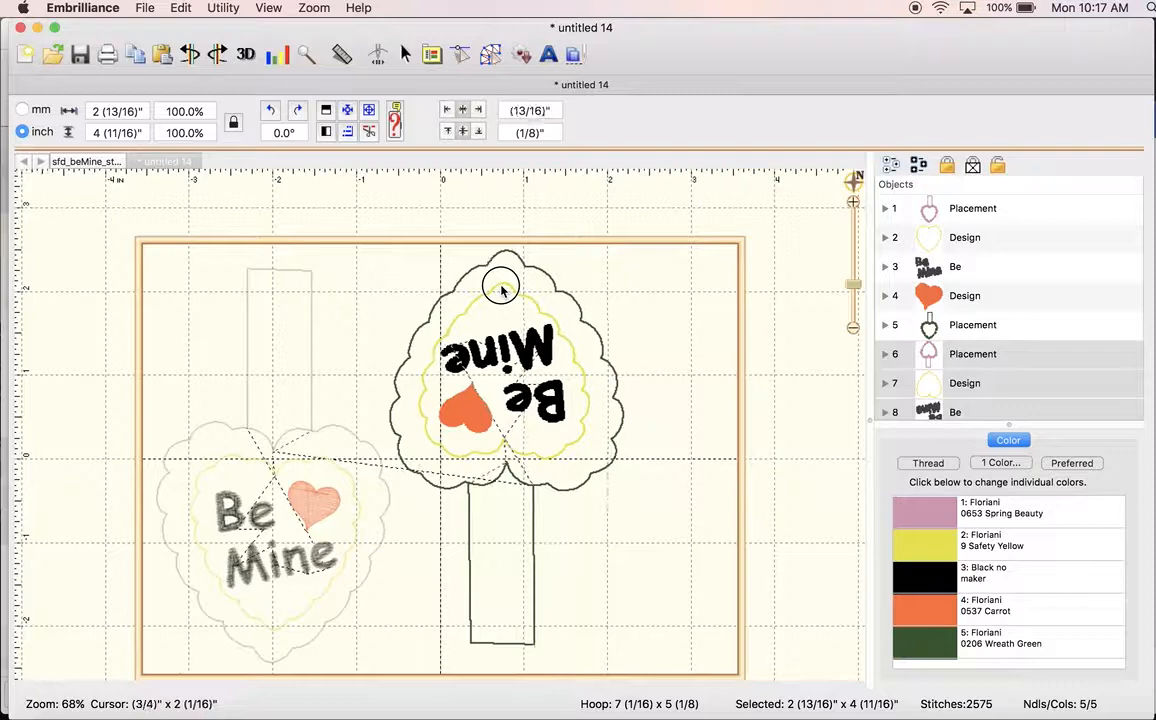
Move the upright heart tab to the lower left so it nests with the flipped copy.
click(502, 290)
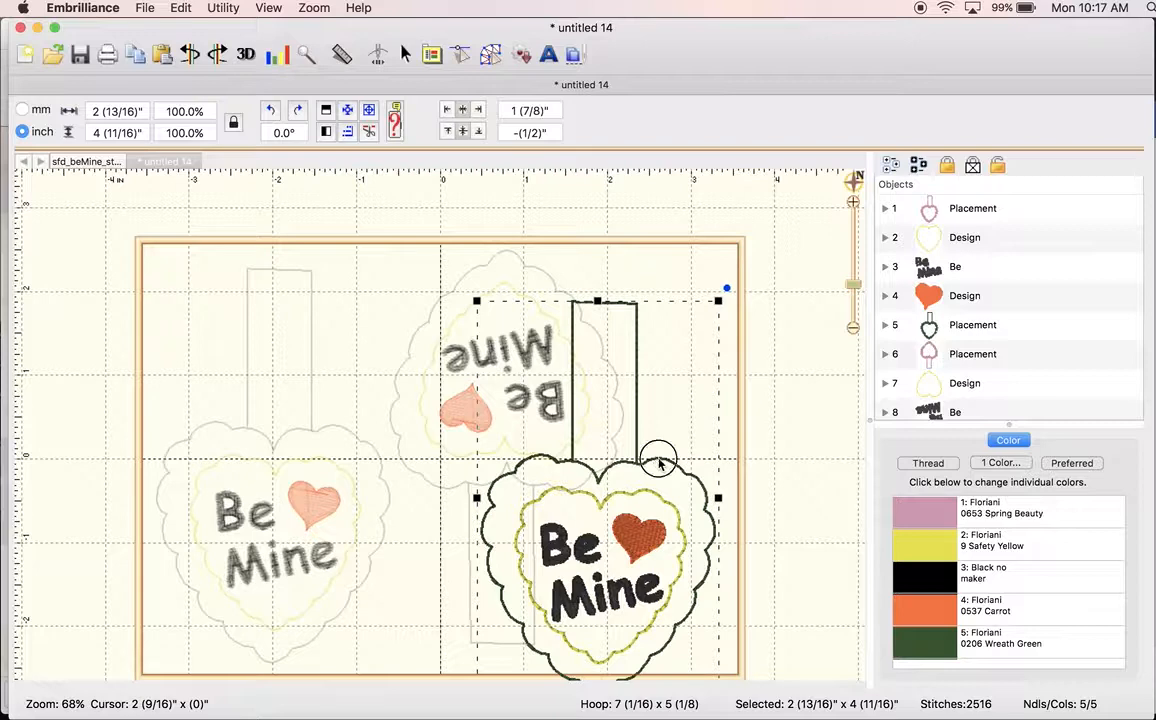
drag(658, 462, 694, 446)
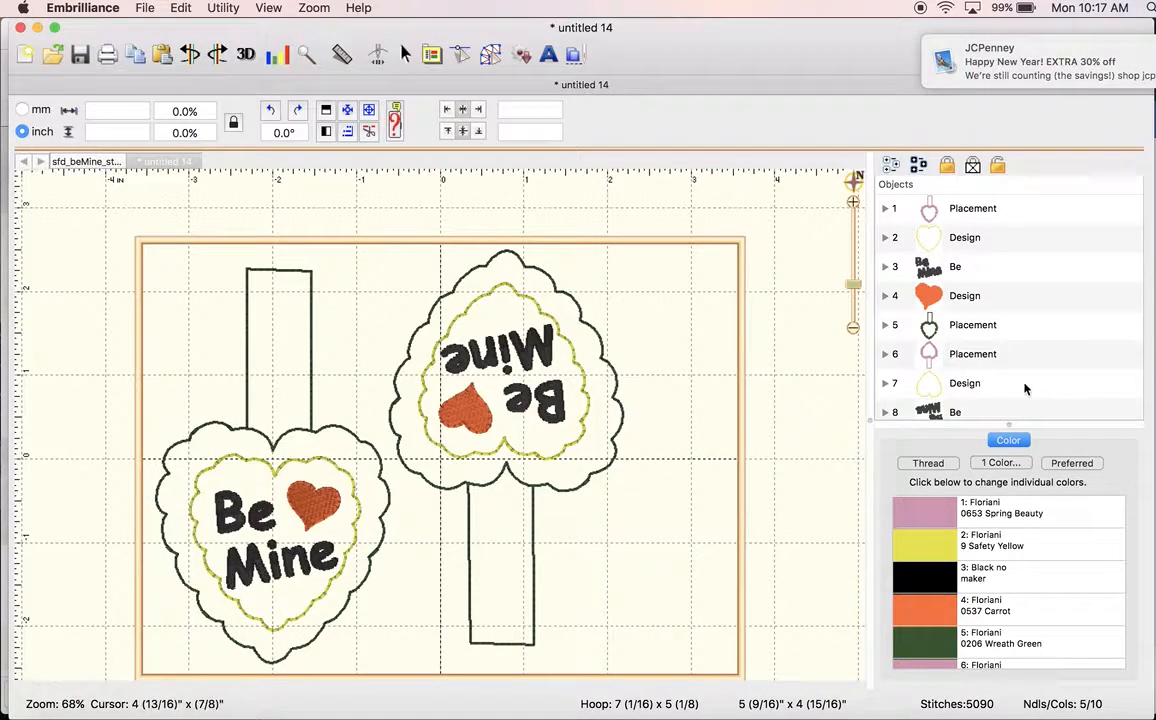
Run Utility > Color Sort on the two heart tabs and open the sorted result as a new view.
scroll(down, 3)
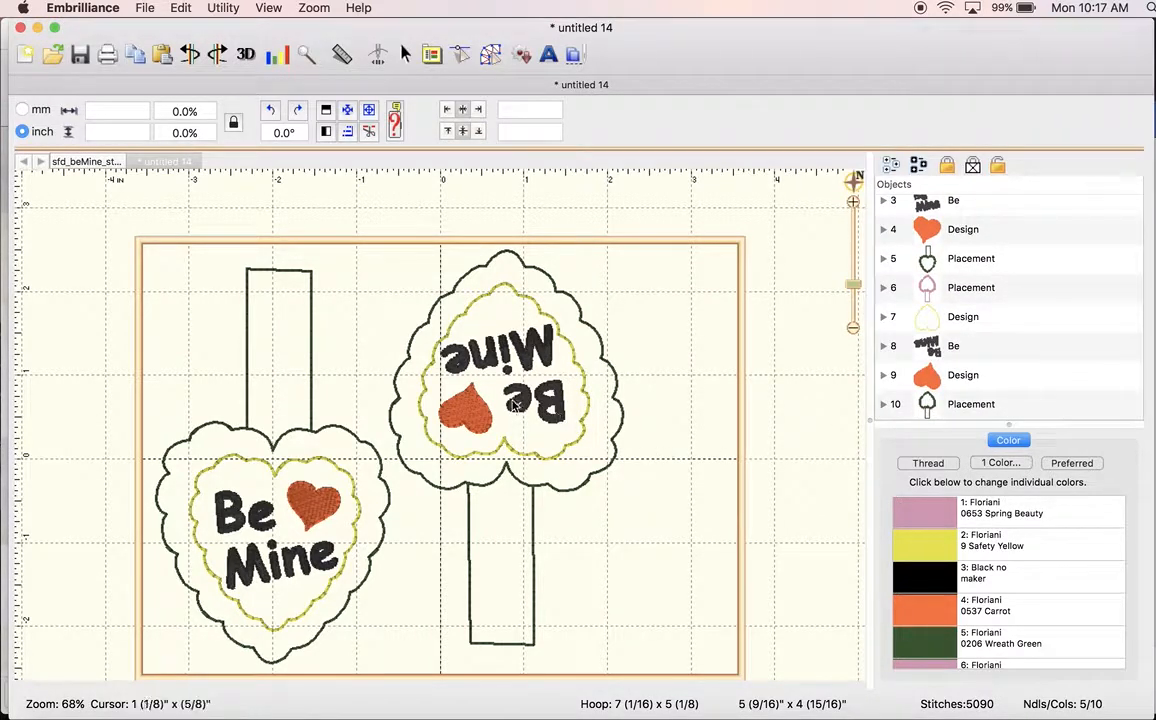
mouse_move(382, 268)
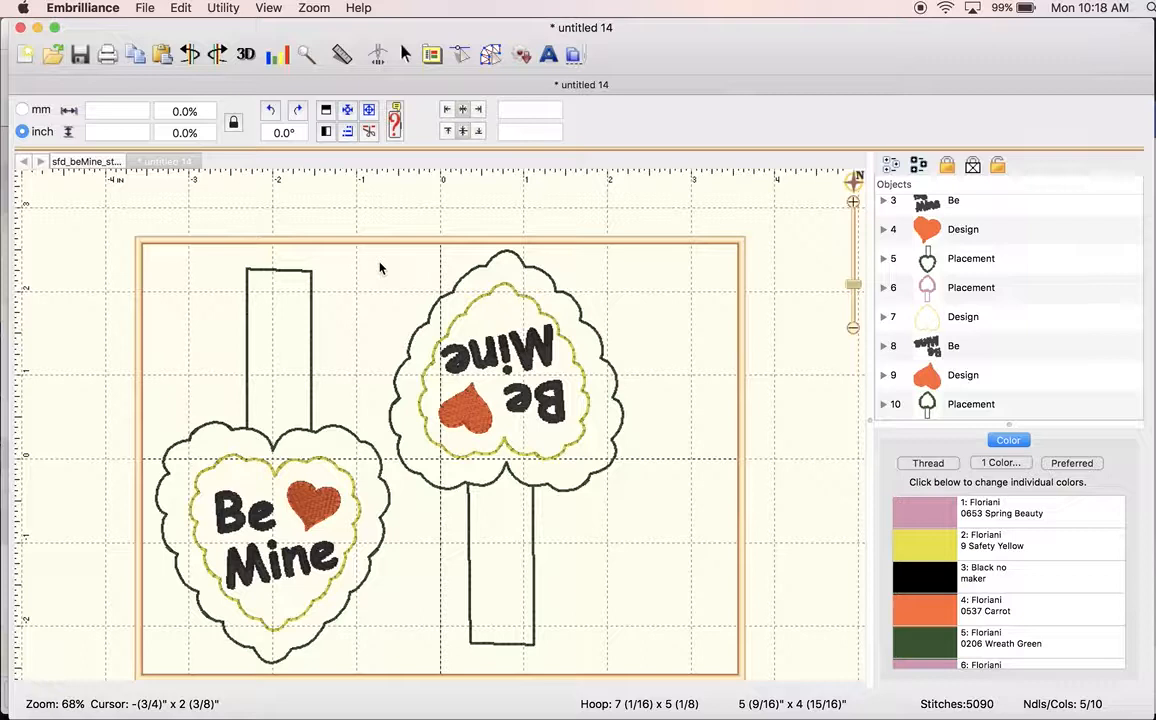
mouse_move(852, 284)
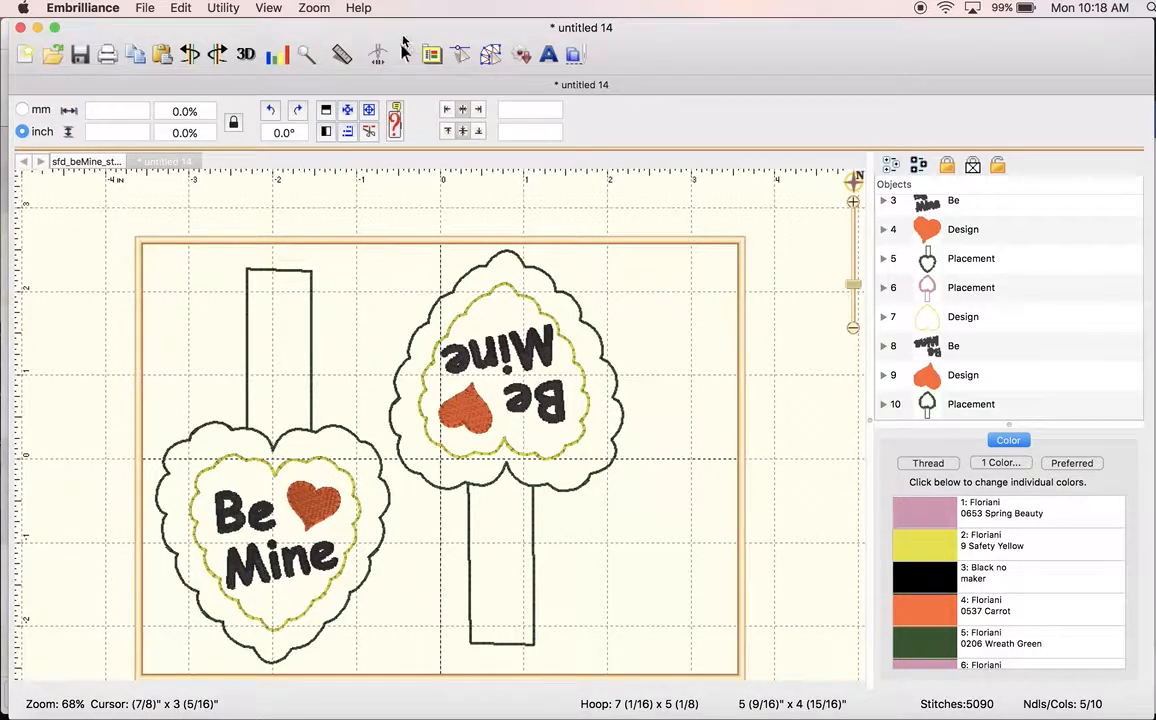
click(222, 8)
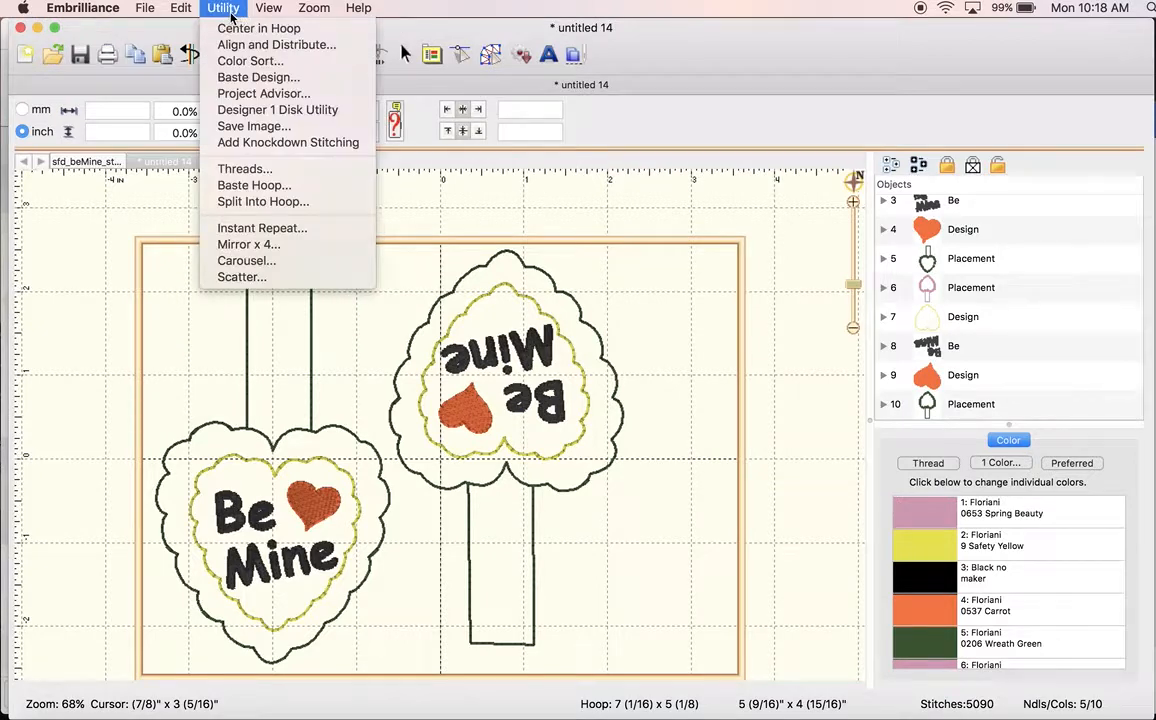
mouse_move(250, 60)
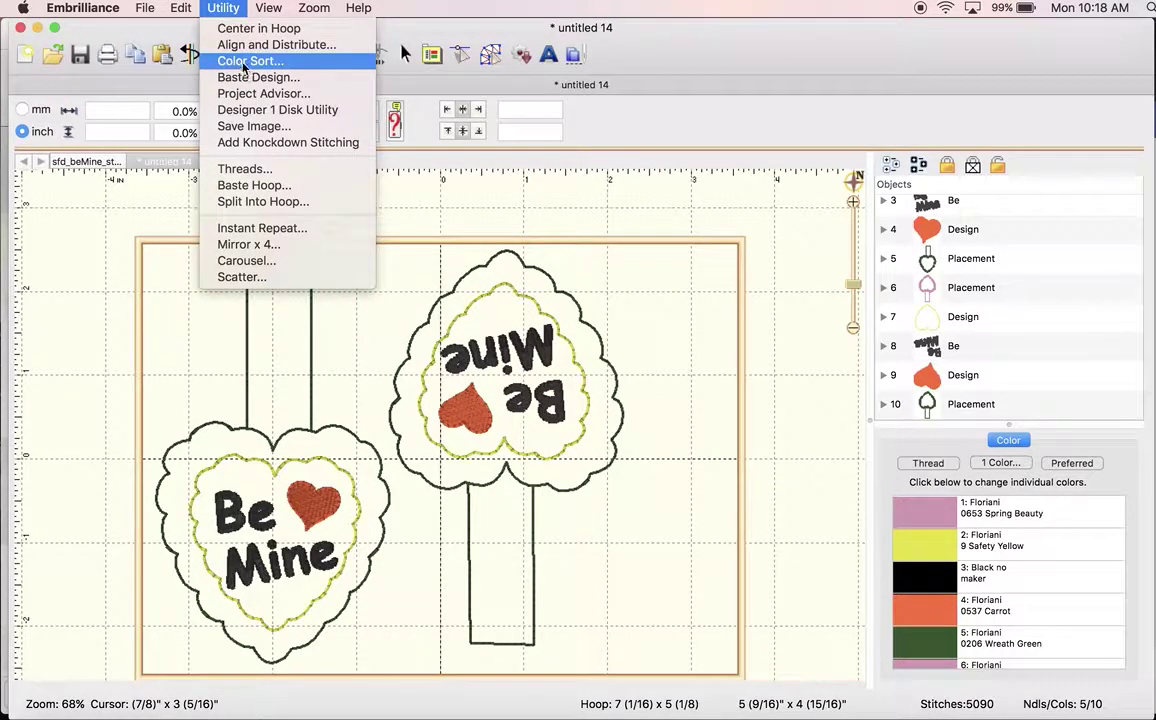
click(252, 60)
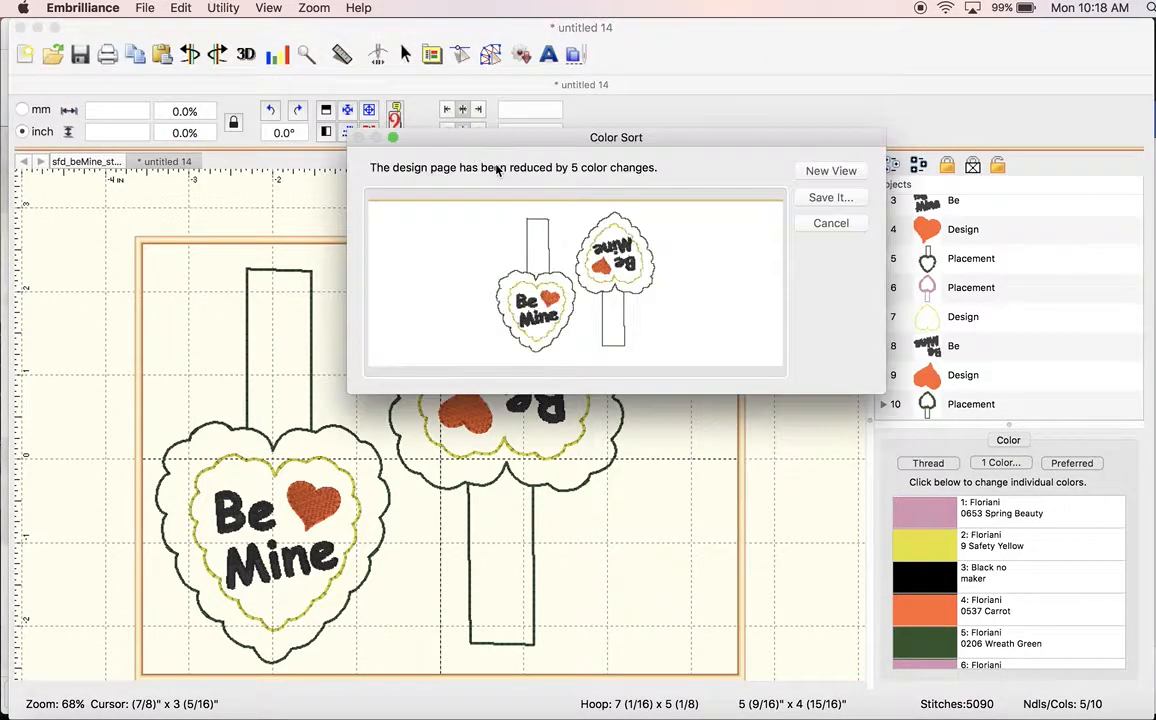
mouse_move(588, 178)
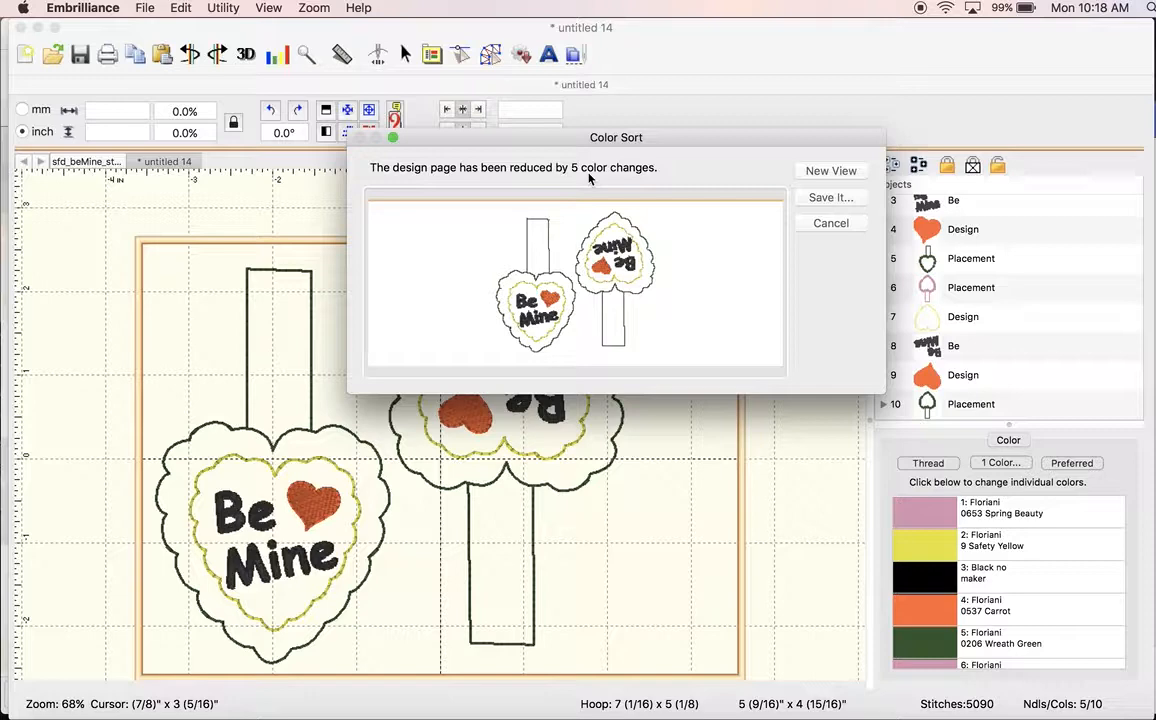
mouse_move(668, 186)
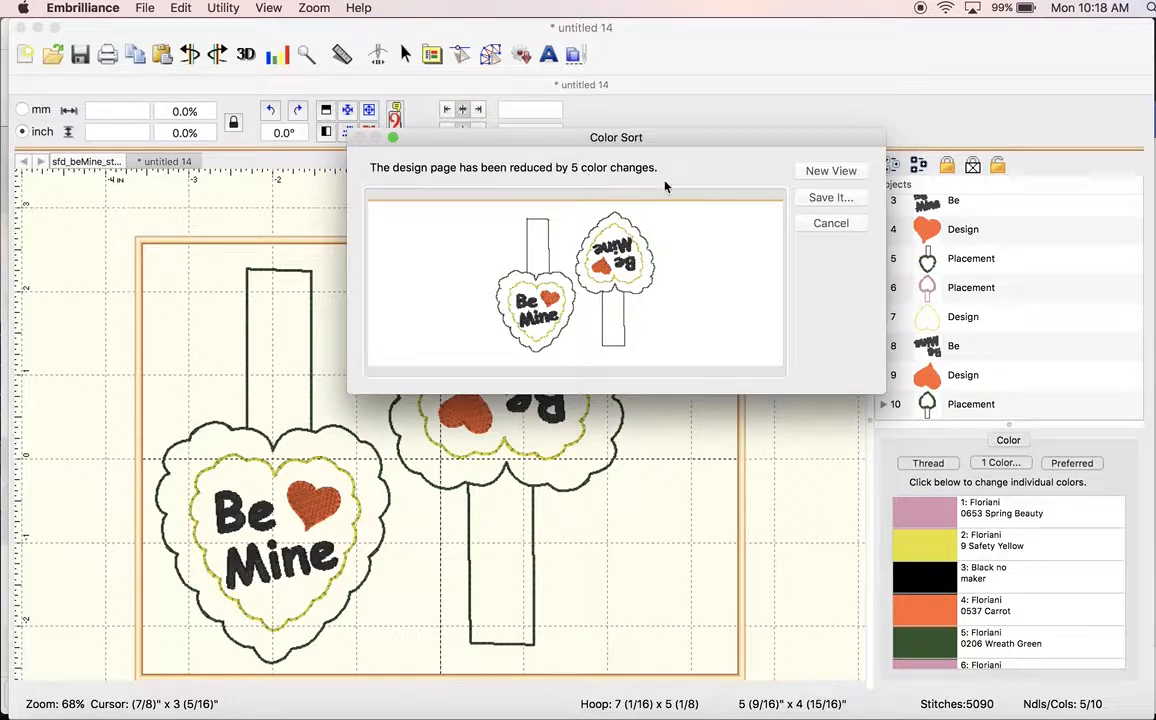
mouse_move(804, 176)
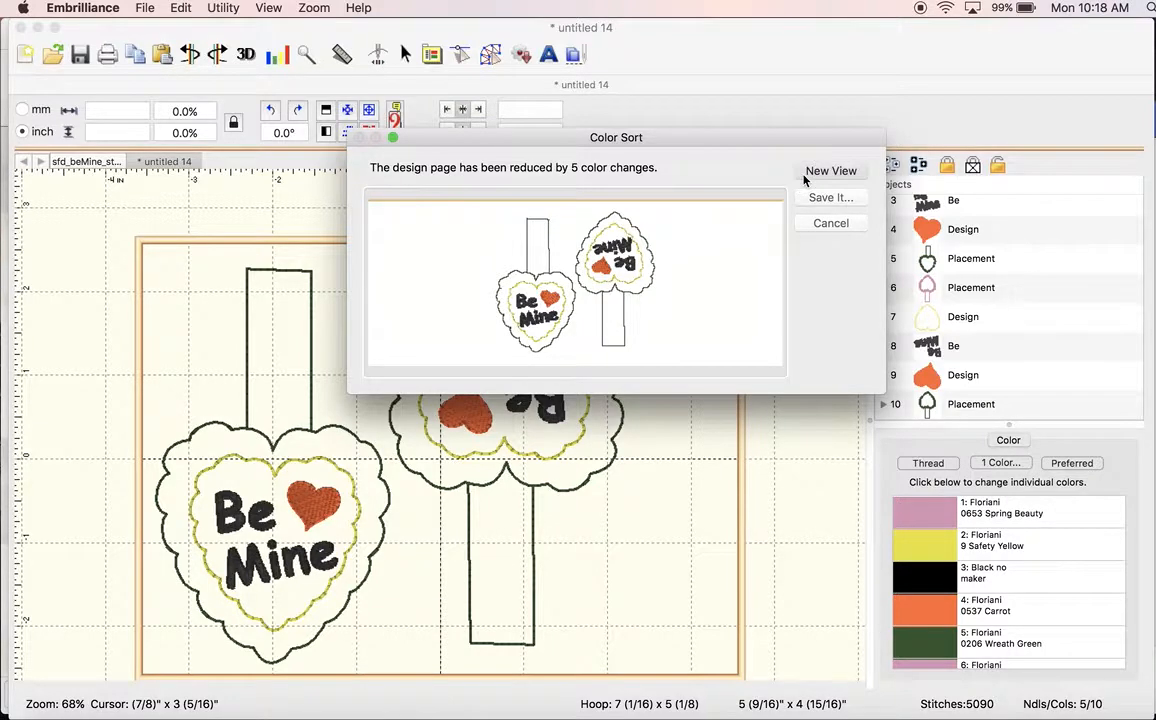
click(830, 170)
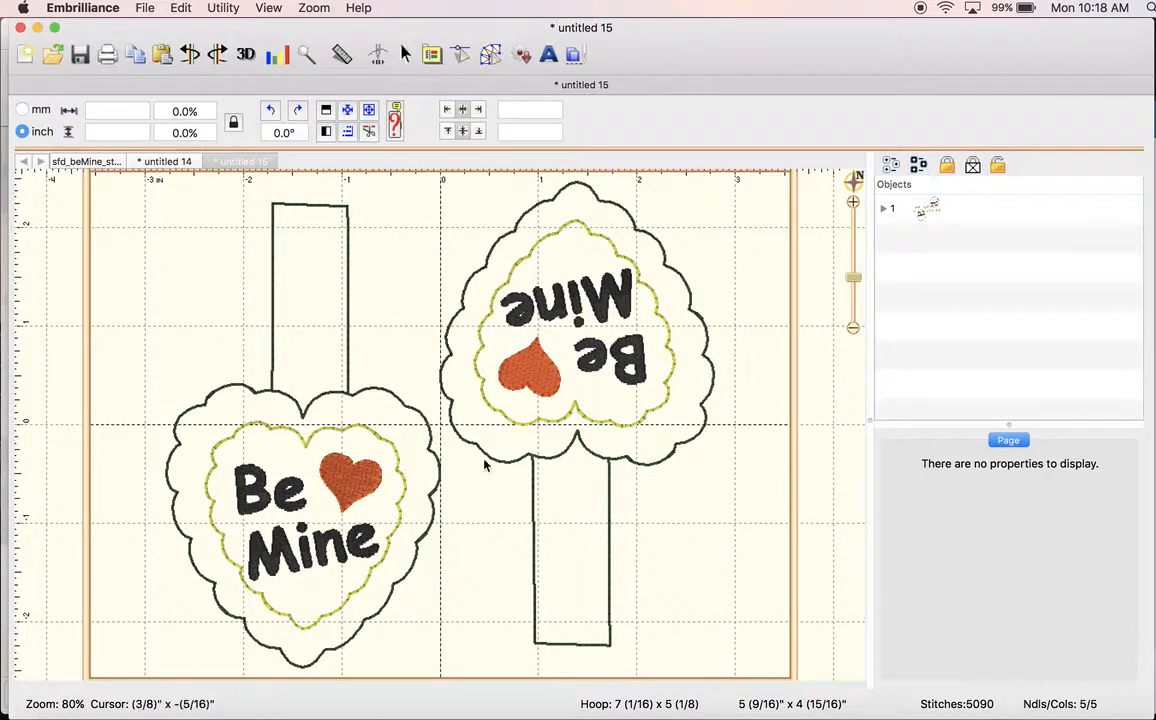
mouse_move(636, 380)
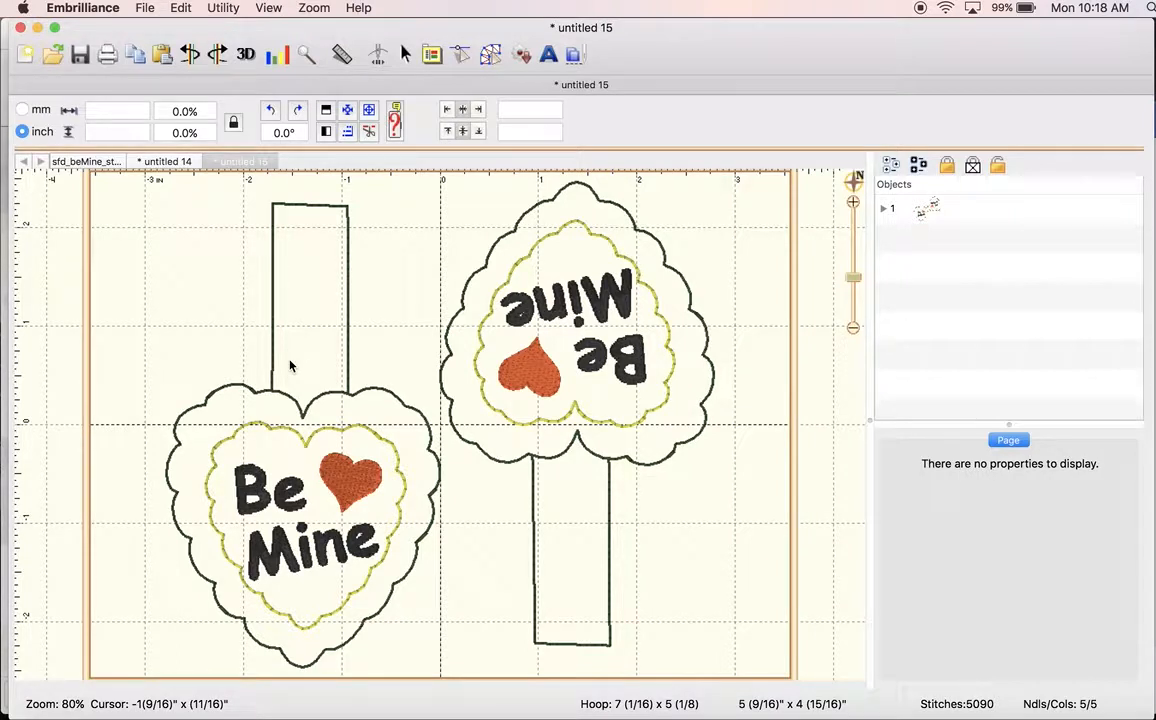
mouse_move(342, 432)
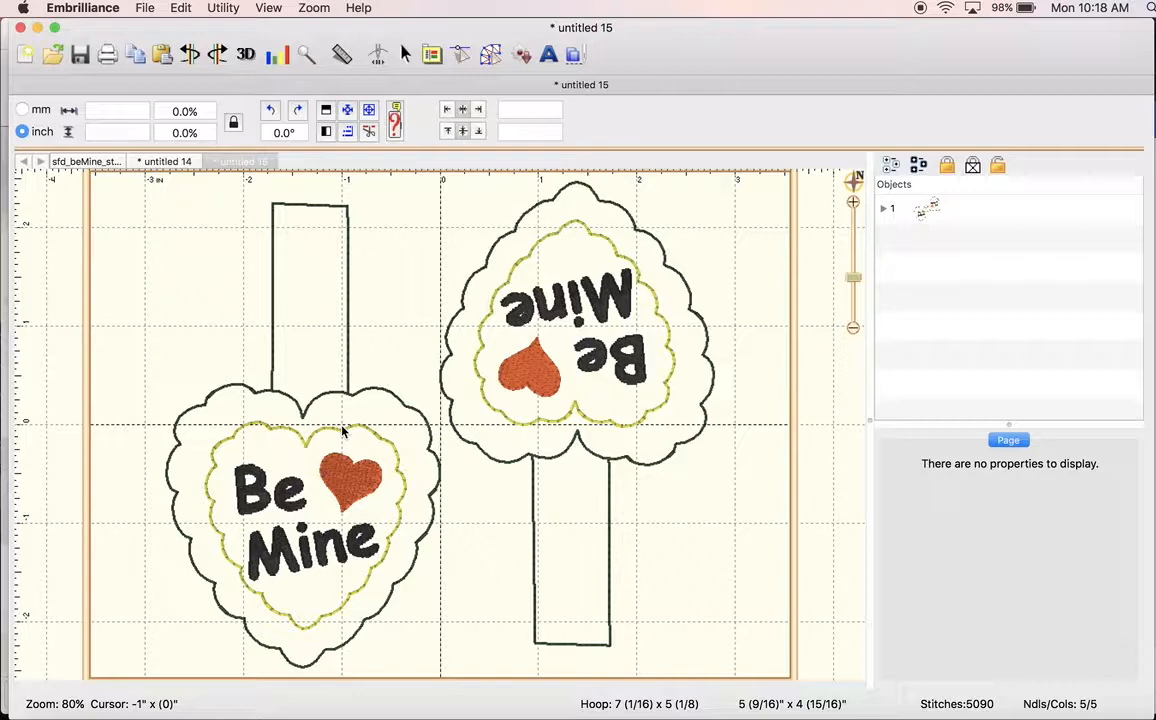
mouse_move(892, 288)
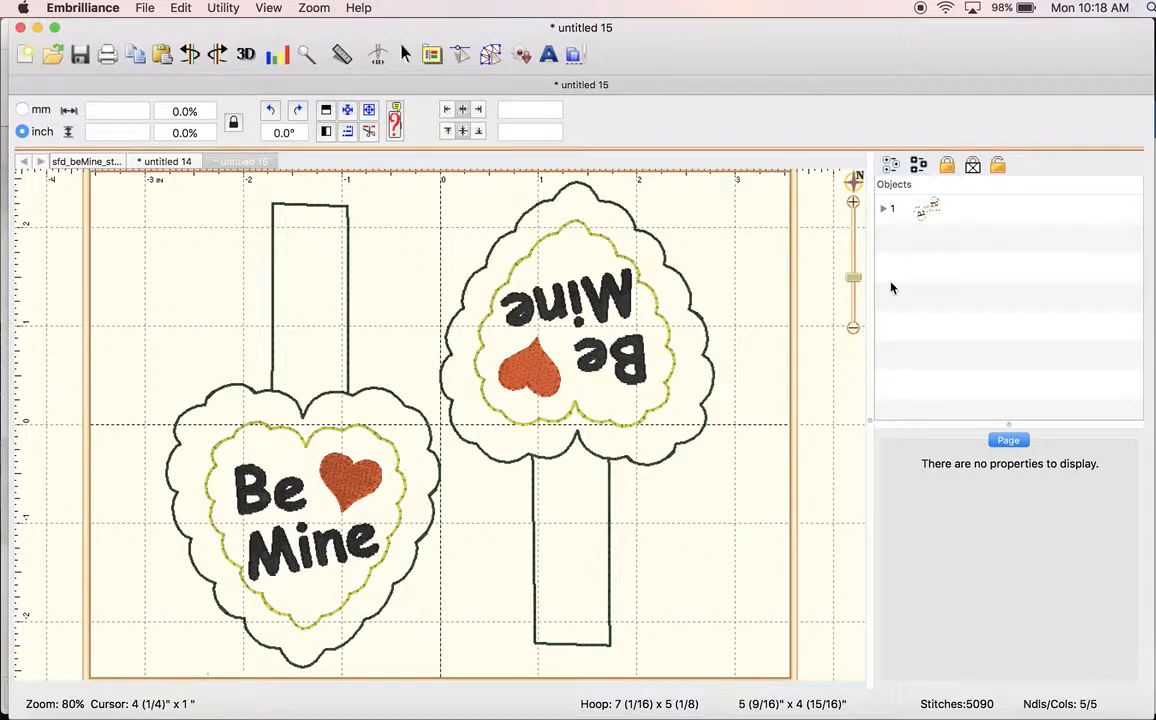
Expand object 1 to list its five thread colors and start the stitch simulator.
click(884, 208)
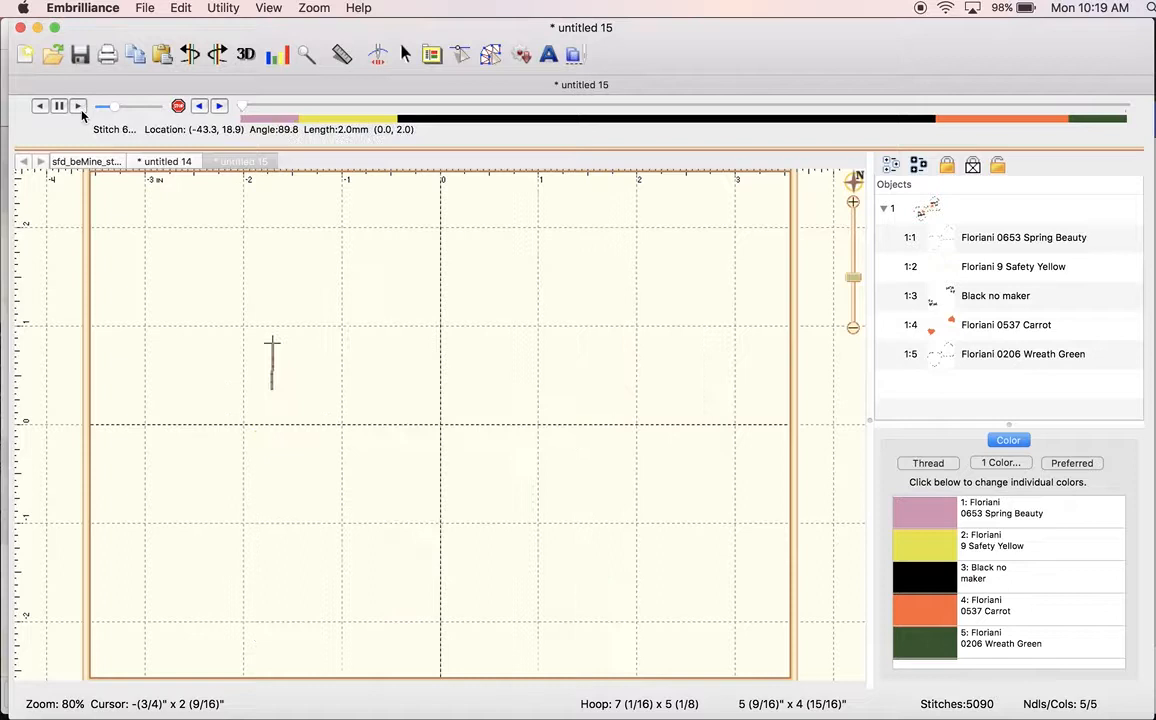
click(82, 104)
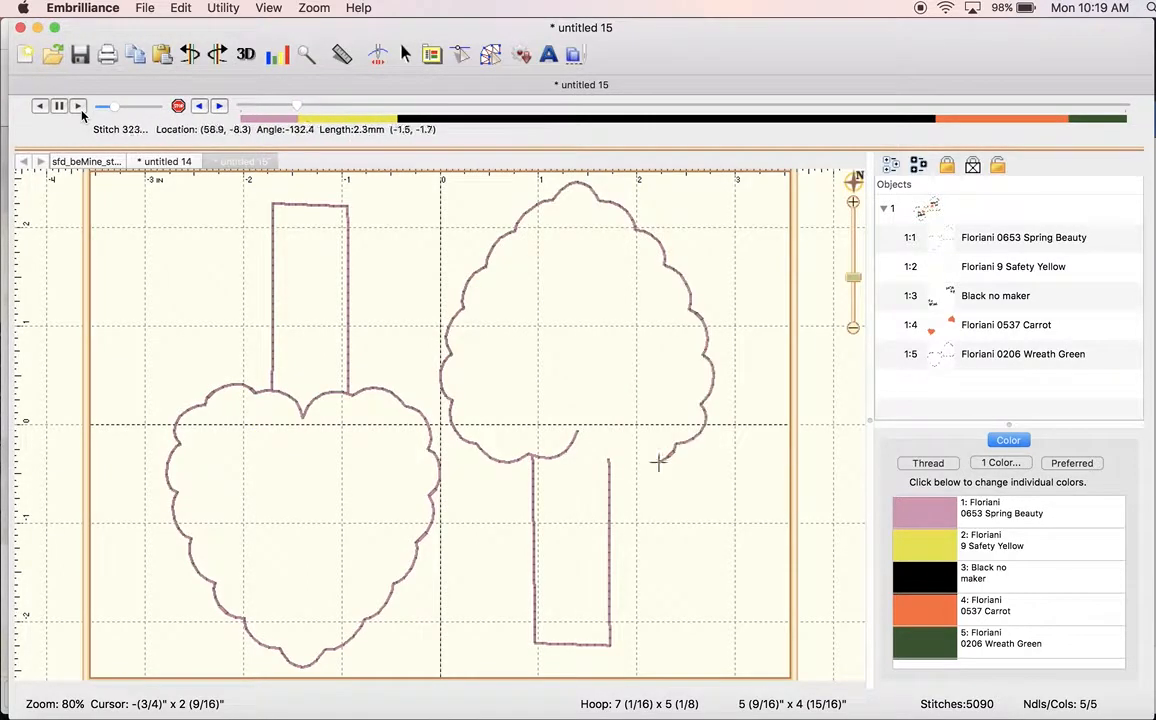
Play the stitch-out at higher speed until both heart tabs are fully stitched.
click(80, 106)
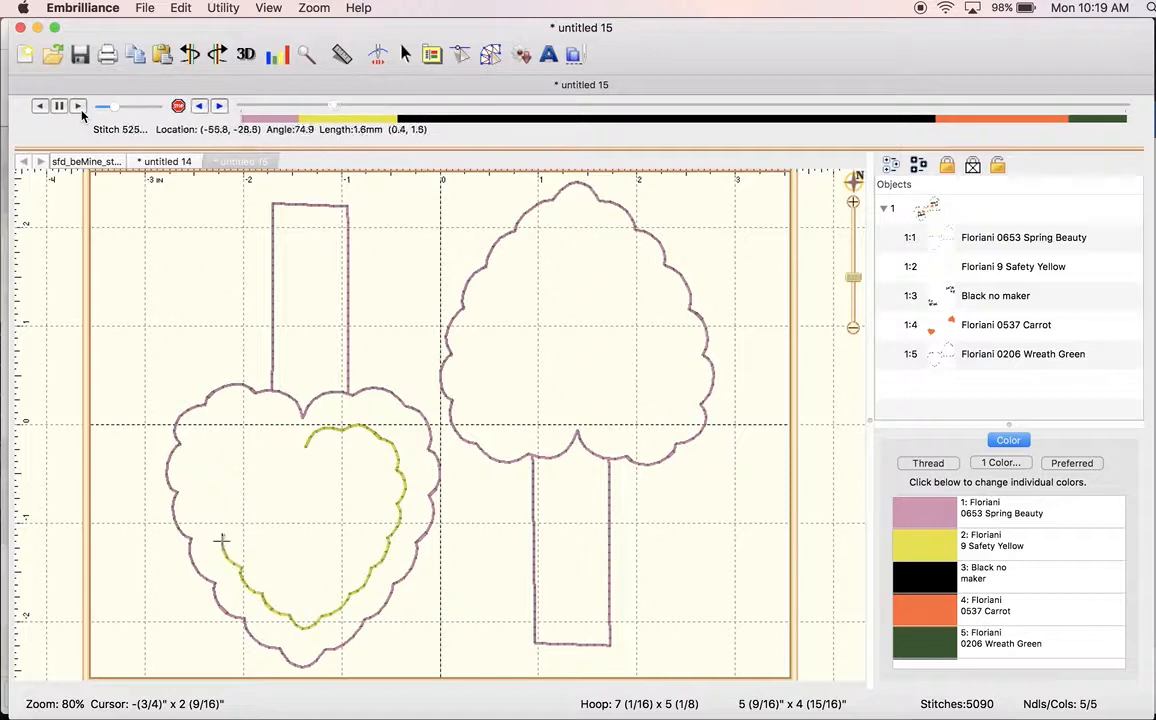
click(84, 106)
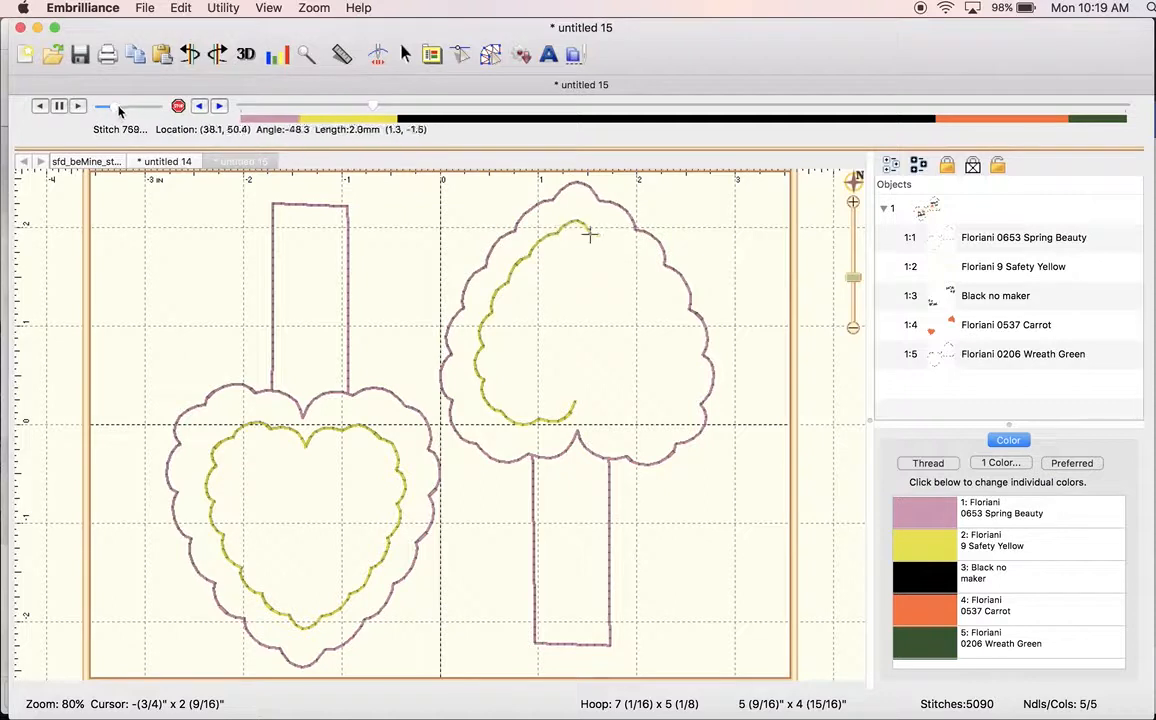
drag(118, 106, 128, 106)
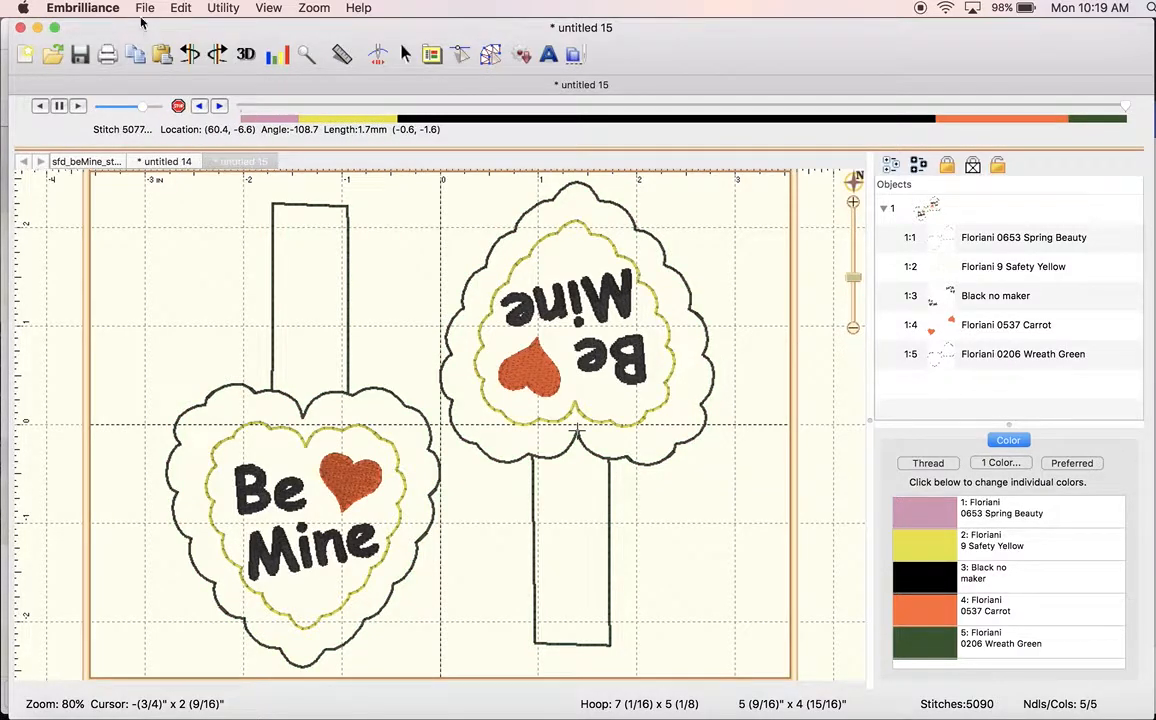
Save the combined design as PES stitch file sfd_beMine_st_5x7 in MyDesigns.
click(144, 8)
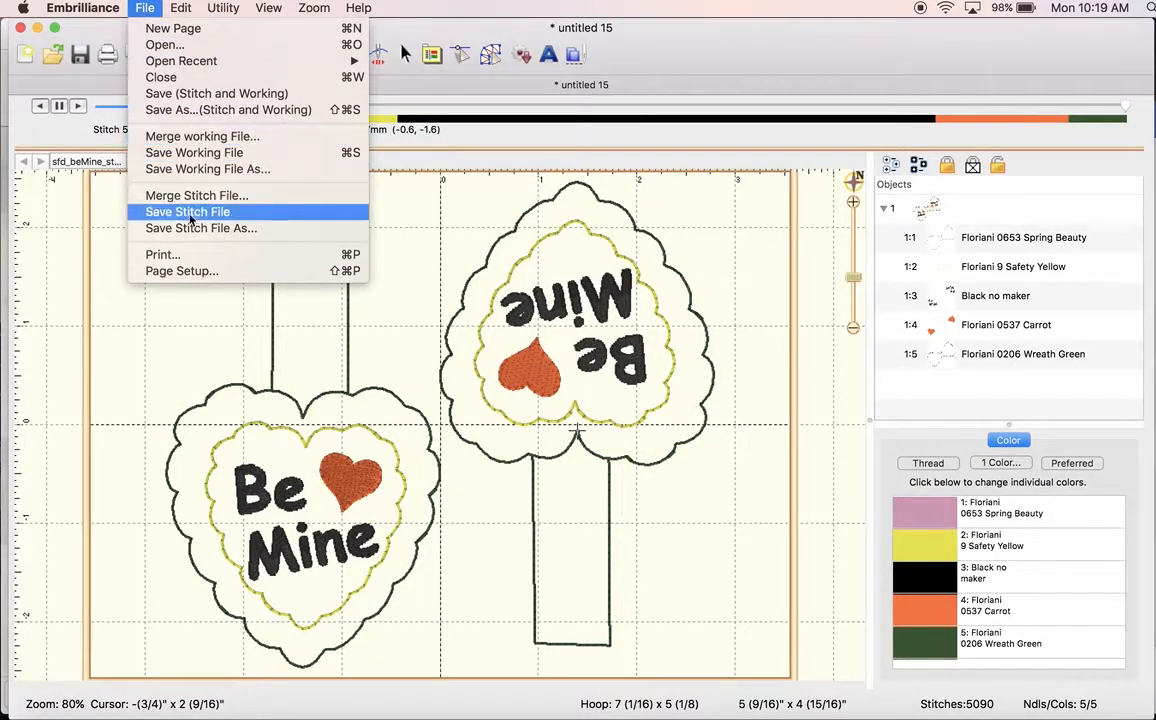
click(188, 212)
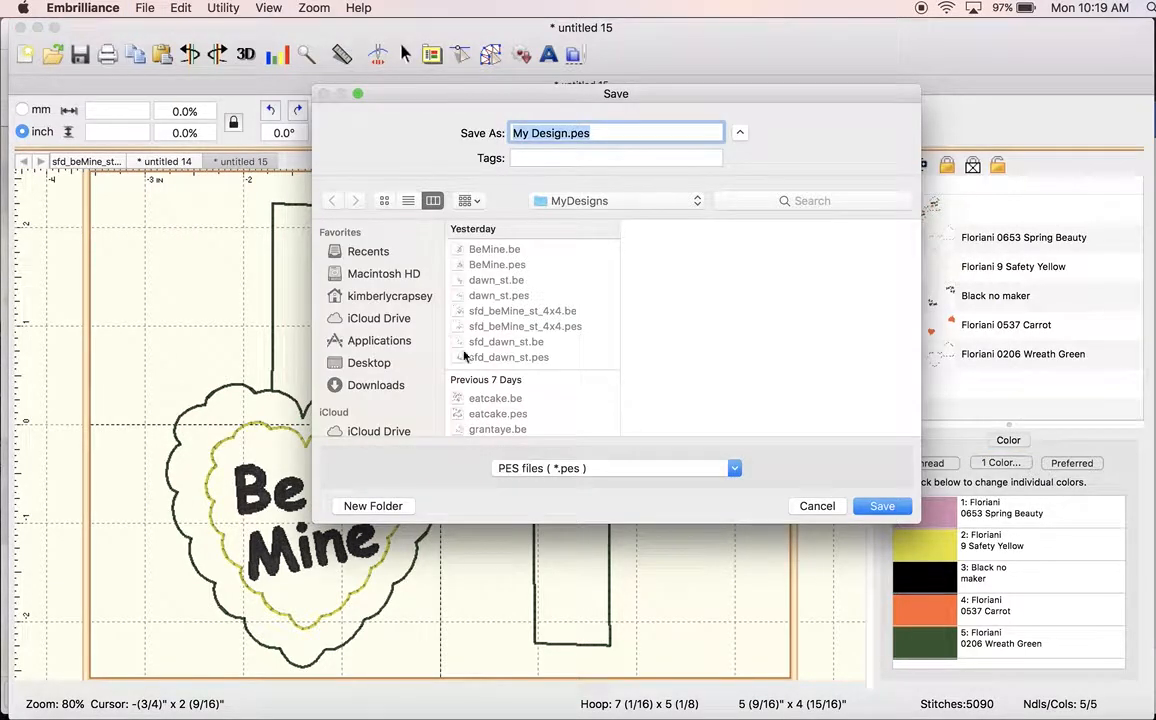
click(524, 310)
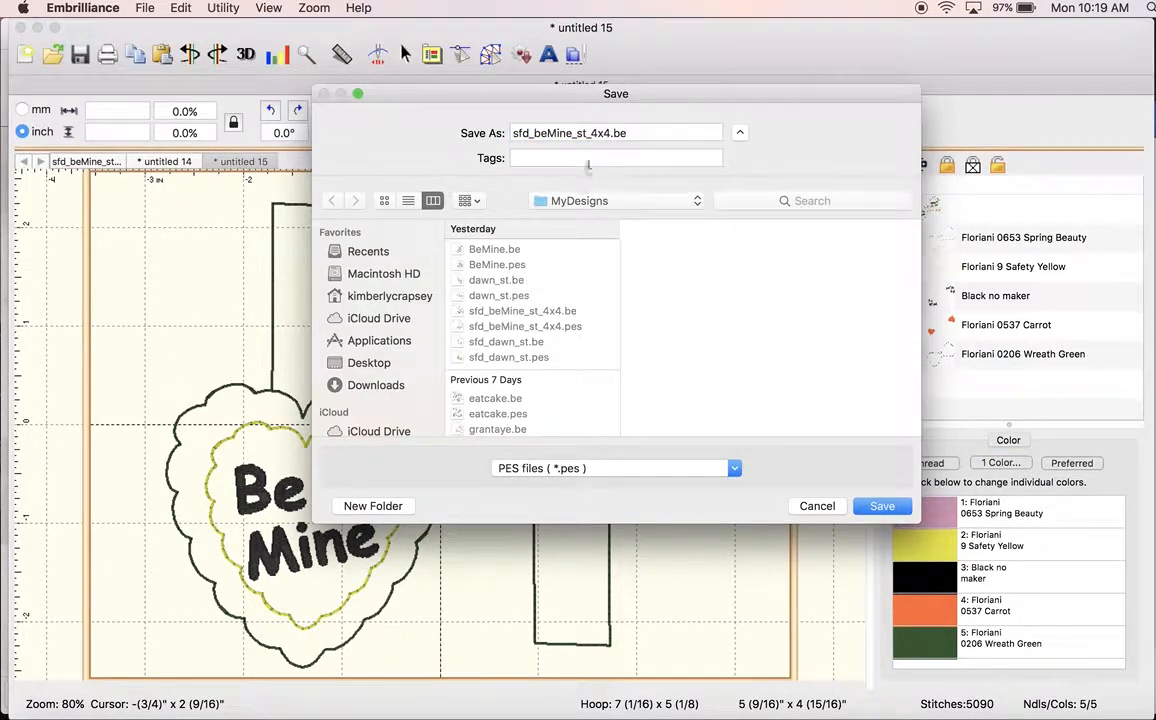
click(592, 132)
text(5x7)
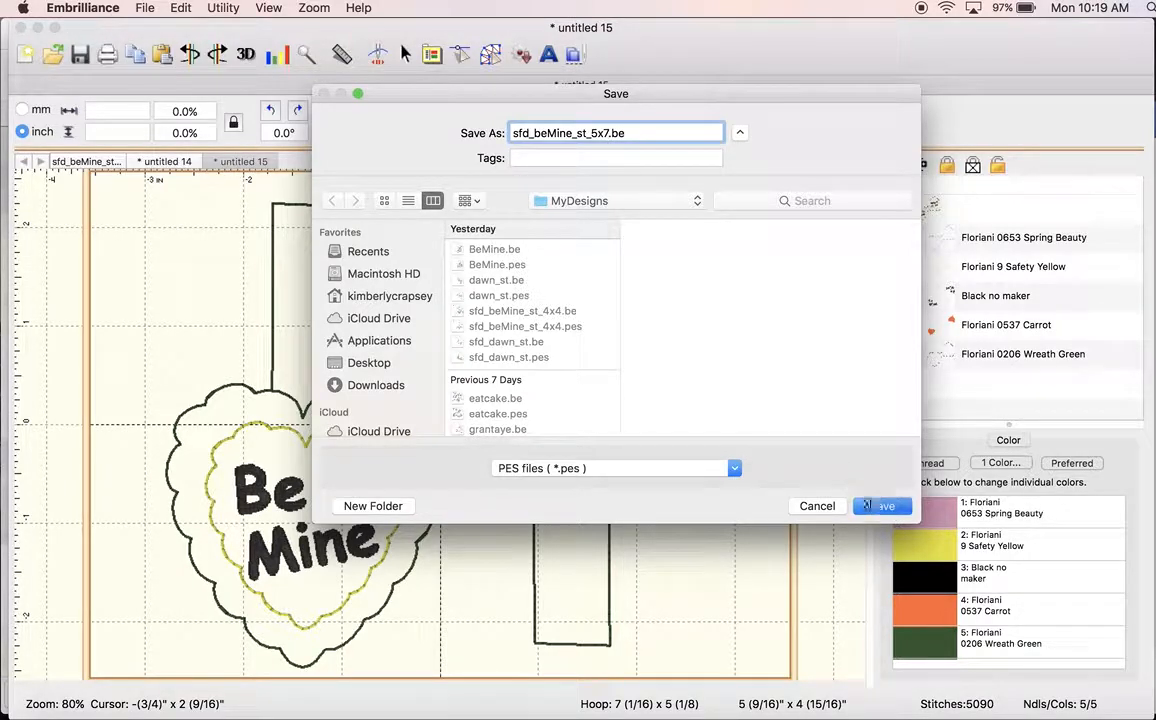
click(882, 504)
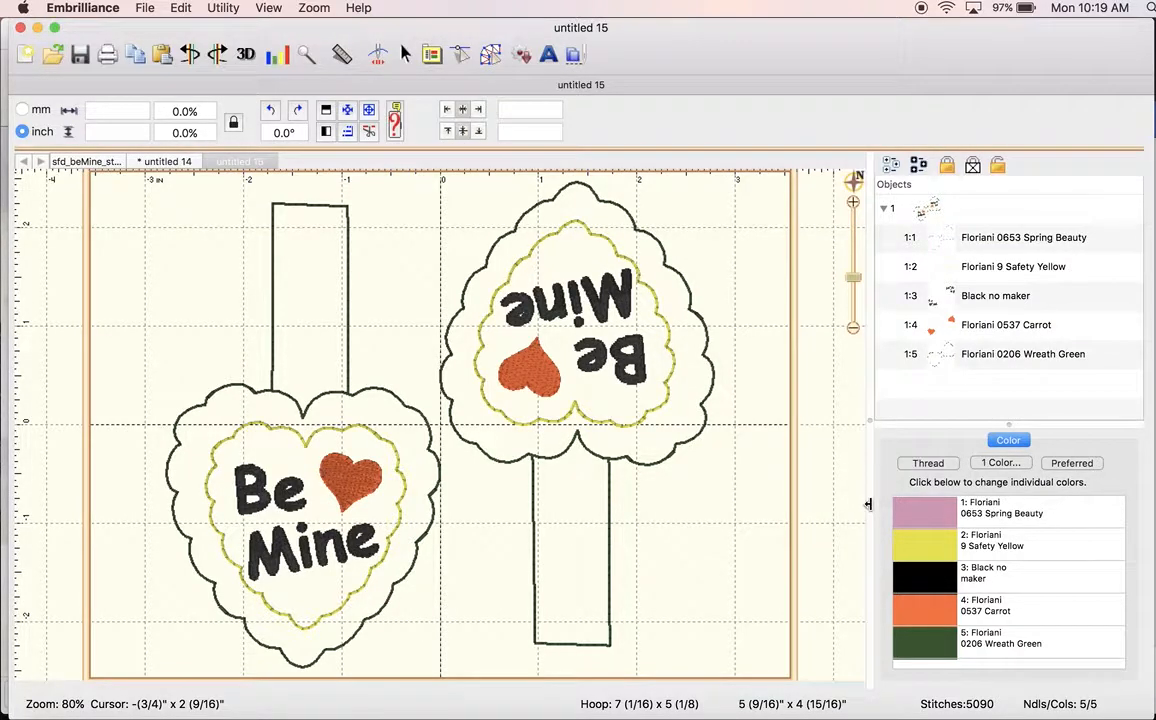
mouse_move(194, 248)
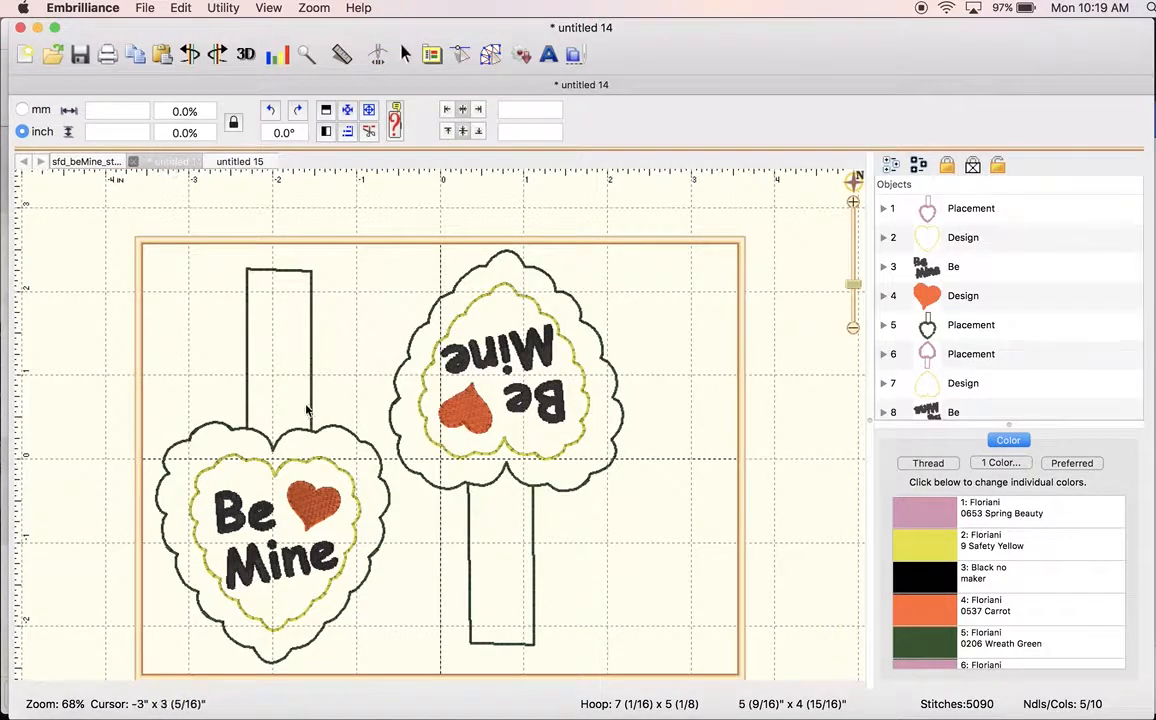
mouse_move(390, 420)
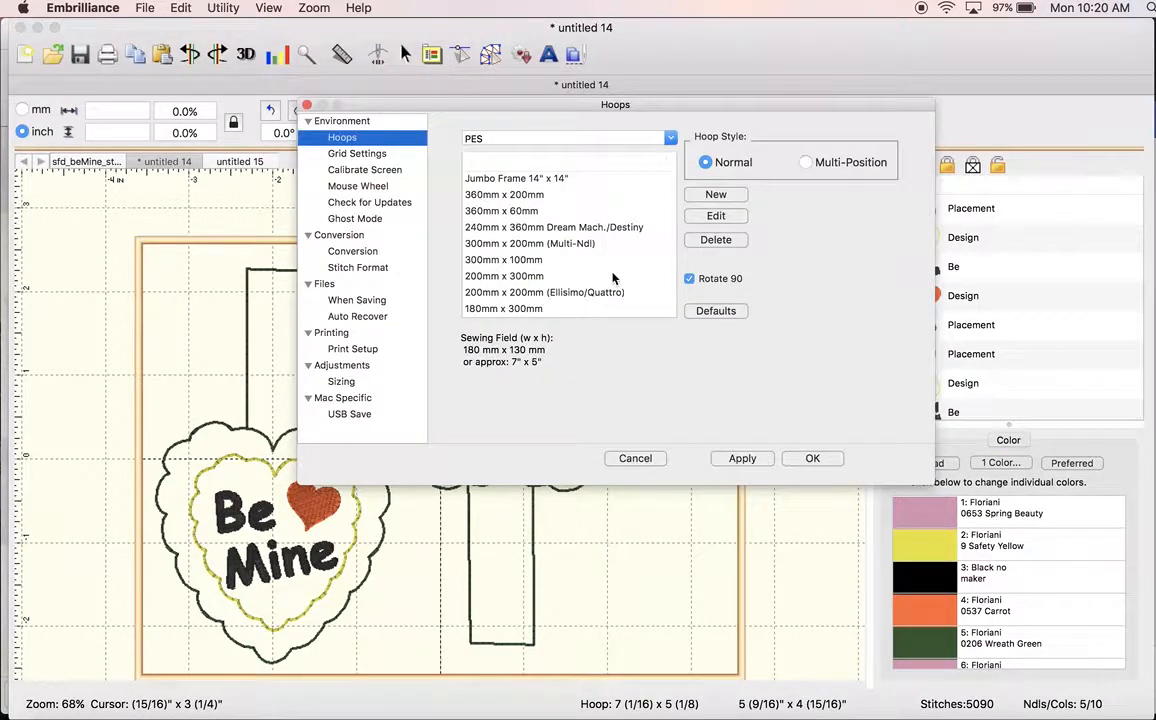
Change the untitled 14 layout's hoop to 200 x 300 mm and confirm.
click(502, 276)
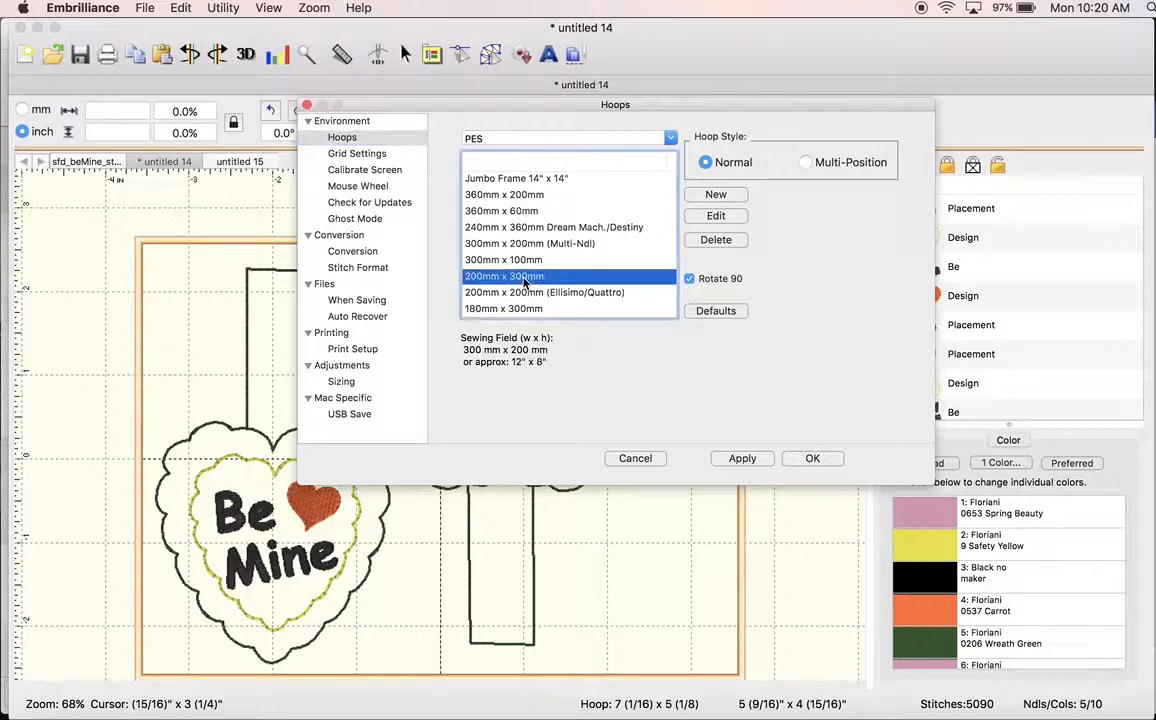
click(742, 458)
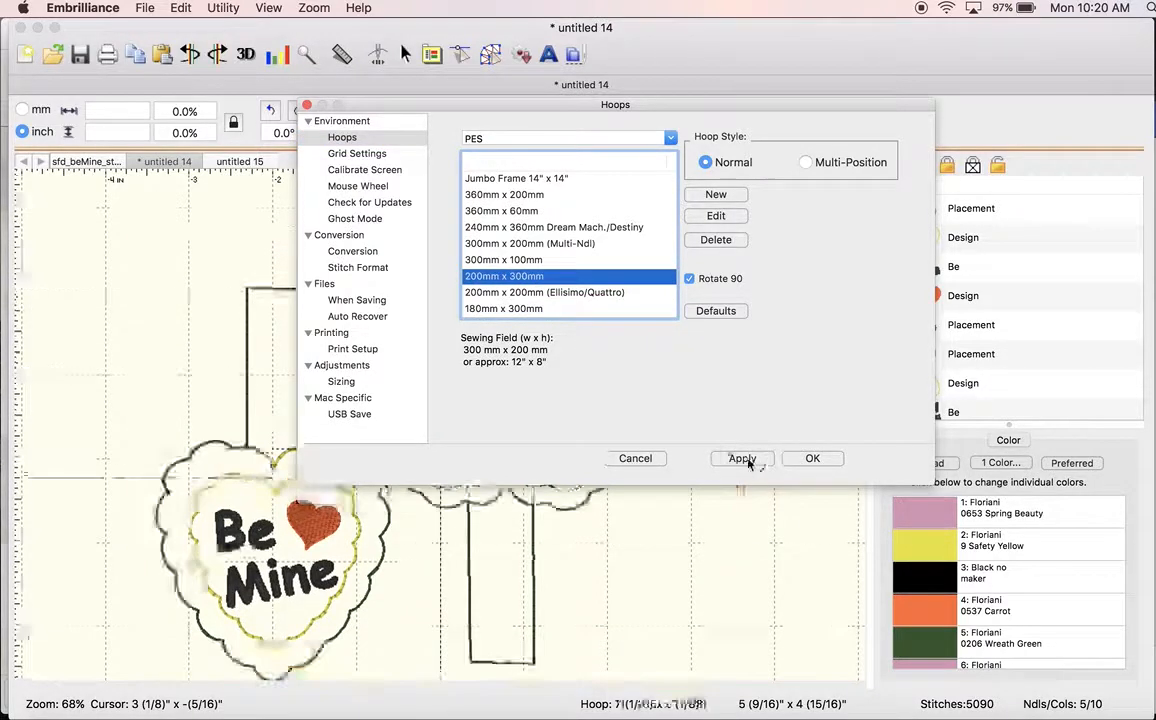
click(740, 458)
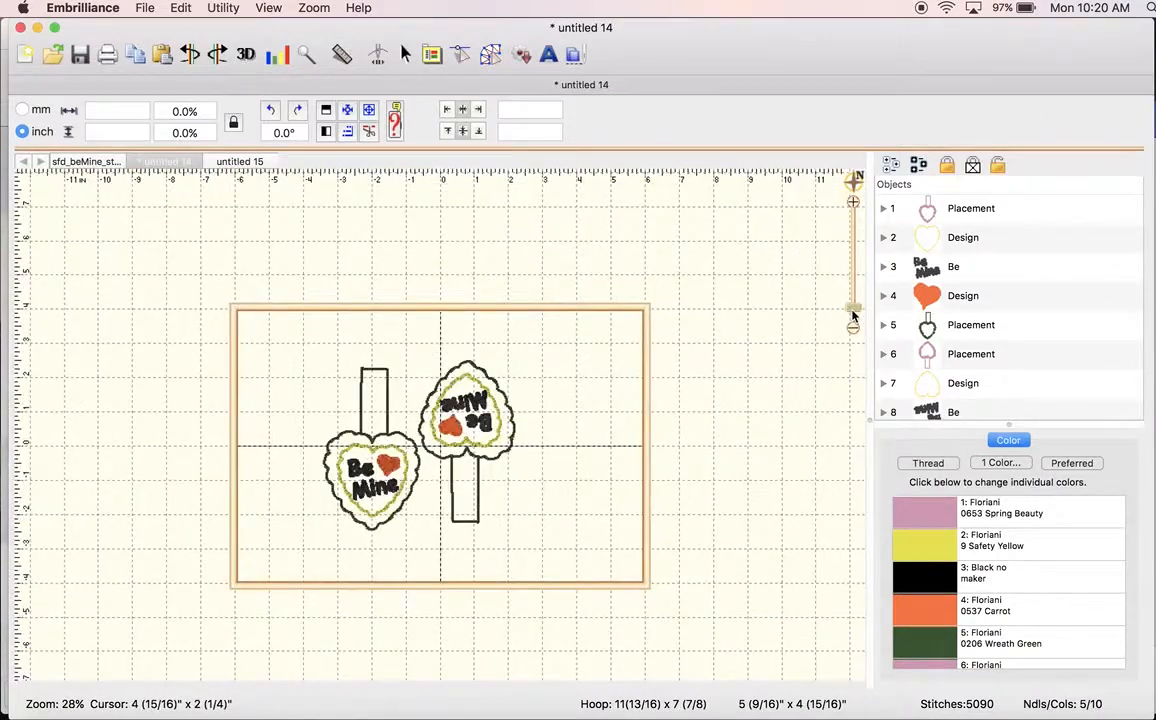
mouse_move(594, 248)
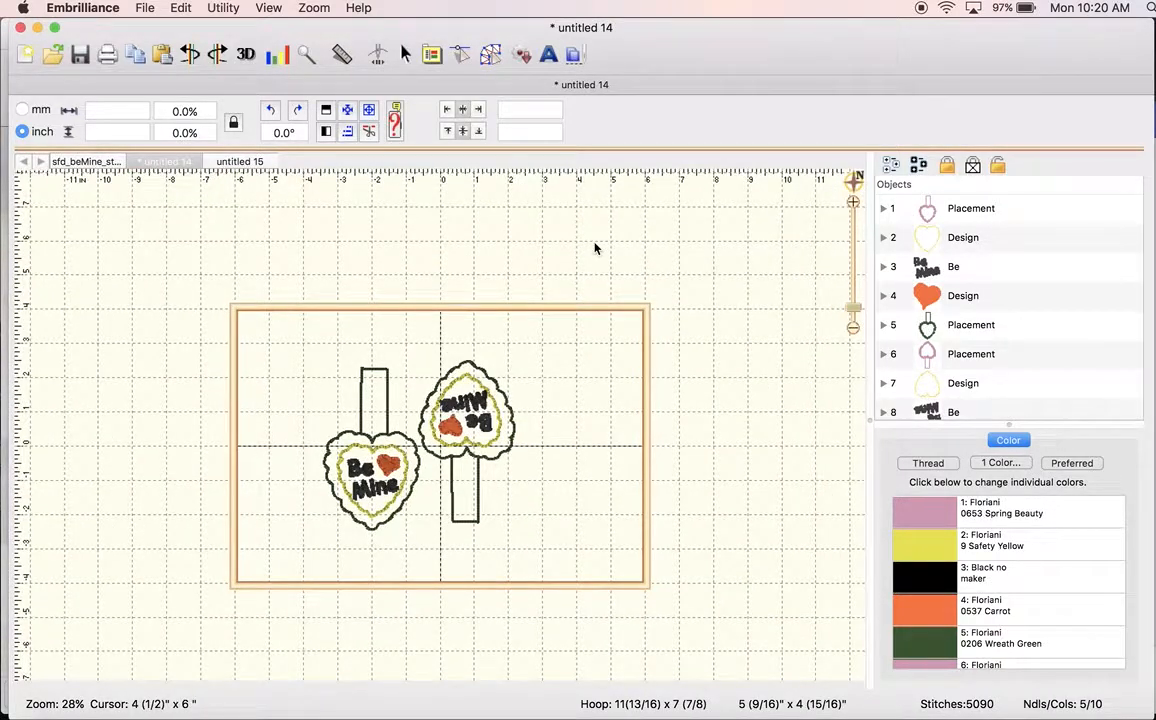
mouse_move(572, 412)
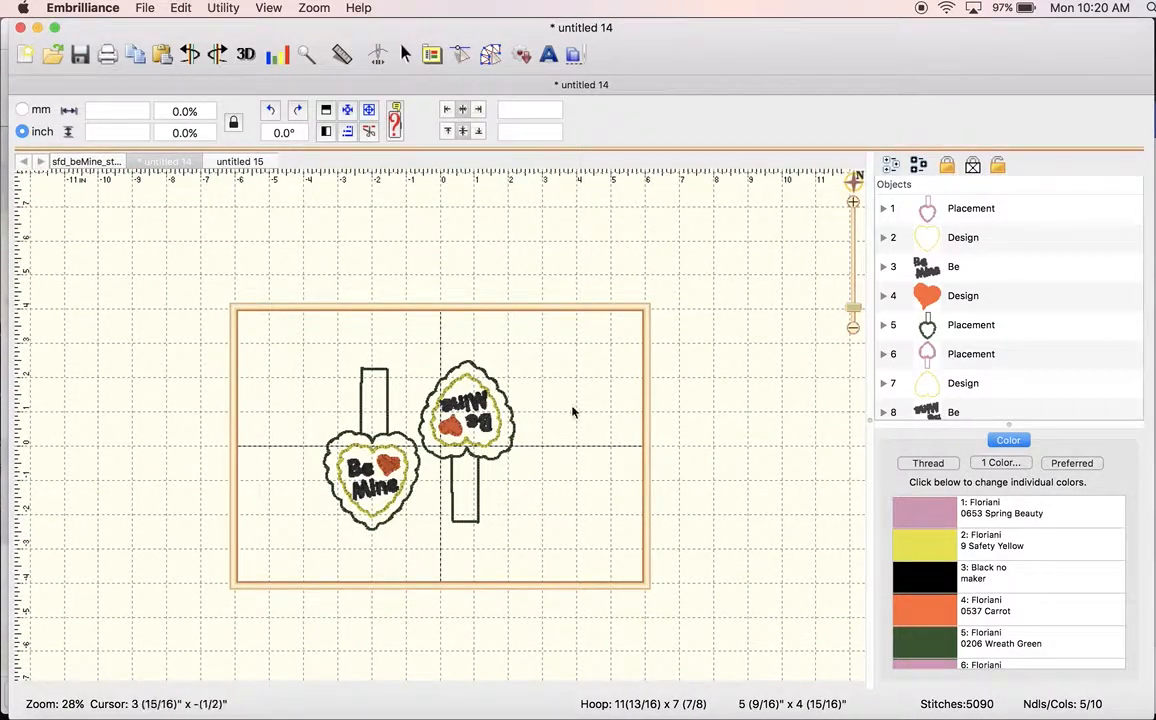
Add a third copy of the Be Mine heart tab and rotate it 180° upside down near the hoop centre.
click(372, 476)
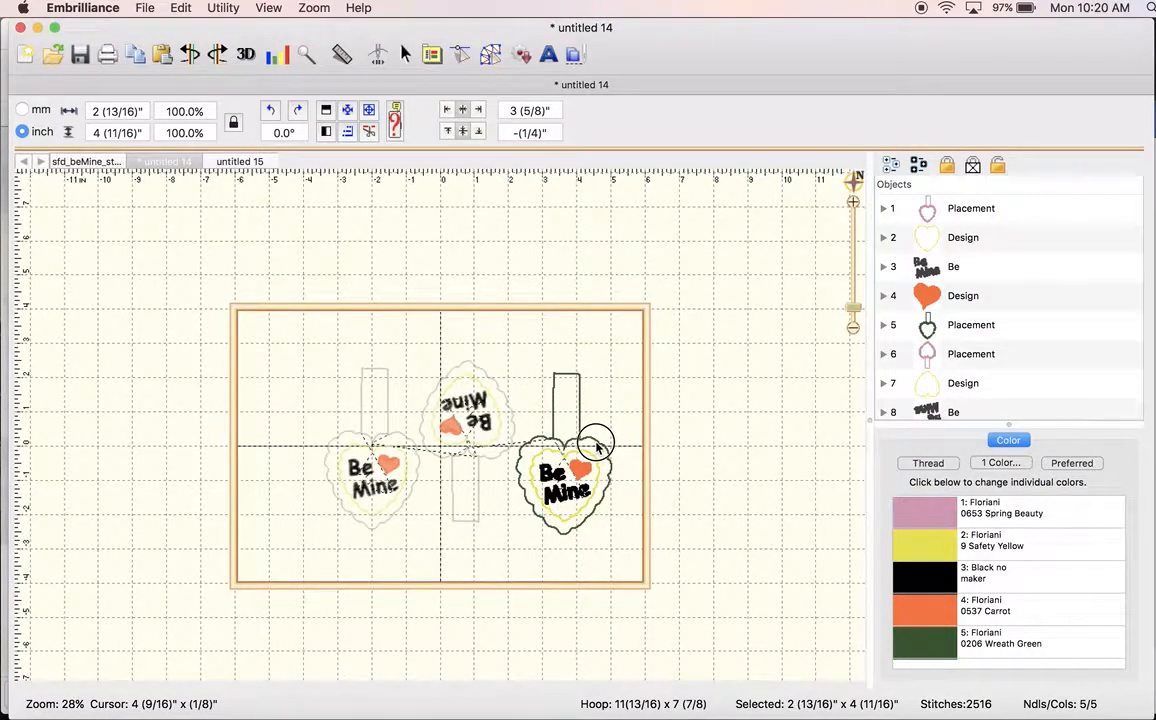
click(564, 476)
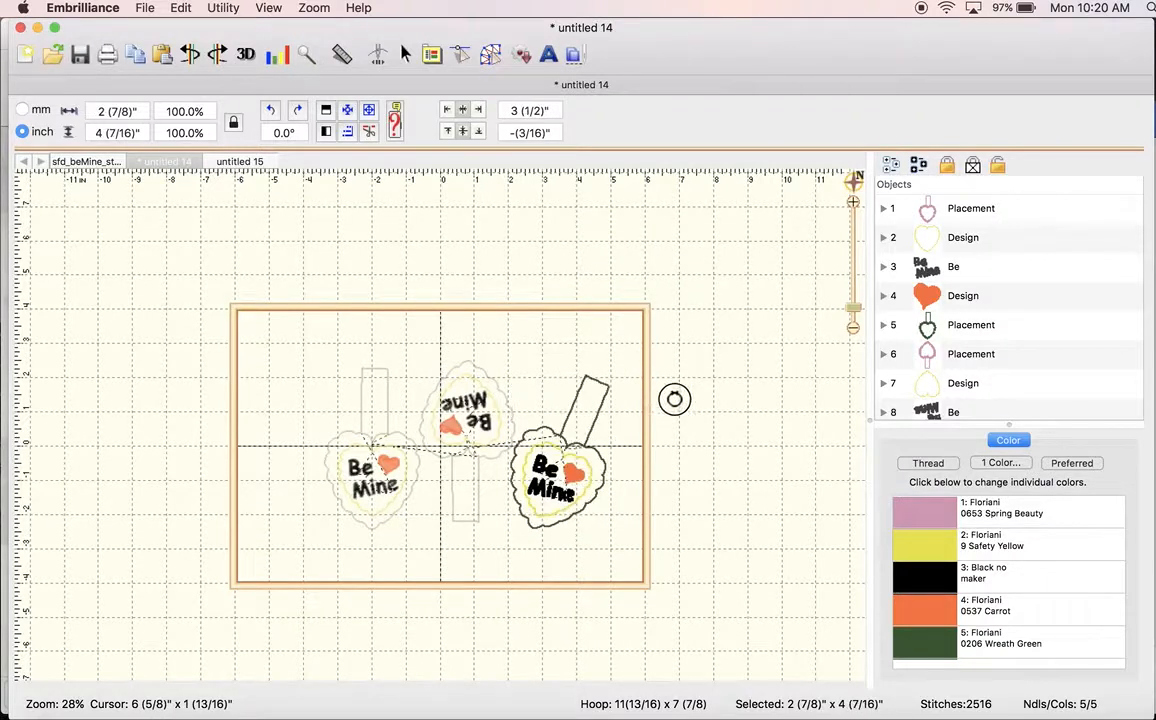
click(550, 472)
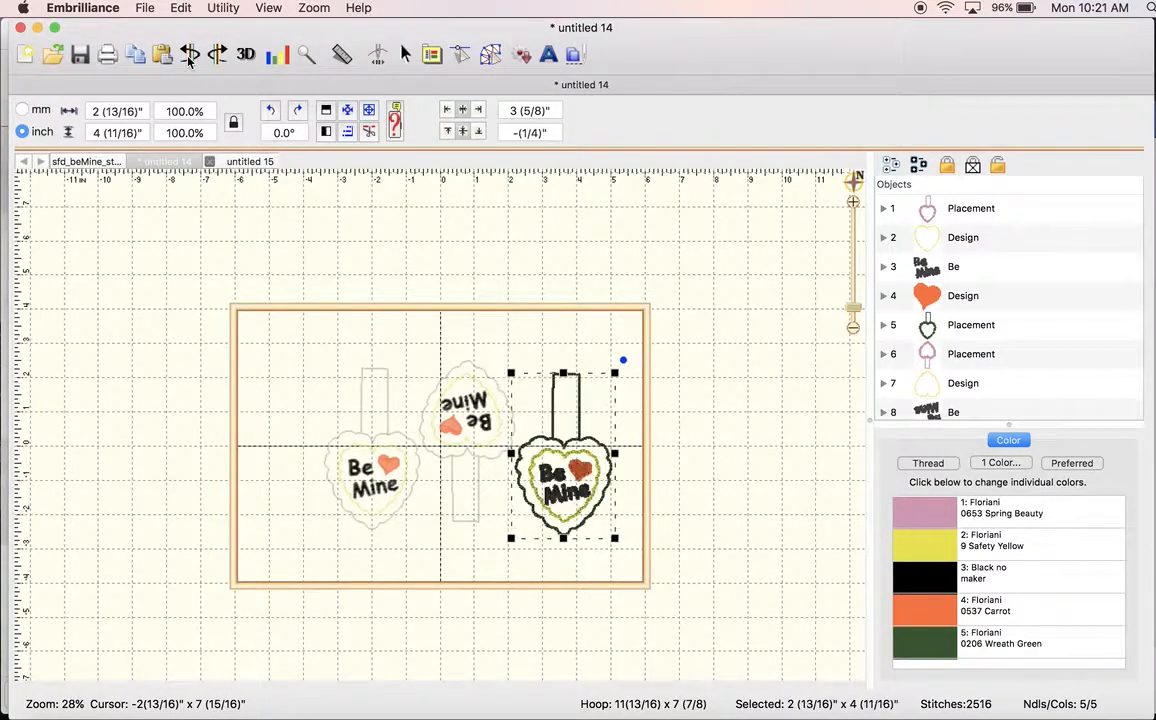
click(188, 56)
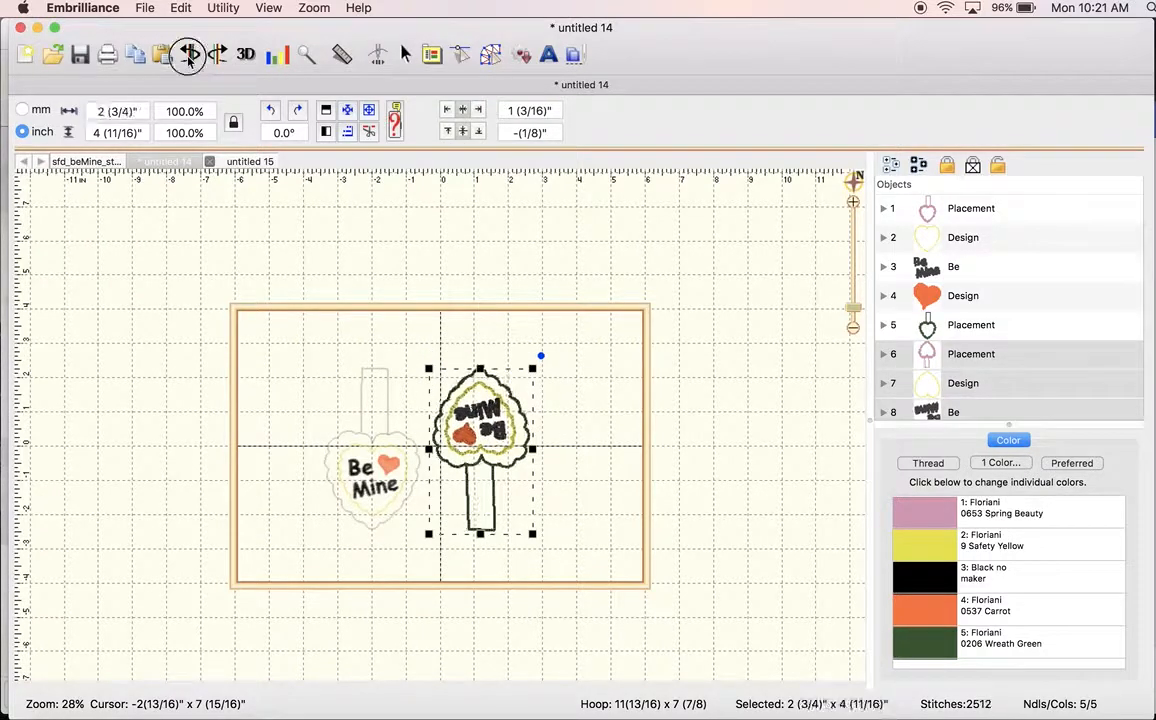
Rotate the third copy 90° sideways and drag it into the lower left of the hoop.
click(184, 56)
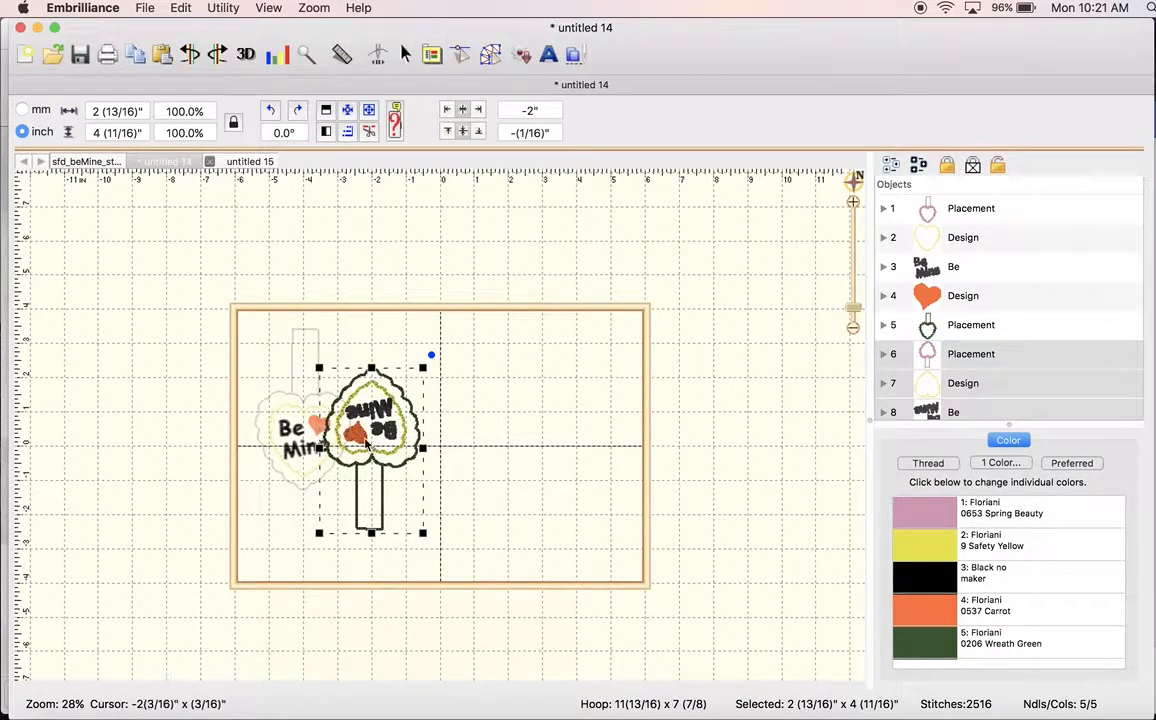
drag(372, 440, 412, 384)
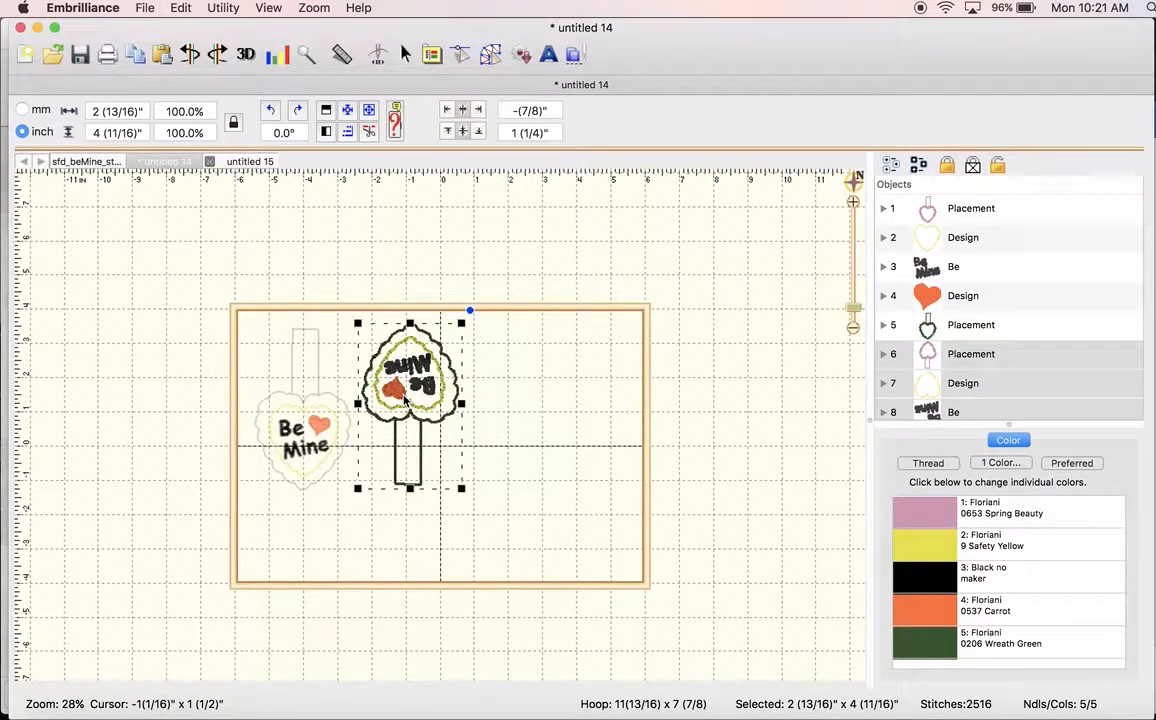
drag(410, 396, 374, 480)
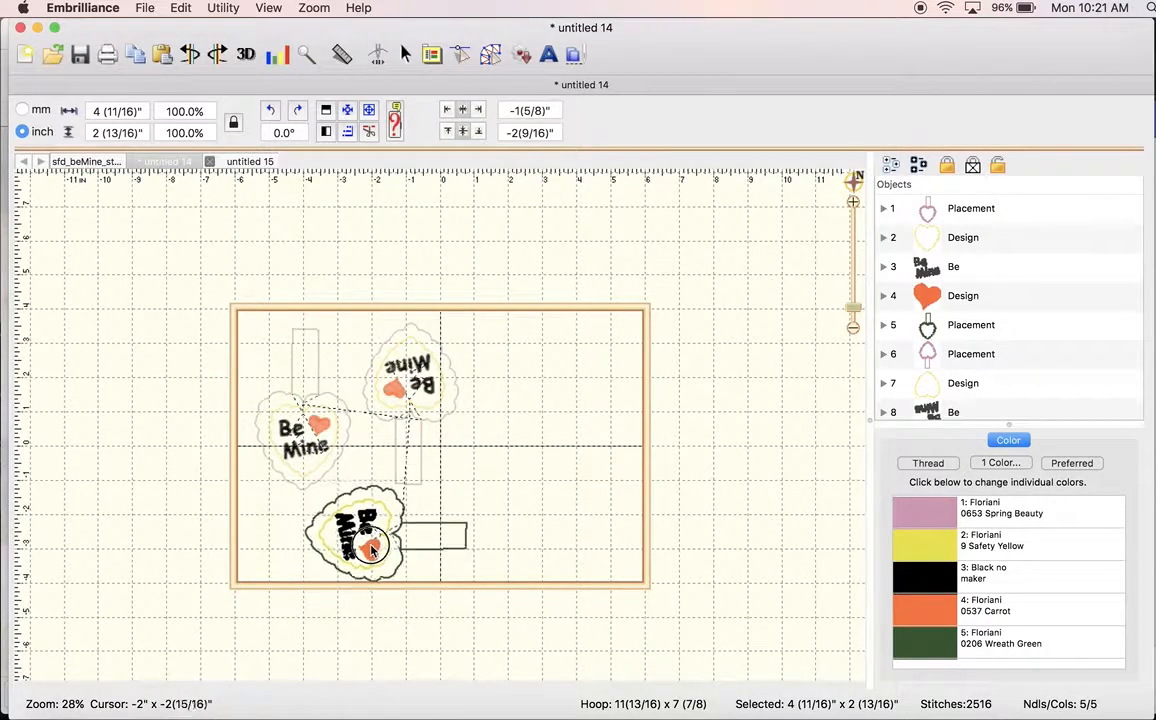
Add a fourth and fifth heart tab copy and place them centre-right and lower right, bringing the layout to five.
drag(370, 544, 352, 540)
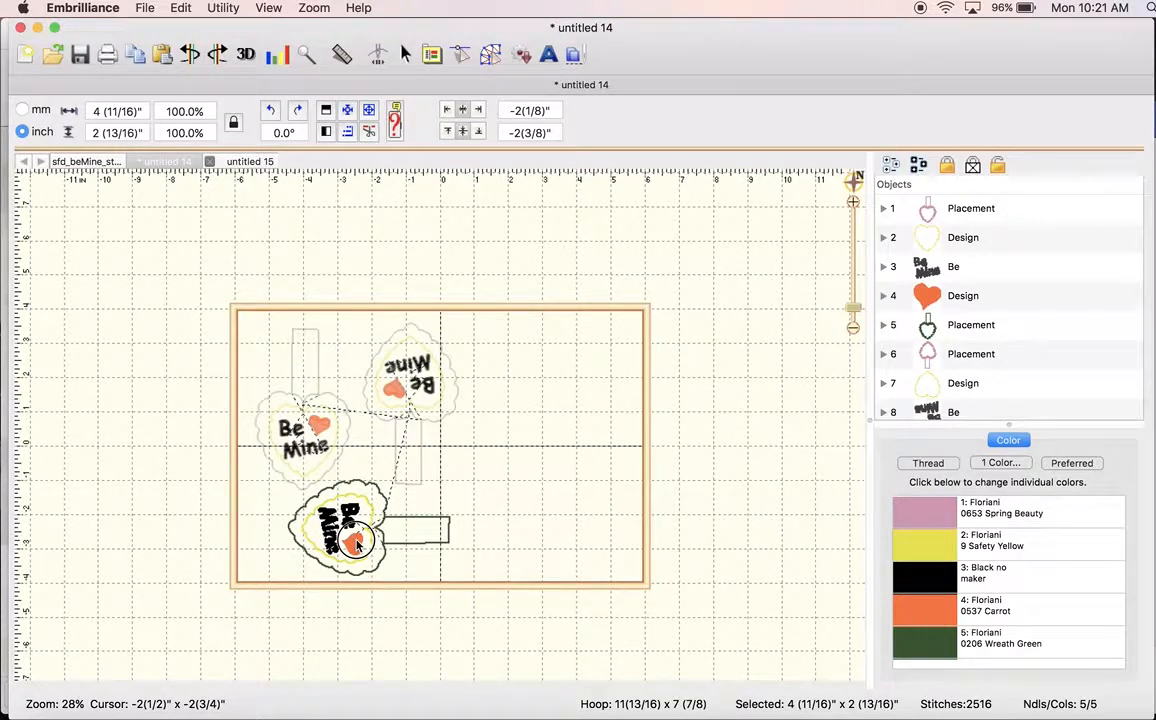
click(356, 544)
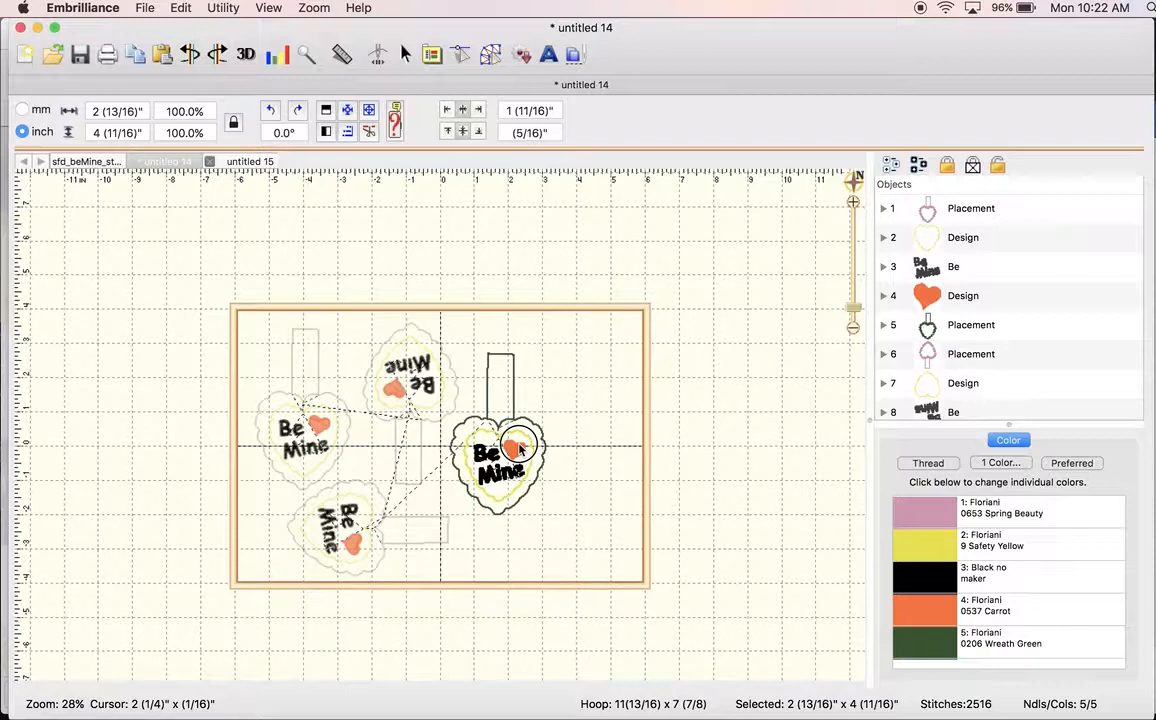
click(516, 448)
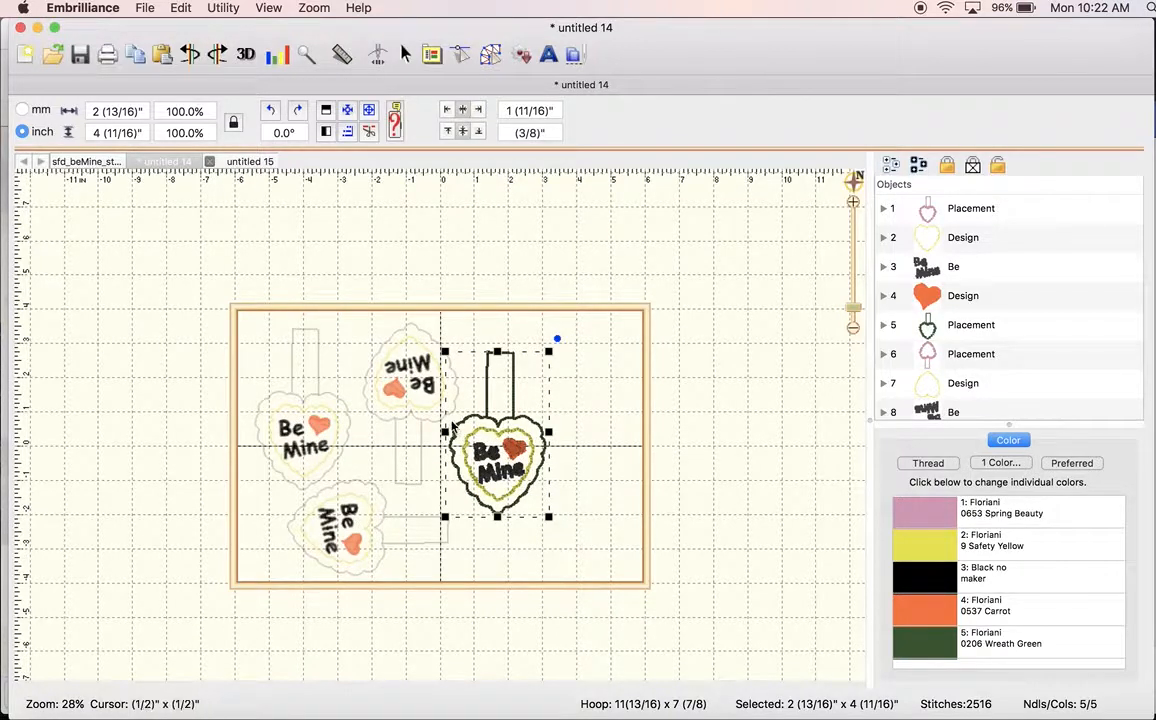
mouse_move(390, 308)
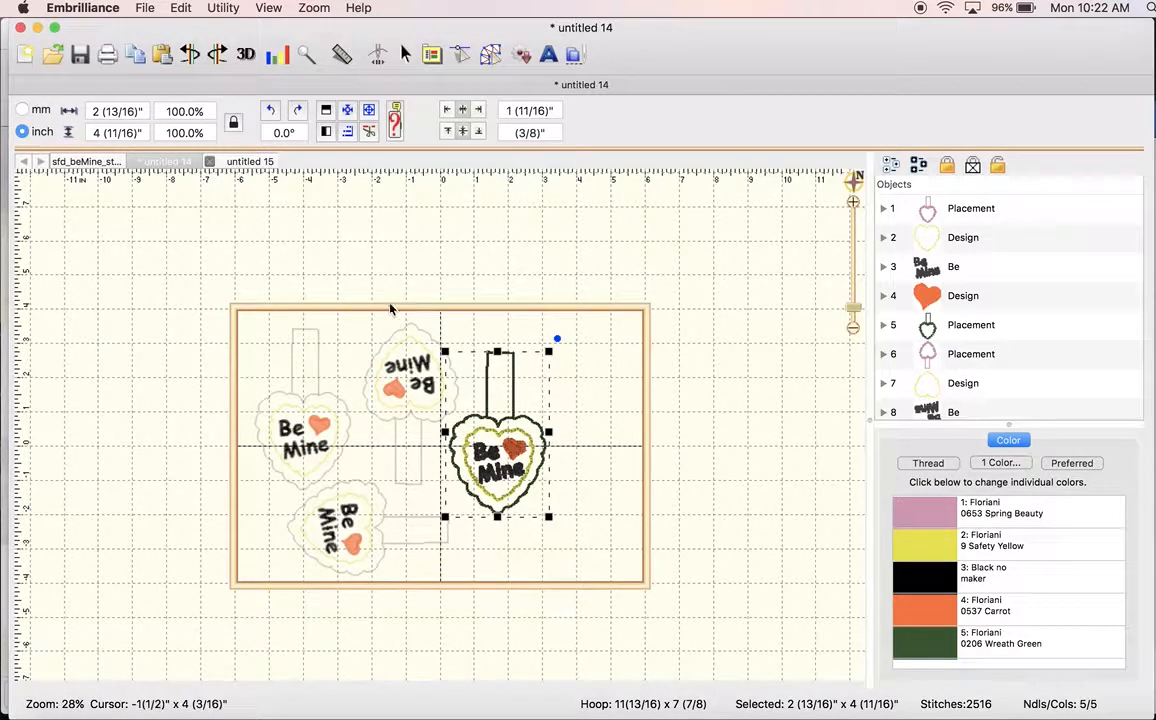
drag(498, 432, 372, 468)
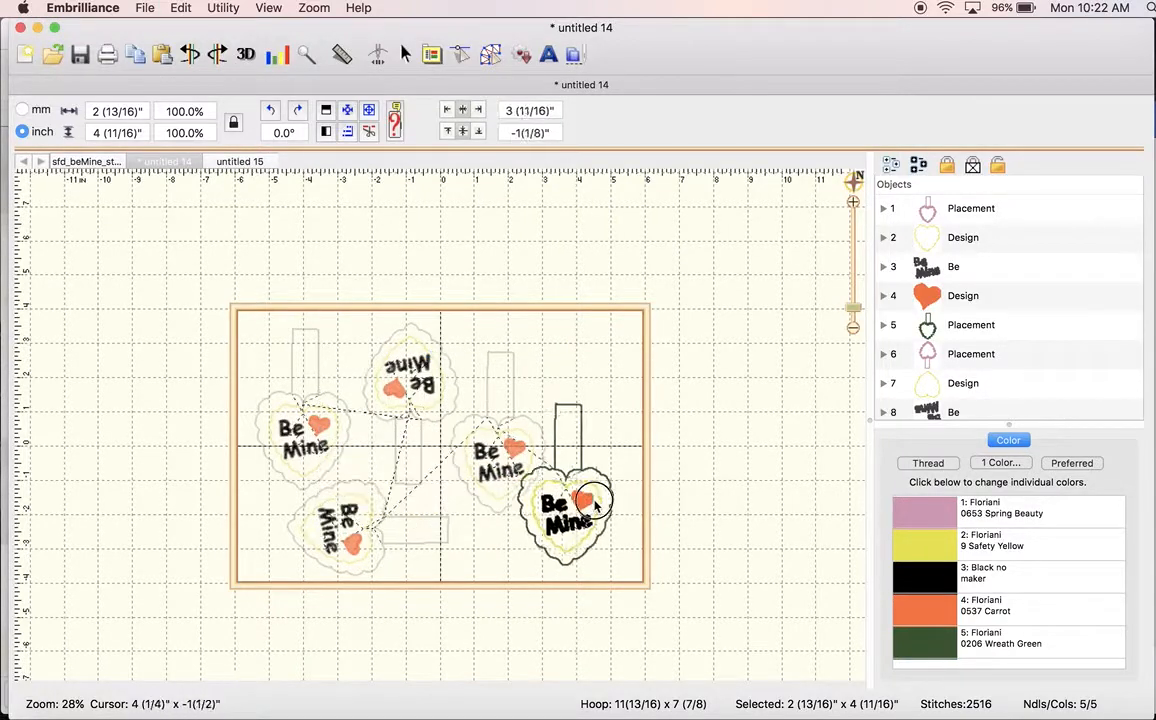
drag(588, 504, 600, 520)
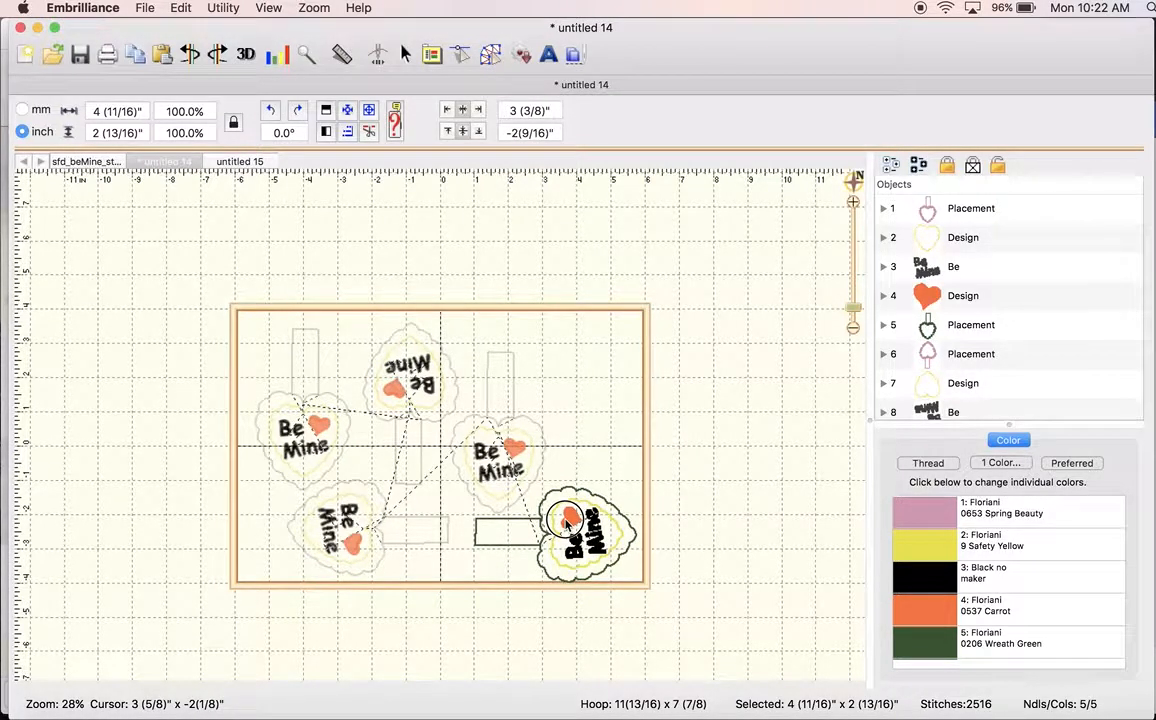
click(564, 524)
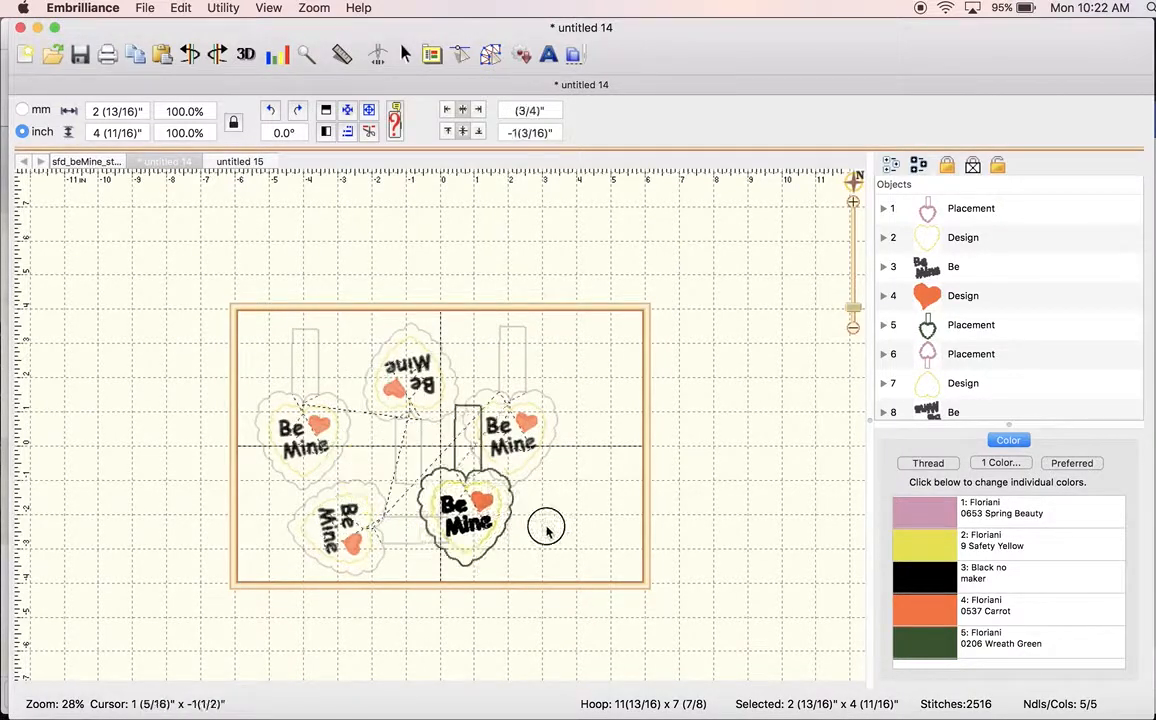
Turn the fifth copy 90° sideways into the bottom right corner, then colour-sort the whole five-fob layout.
drag(470, 524, 576, 524)
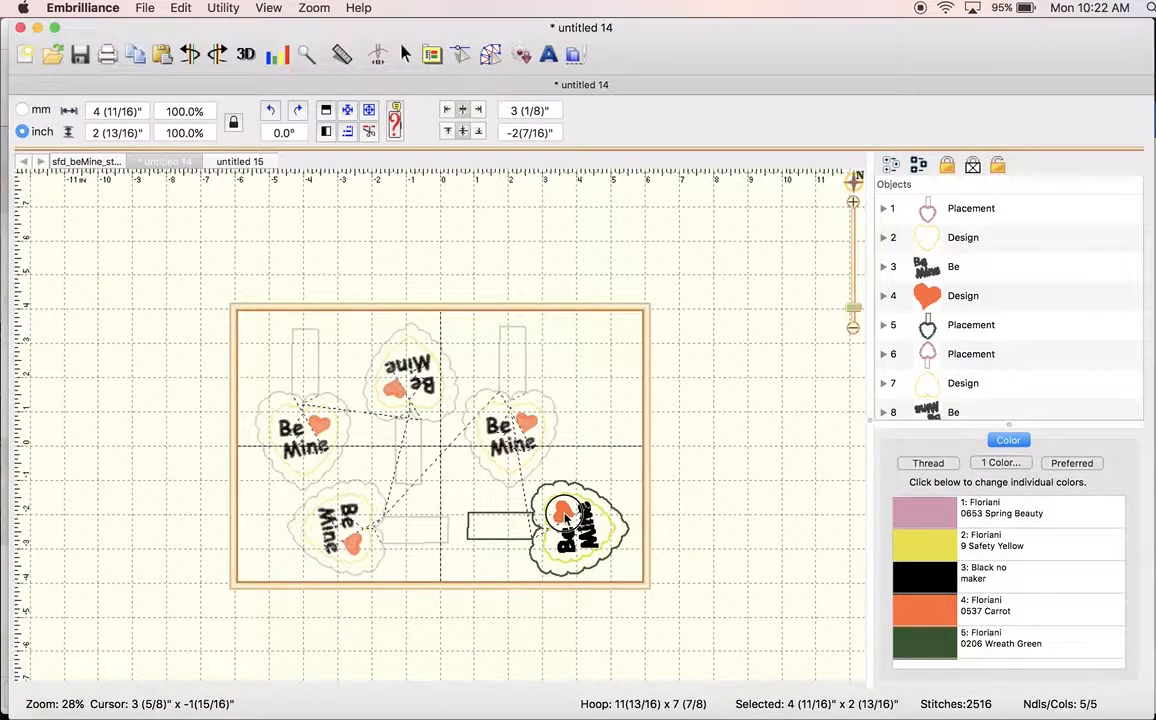
click(568, 520)
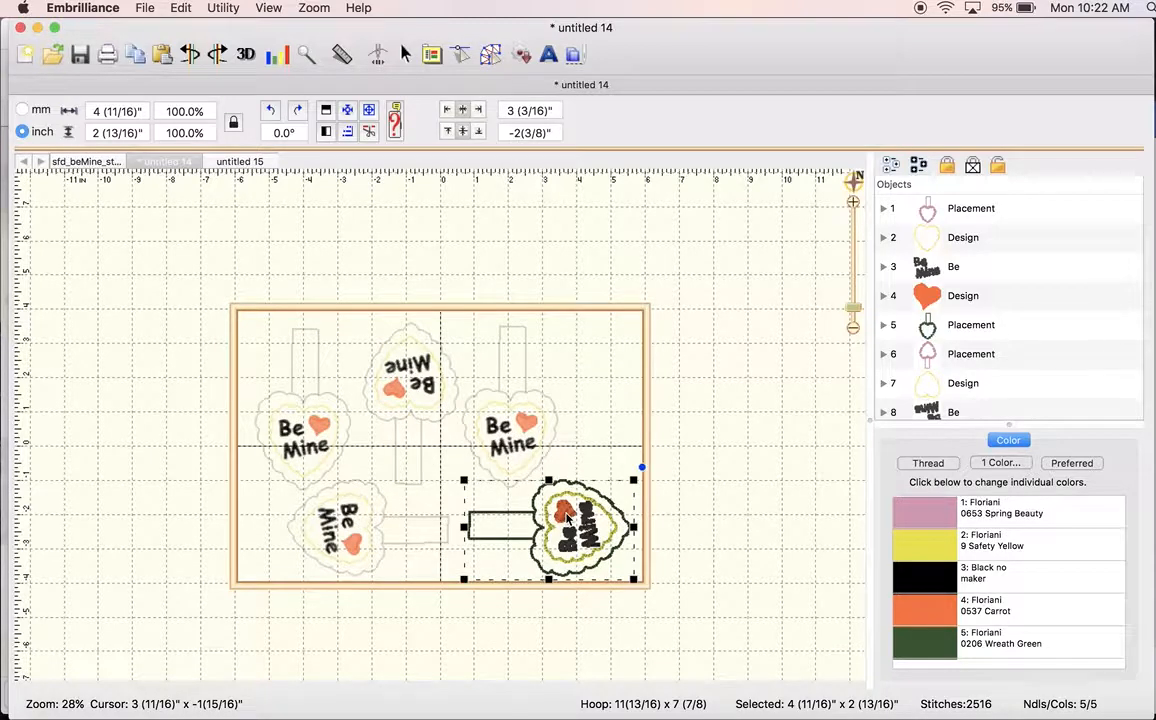
drag(584, 524, 374, 476)
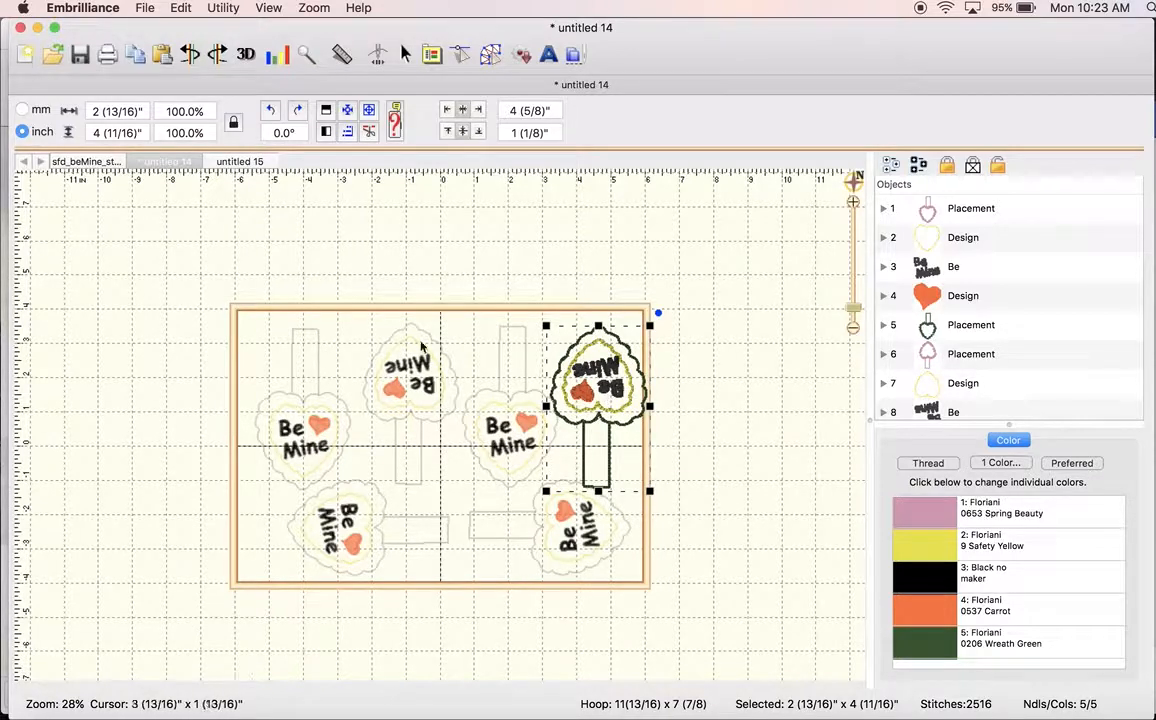
mouse_move(252, 388)
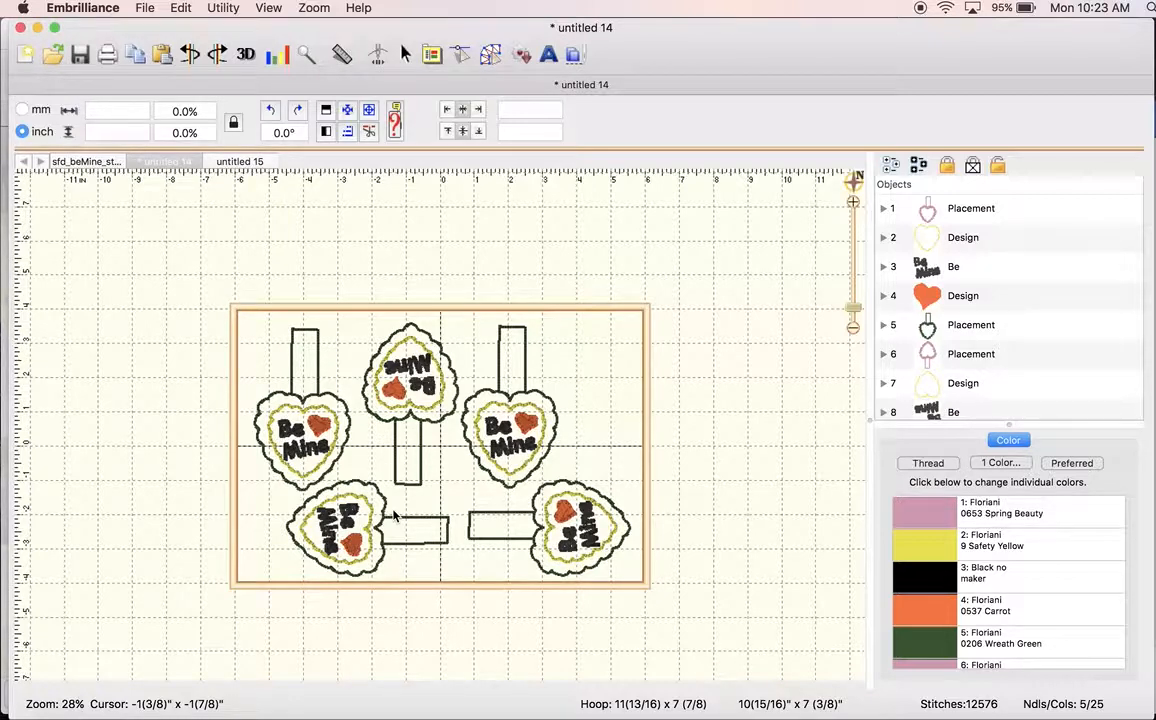
click(220, 8)
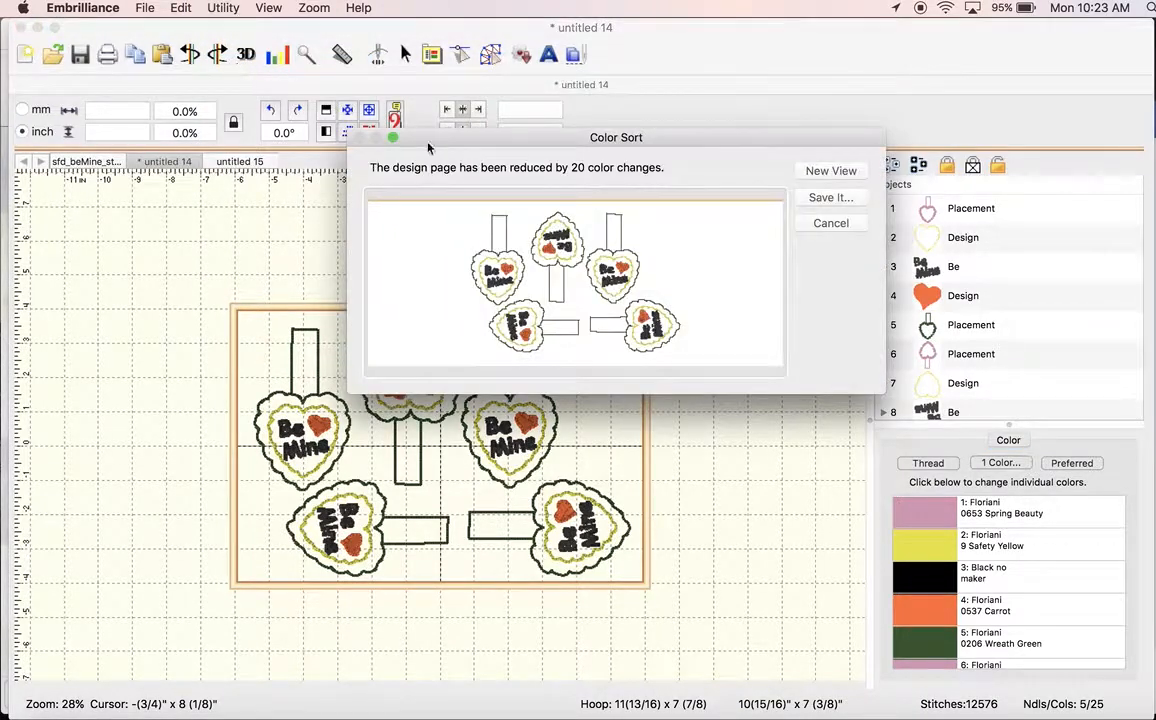
mouse_move(580, 190)
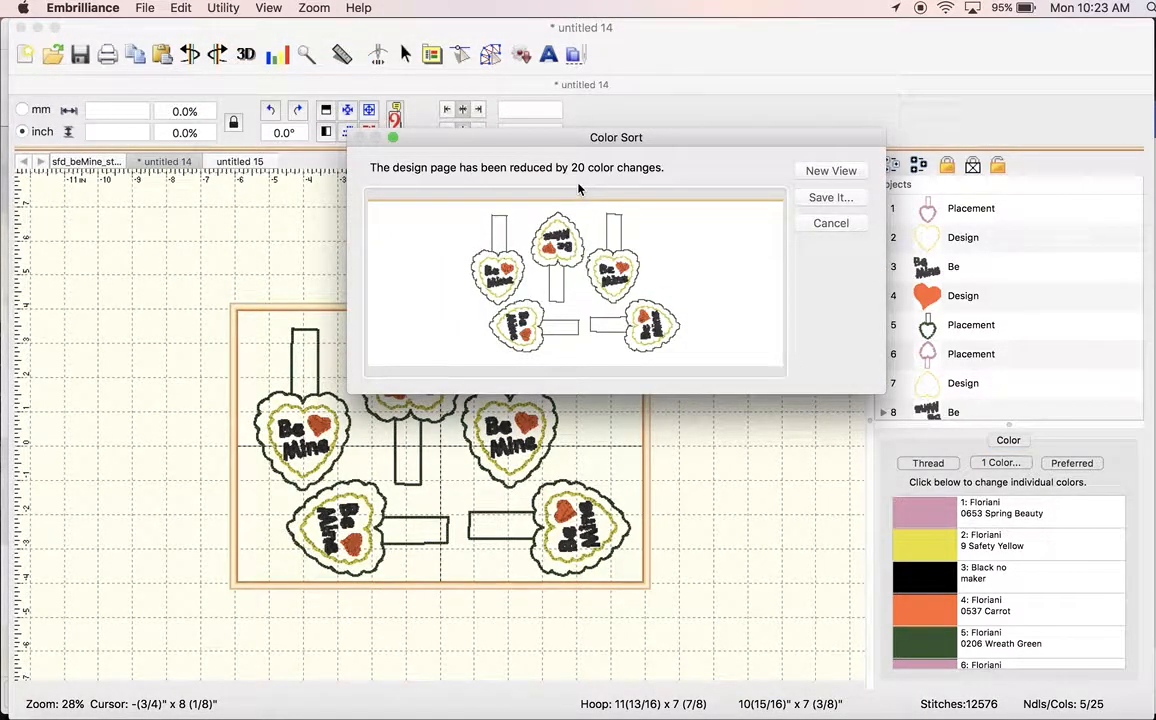
mouse_move(760, 204)
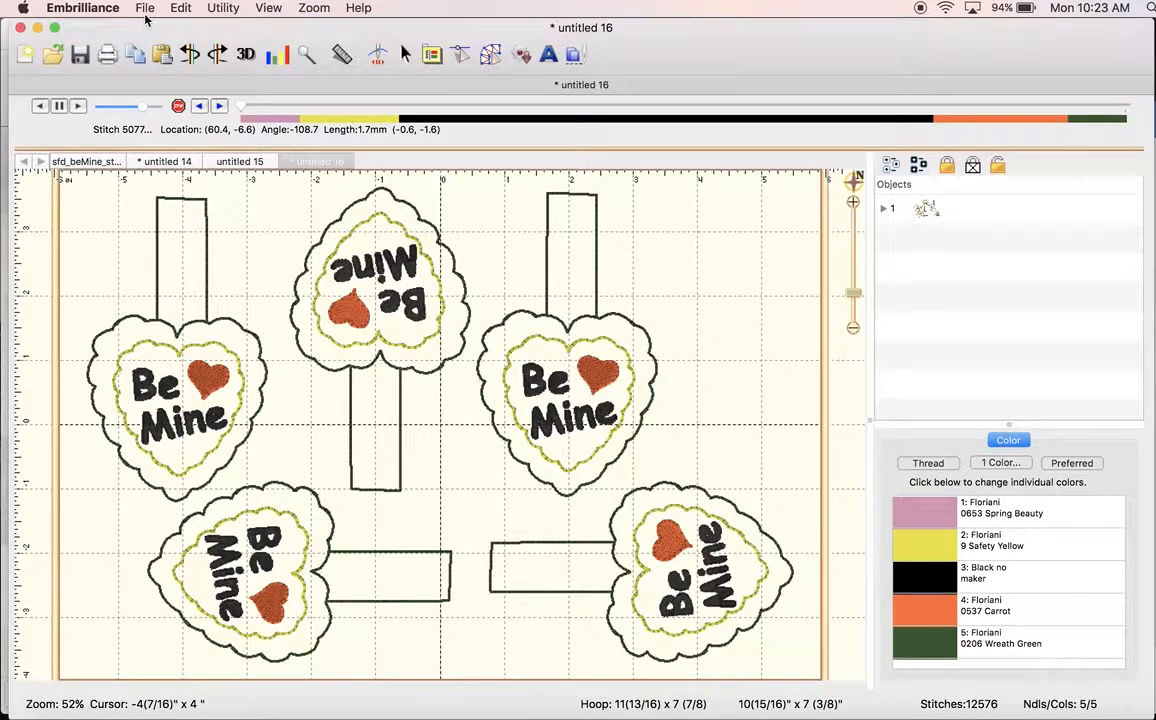
Save As the layout in PES format named sfd_beMine_st_multi_8x12.pes in MyDesigns.
click(144, 8)
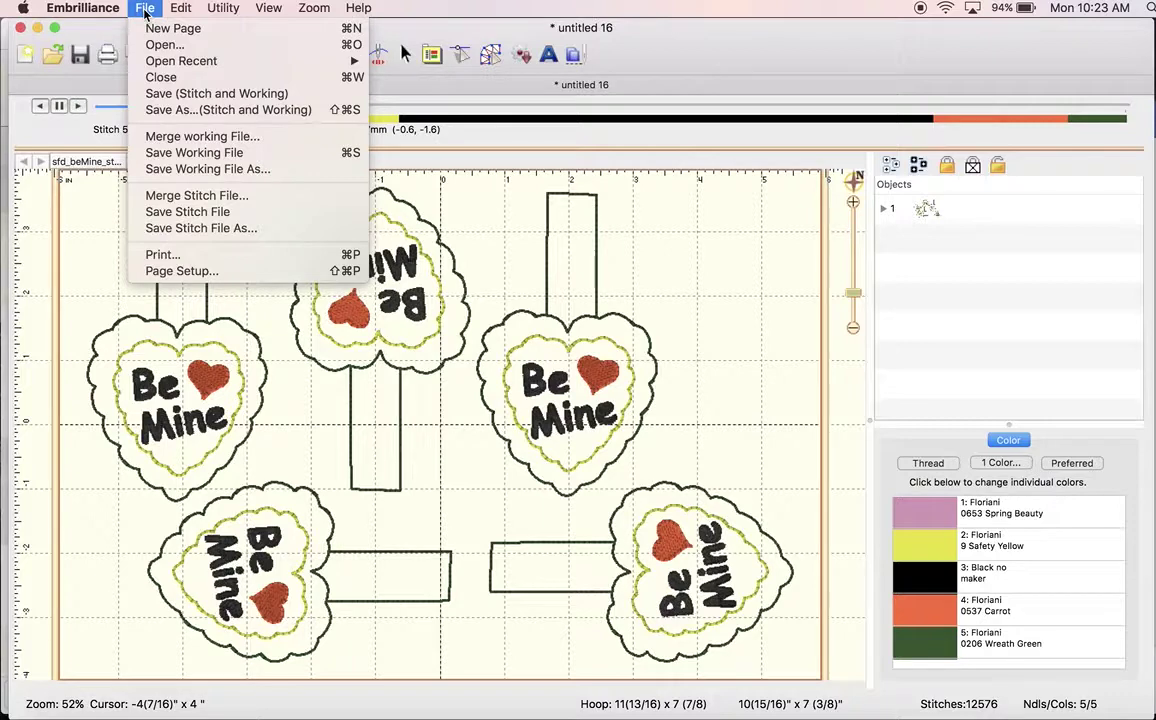
mouse_move(168, 110)
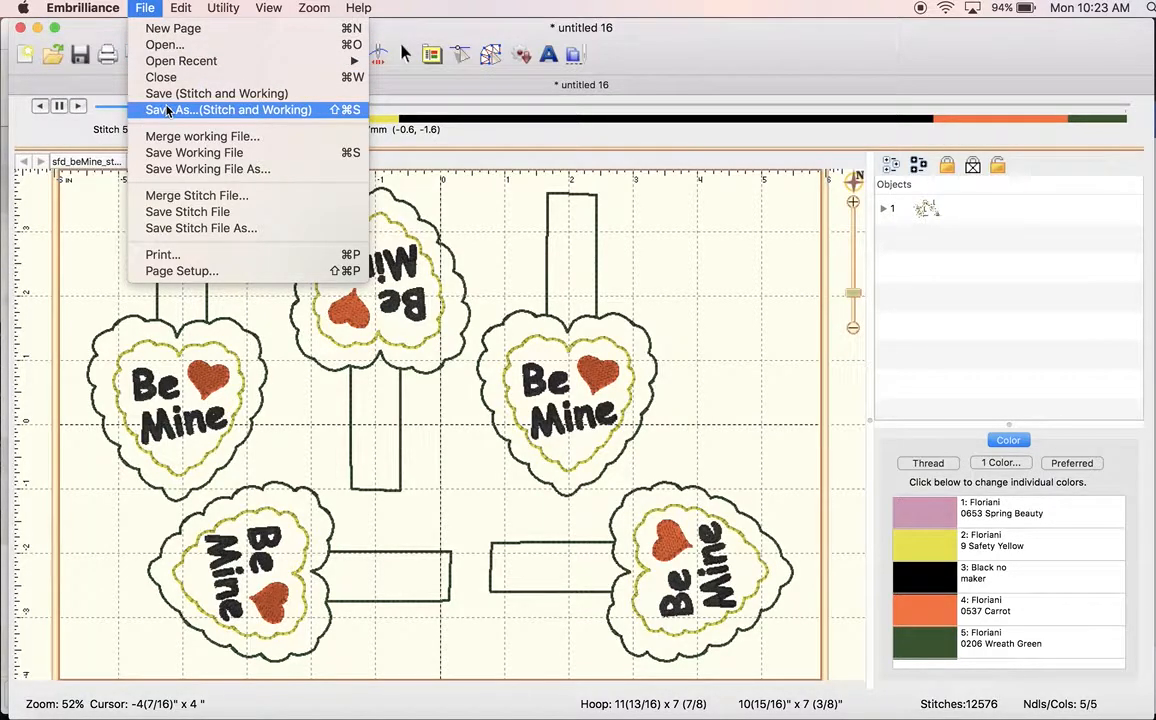
mouse_move(196, 196)
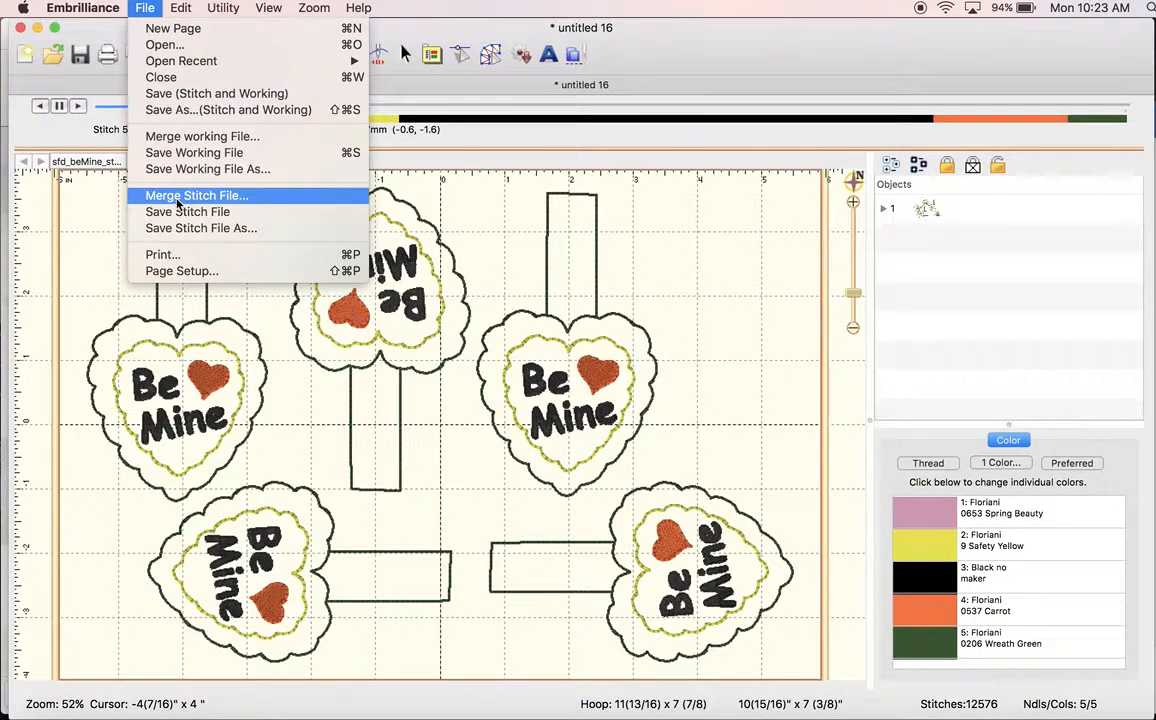
click(188, 212)
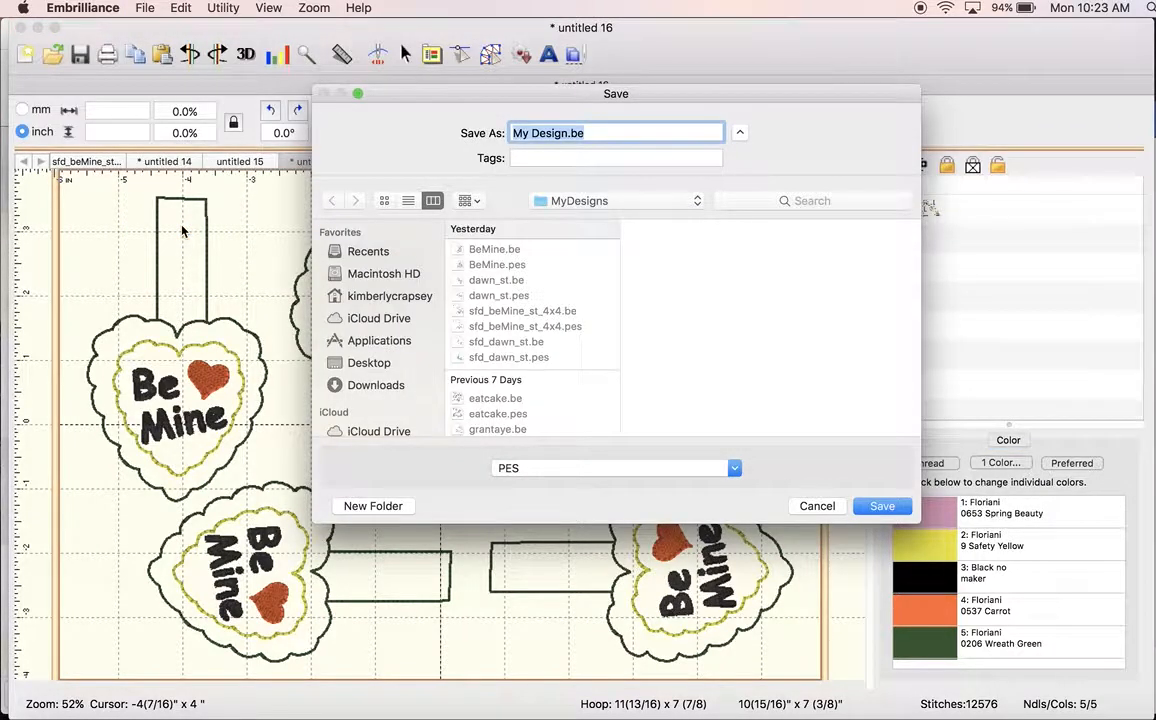
mouse_move(504, 328)
text(sfd_beMine_st_multi_8x12.pes)
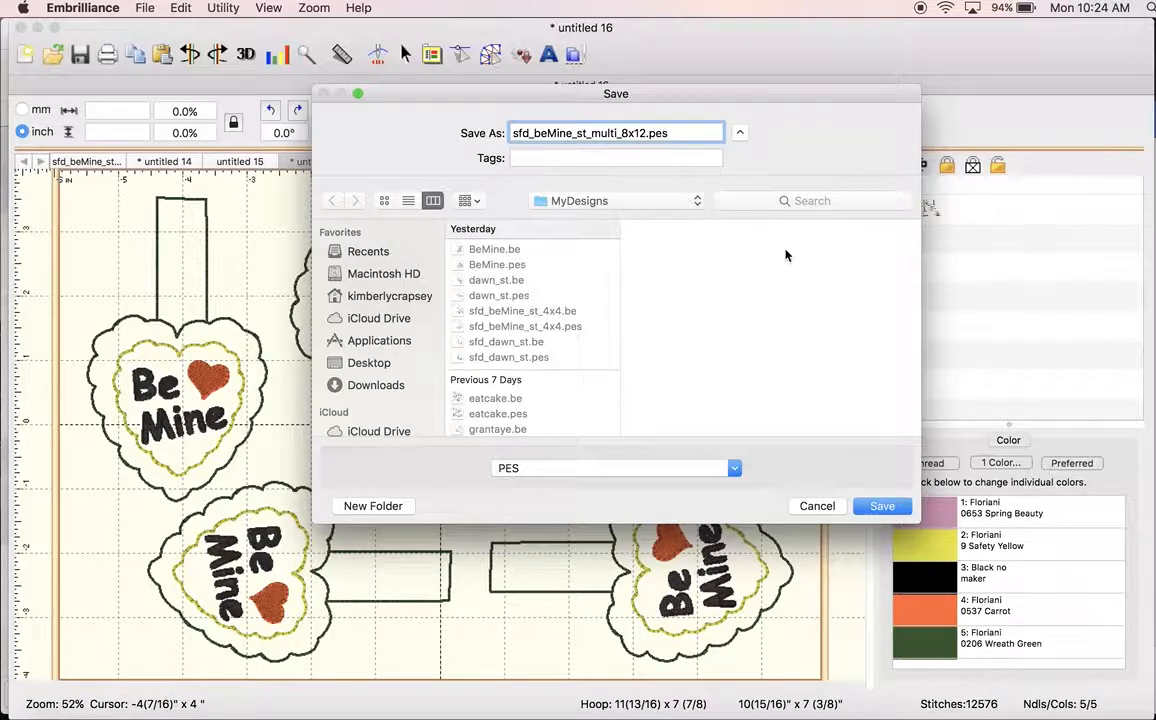
click(882, 506)
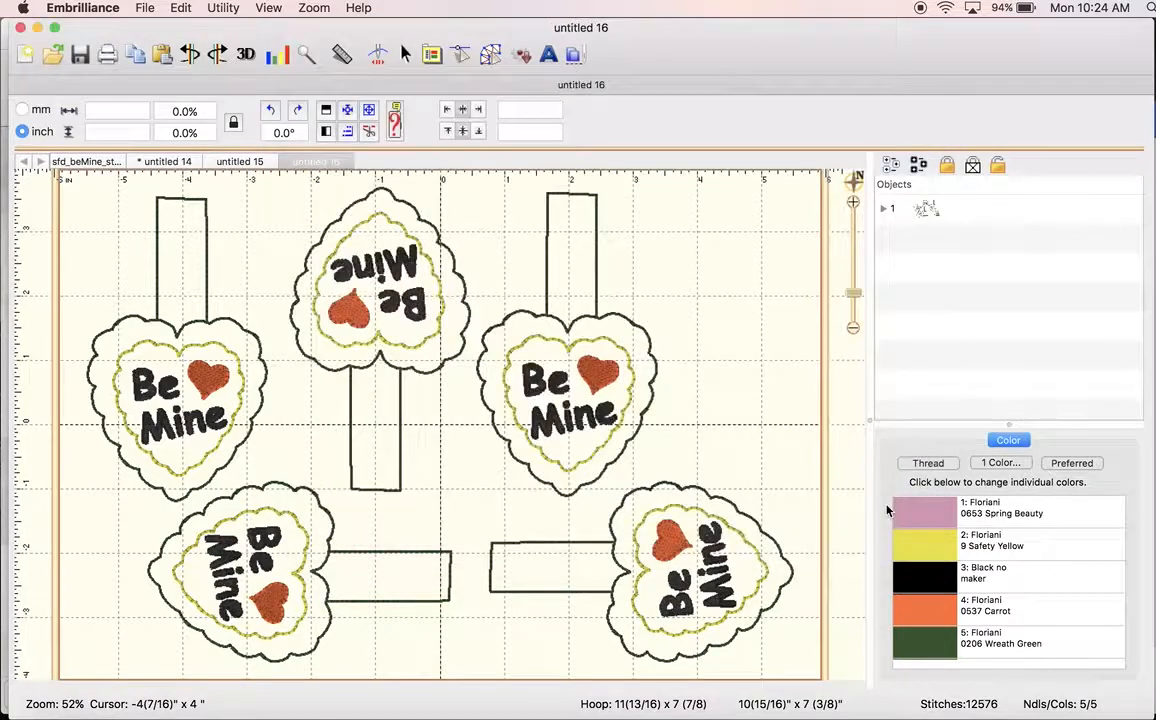
mouse_move(696, 370)
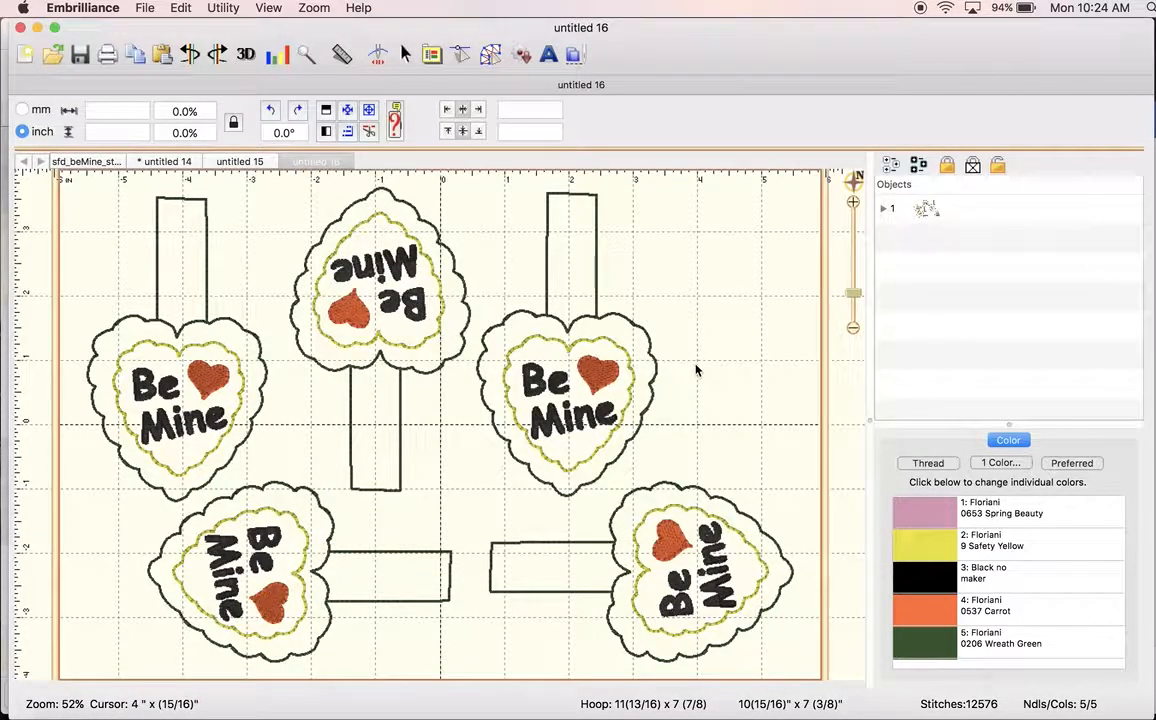